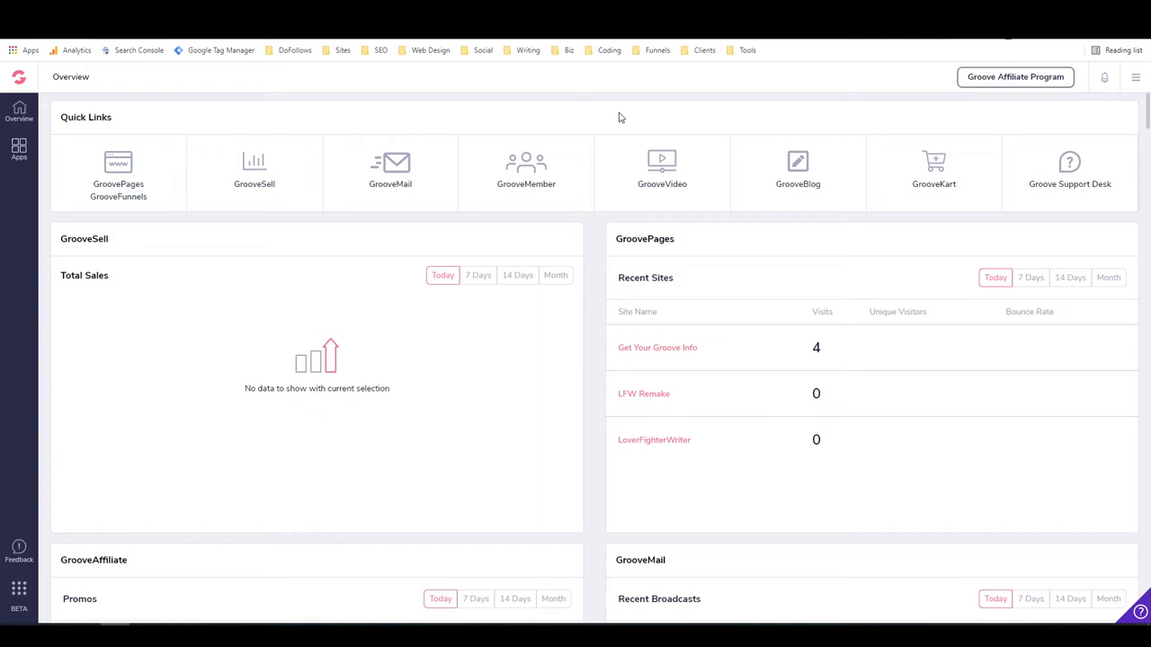
mouse_move(607, 106)
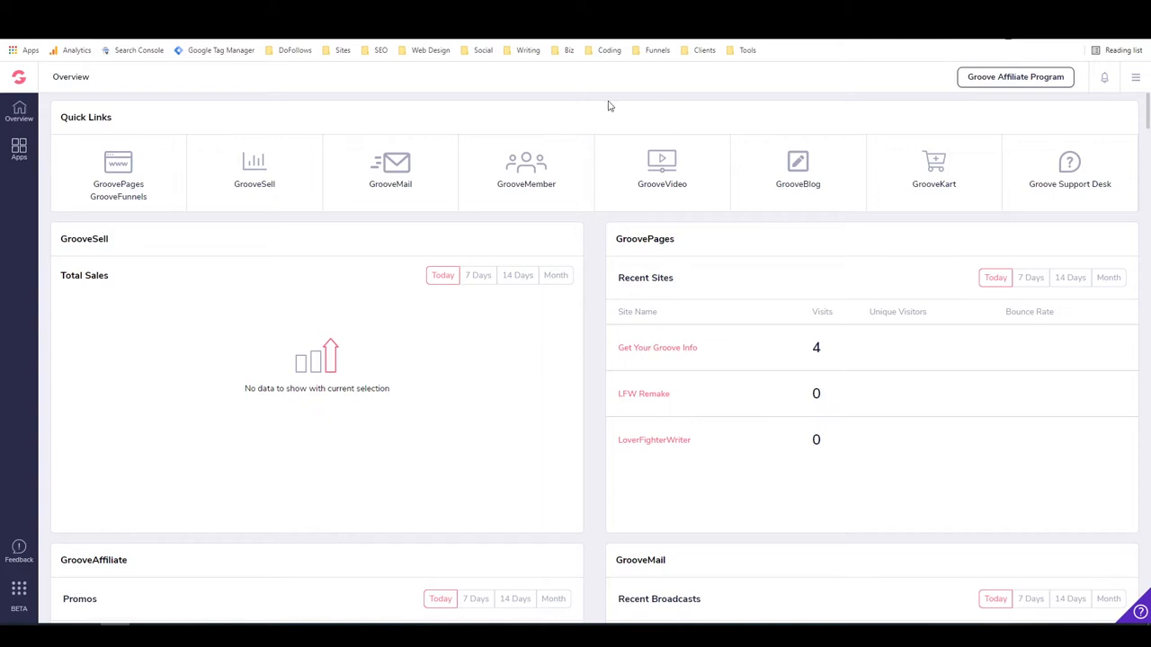
mouse_move(613, 111)
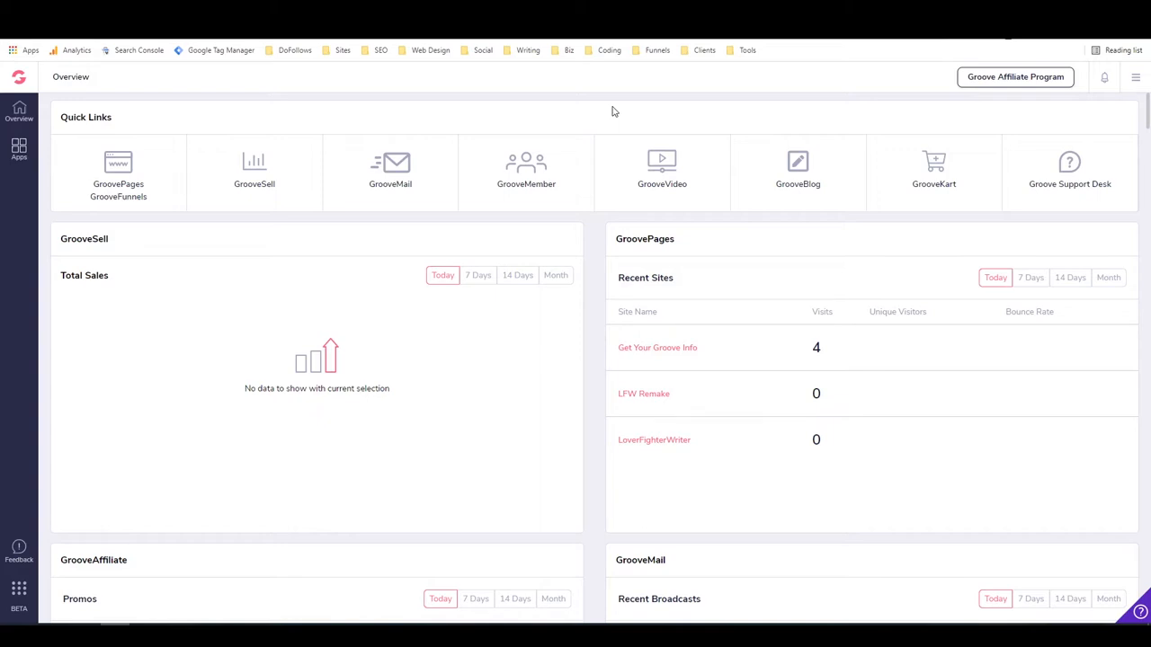
mouse_move(641, 125)
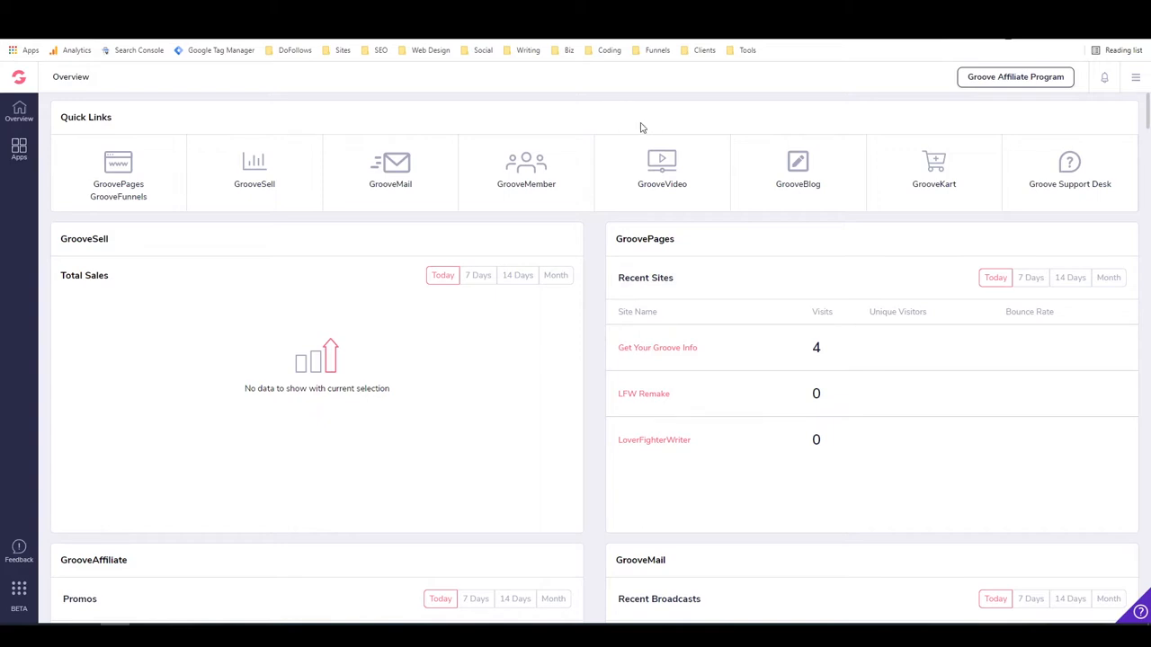
mouse_move(599, 126)
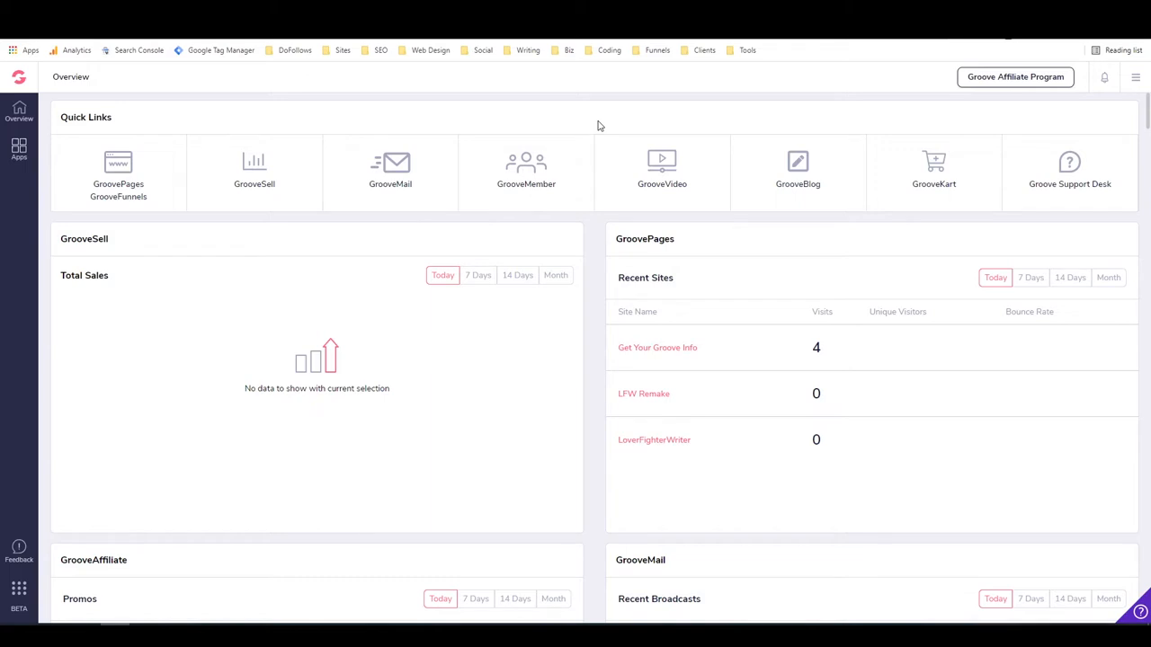
mouse_move(593, 124)
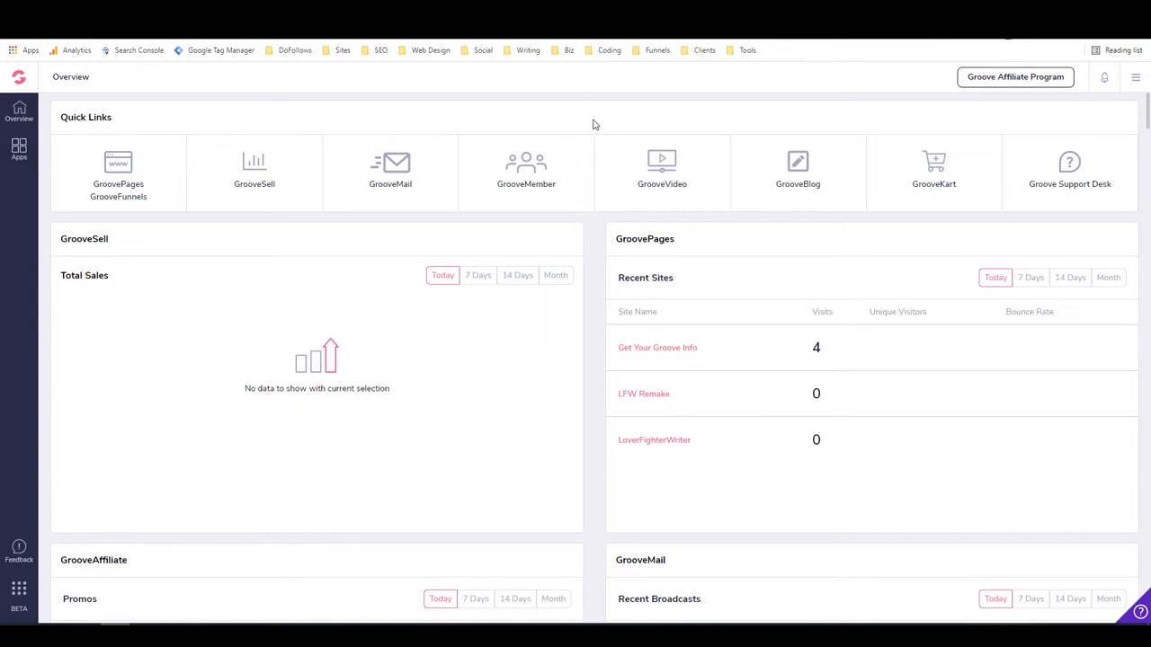
mouse_move(522, 119)
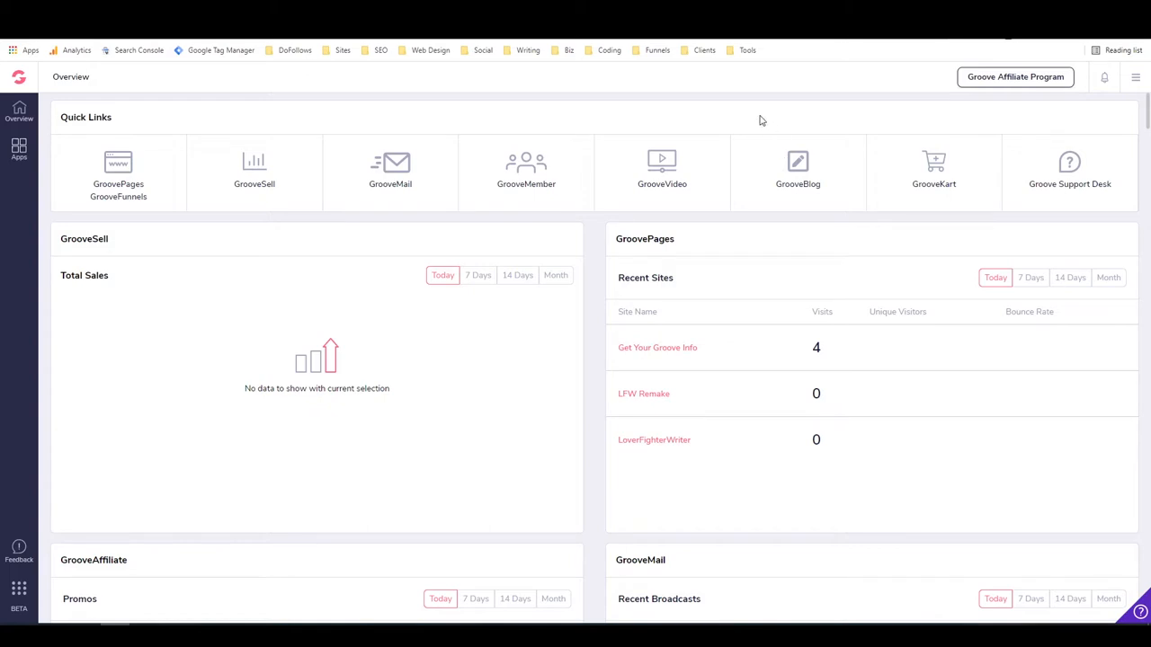
- Launch GrooveBlog from the Overview dashboard to reach the My Blogs list with LoveFightWrite
left_click(795, 169)
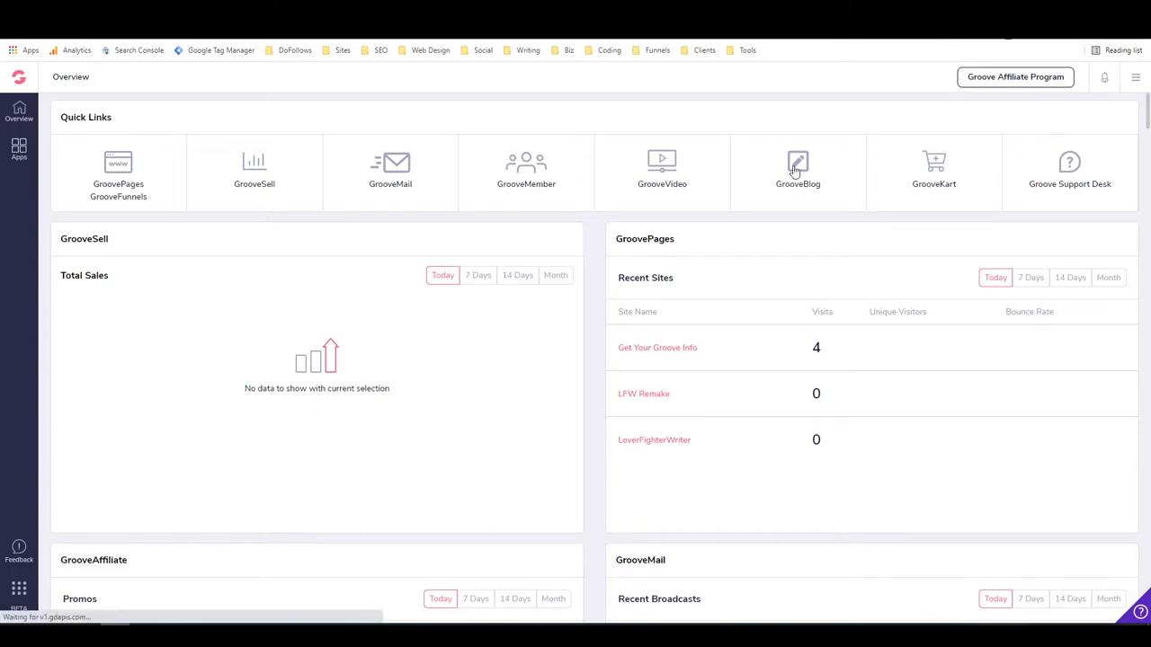
left_click(798, 164)
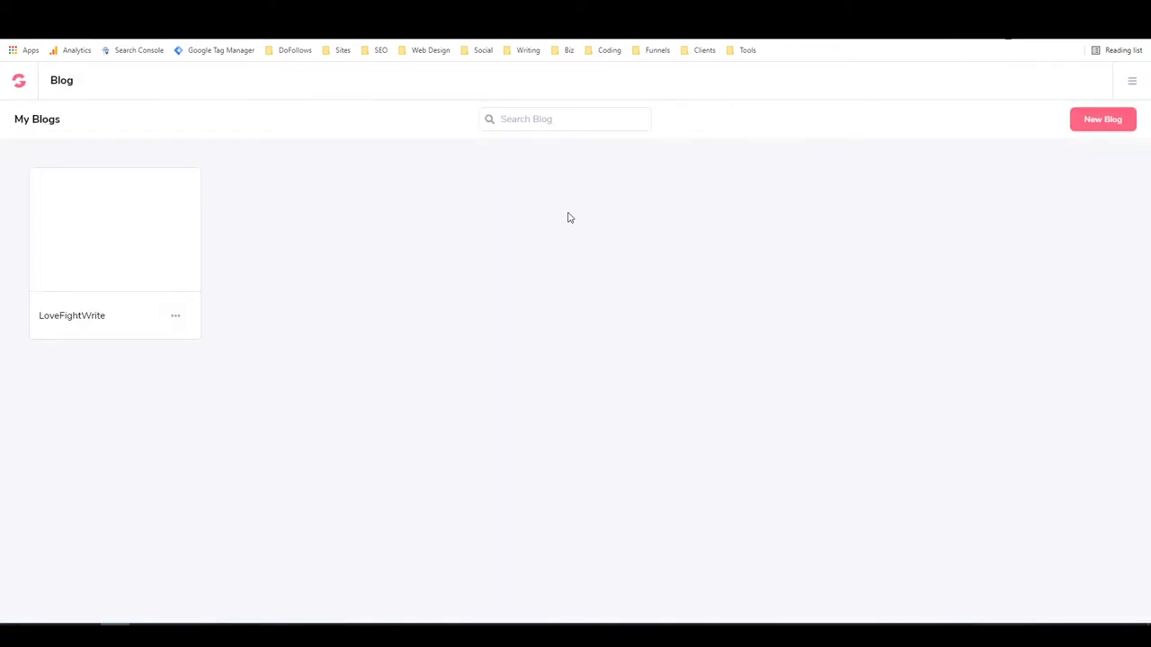
mouse_move(478, 241)
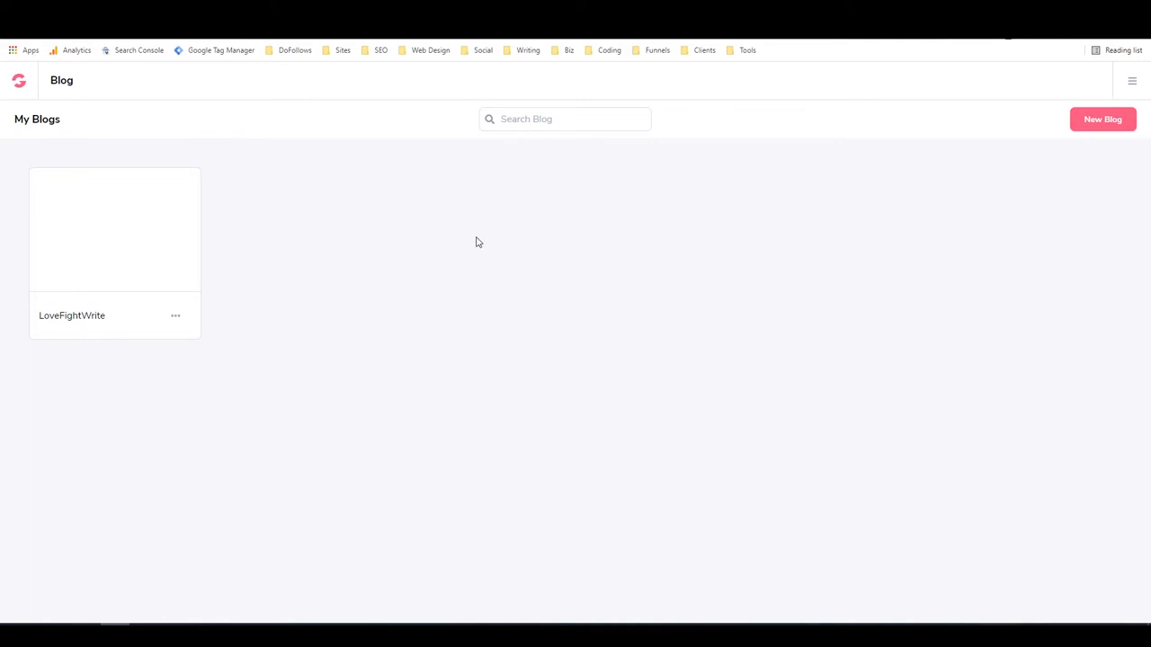
mouse_move(277, 148)
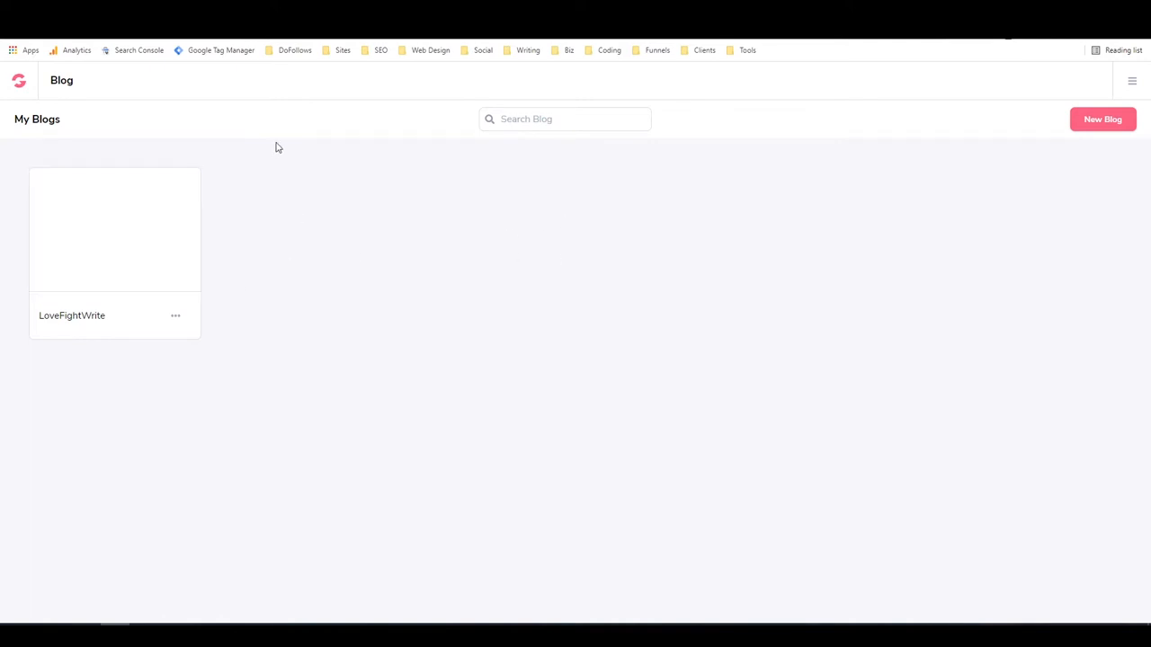
mouse_move(302, 158)
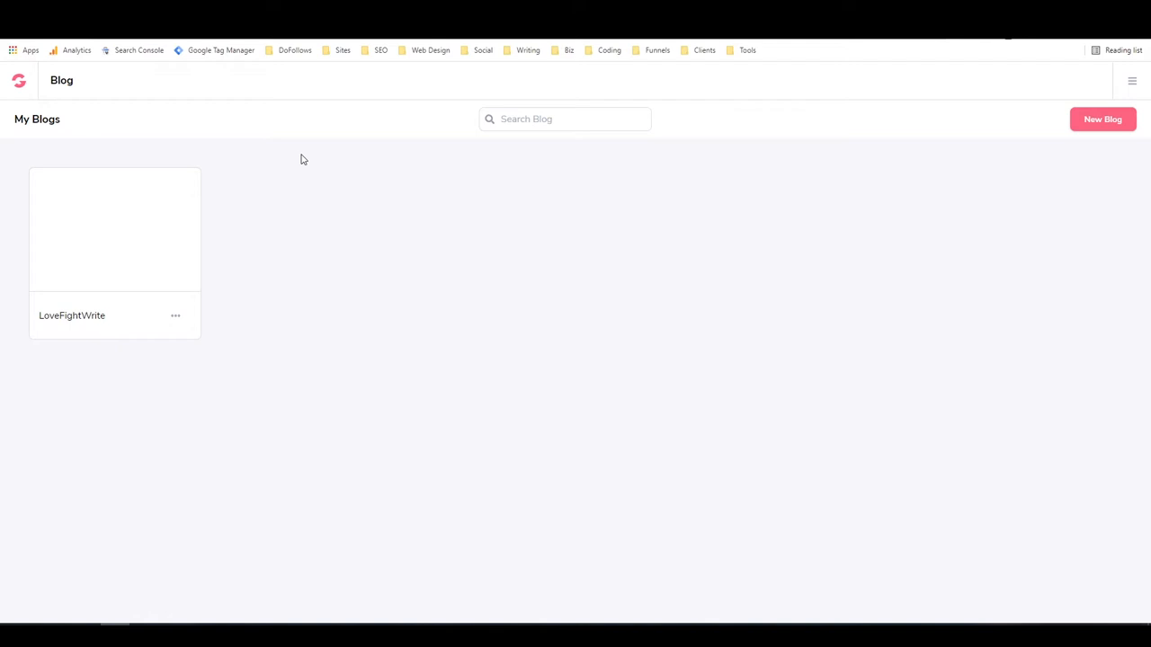
mouse_move(392, 168)
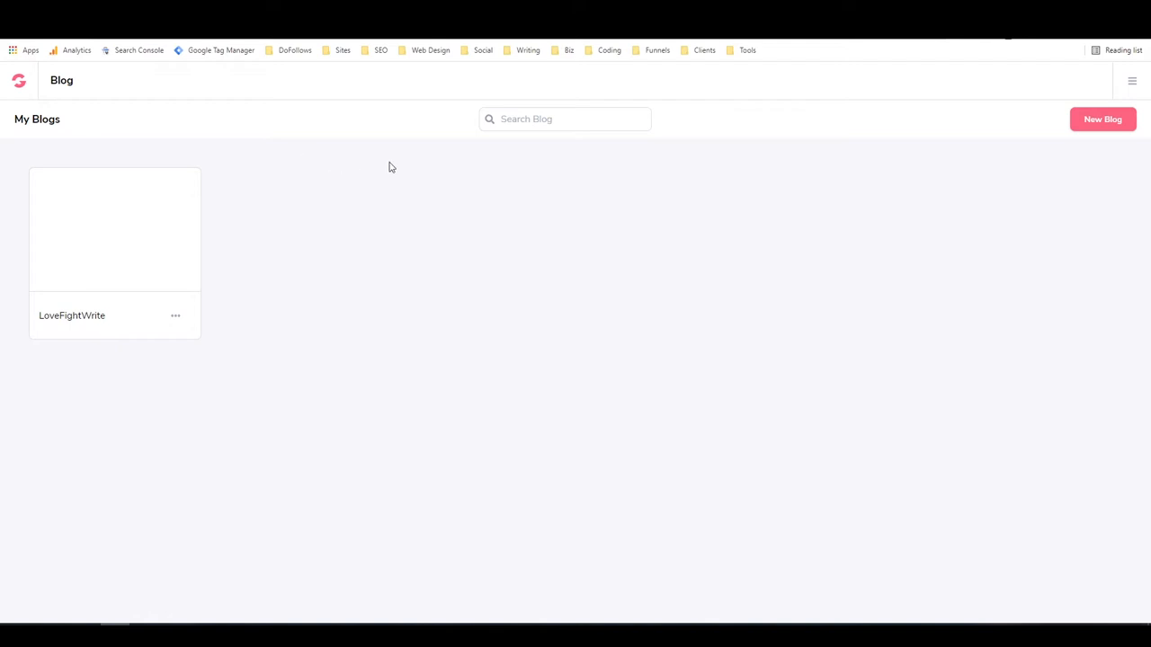
mouse_move(363, 171)
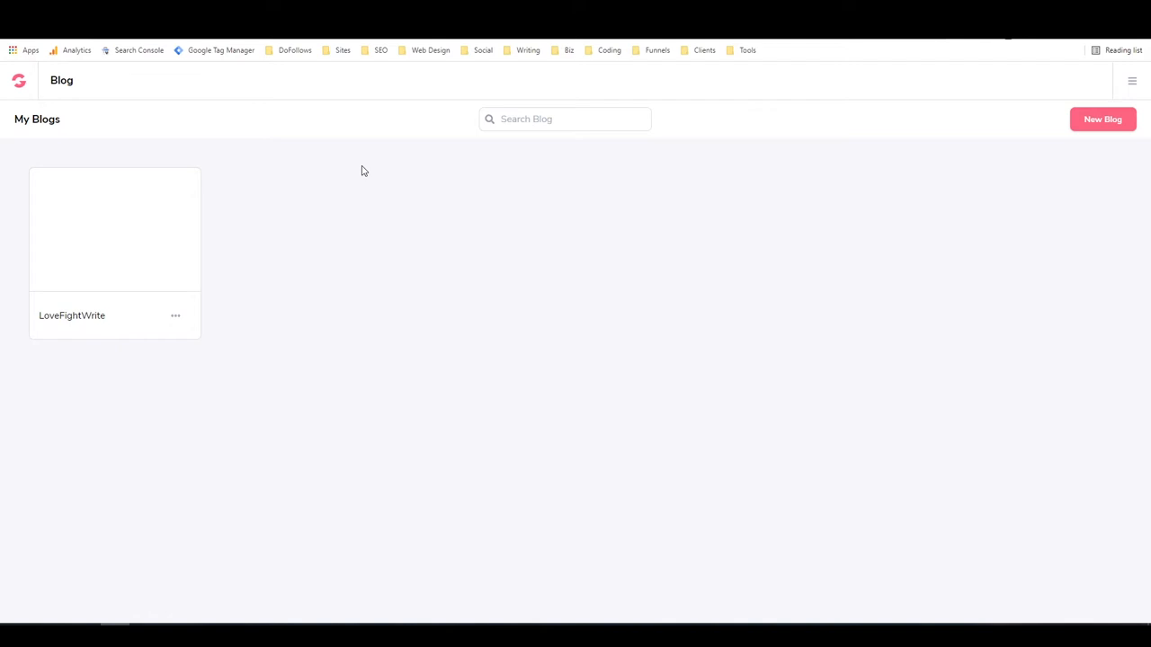
mouse_move(840, 227)
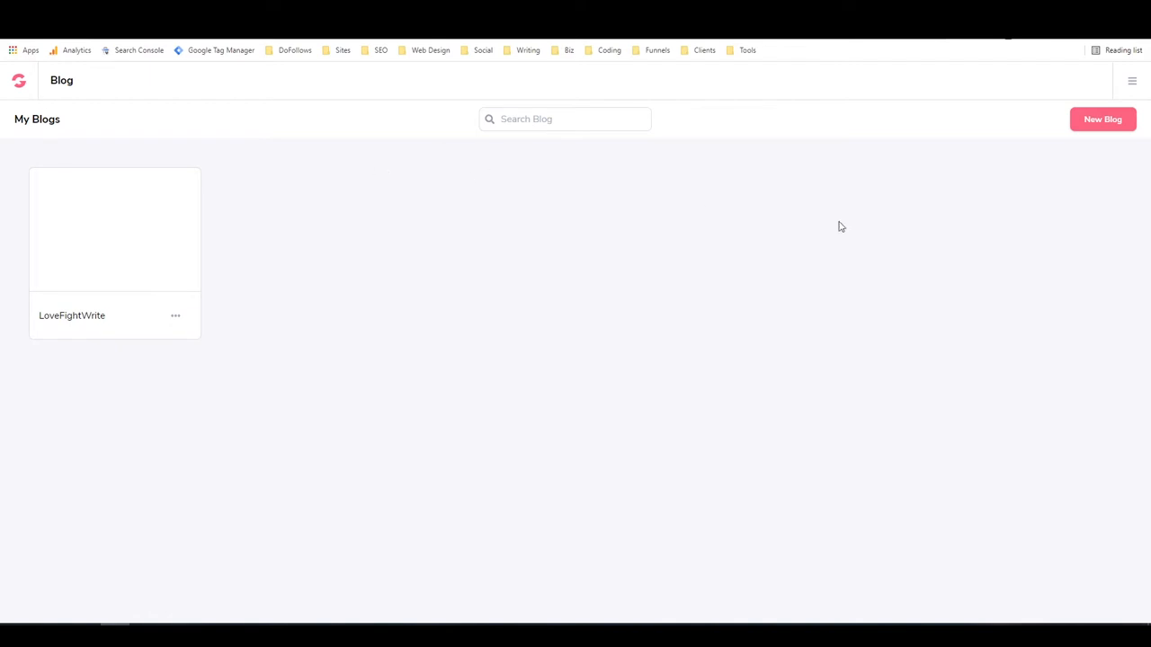
- Start a new blog named 'My Fitness Fight' with subdomain 'myfitnessfight', leaving the form unsubmitted
left_click(1104, 119)
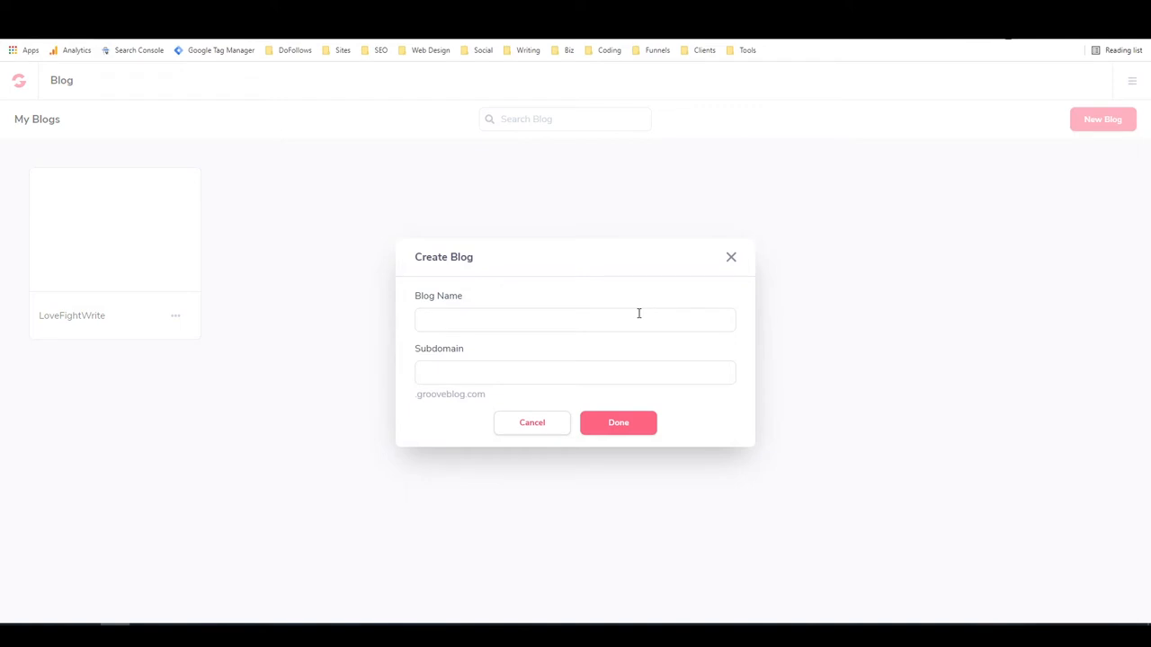
type("My Fitness Fight")
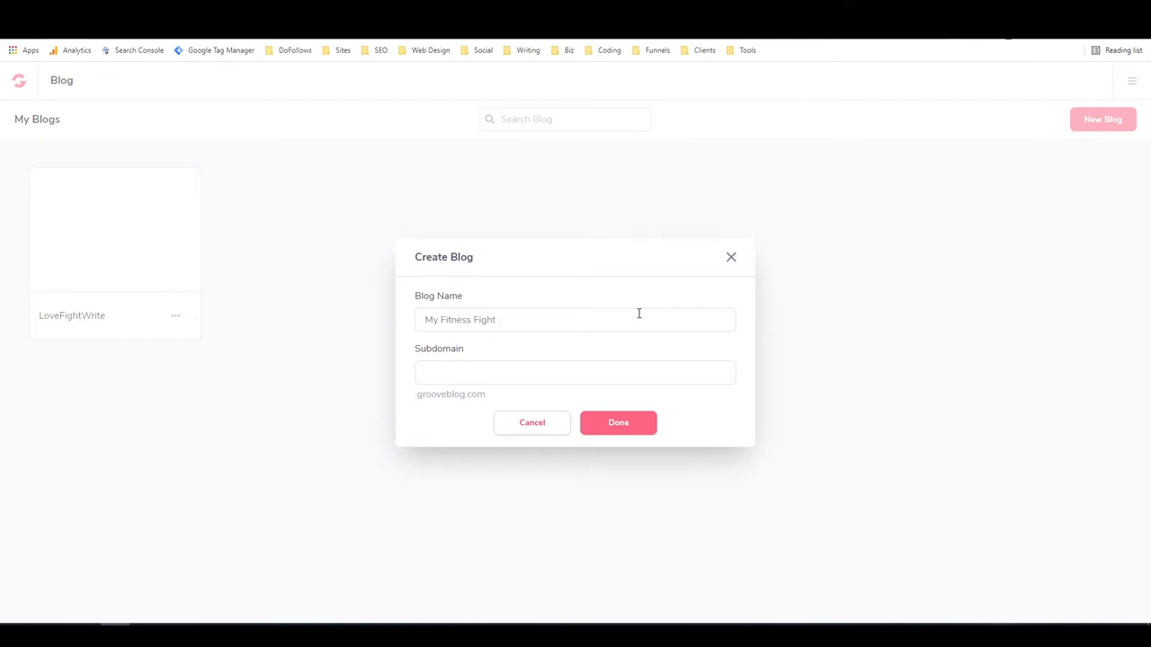
type("myfitnessfight")
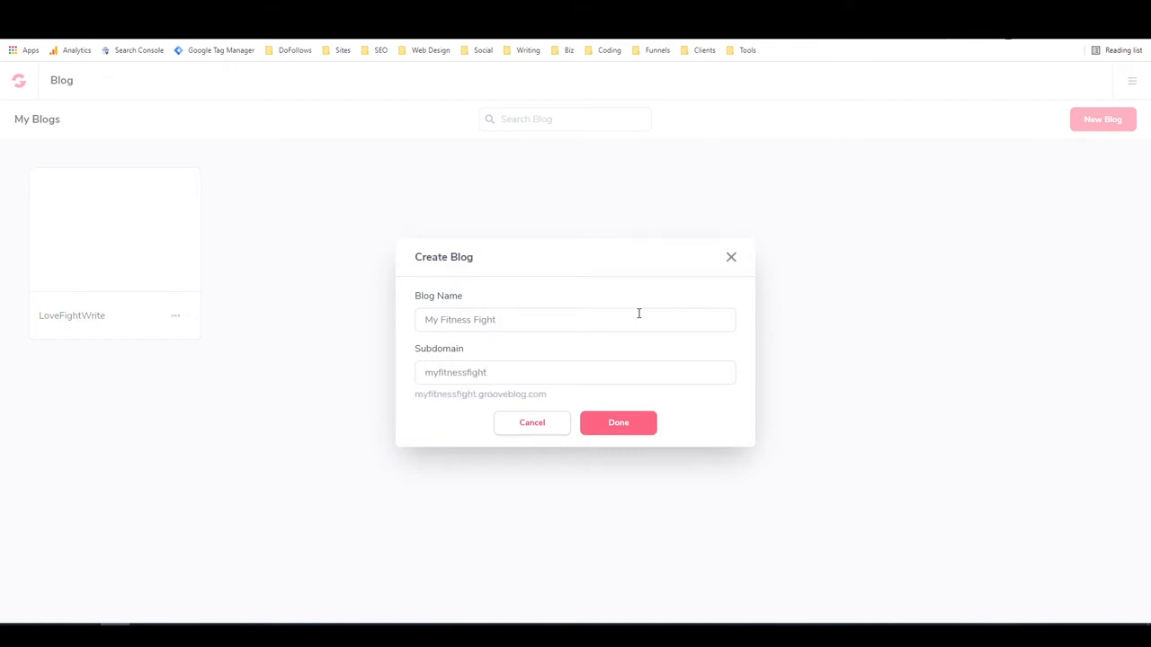
left_click(575, 372)
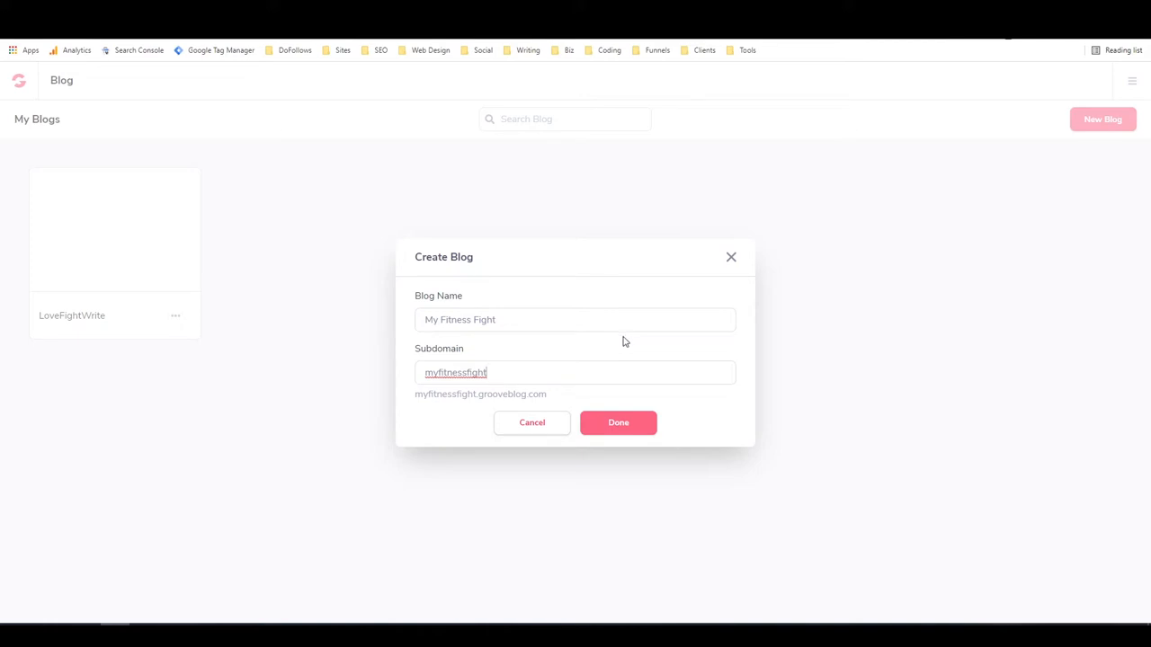
mouse_move(536, 417)
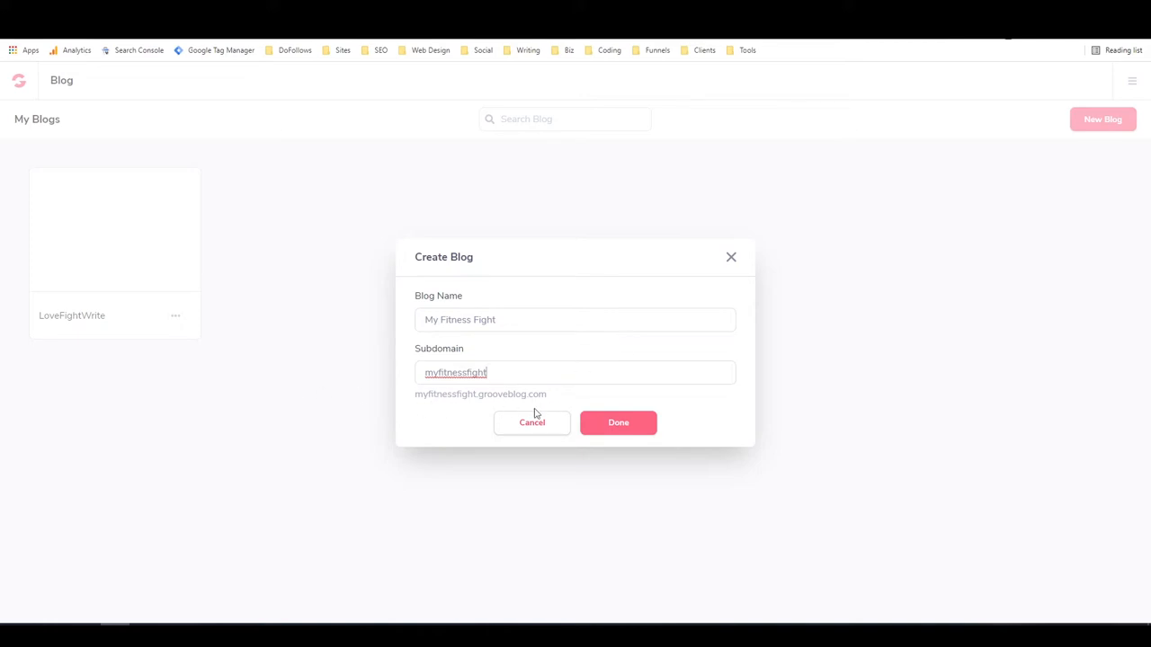
mouse_move(672, 410)
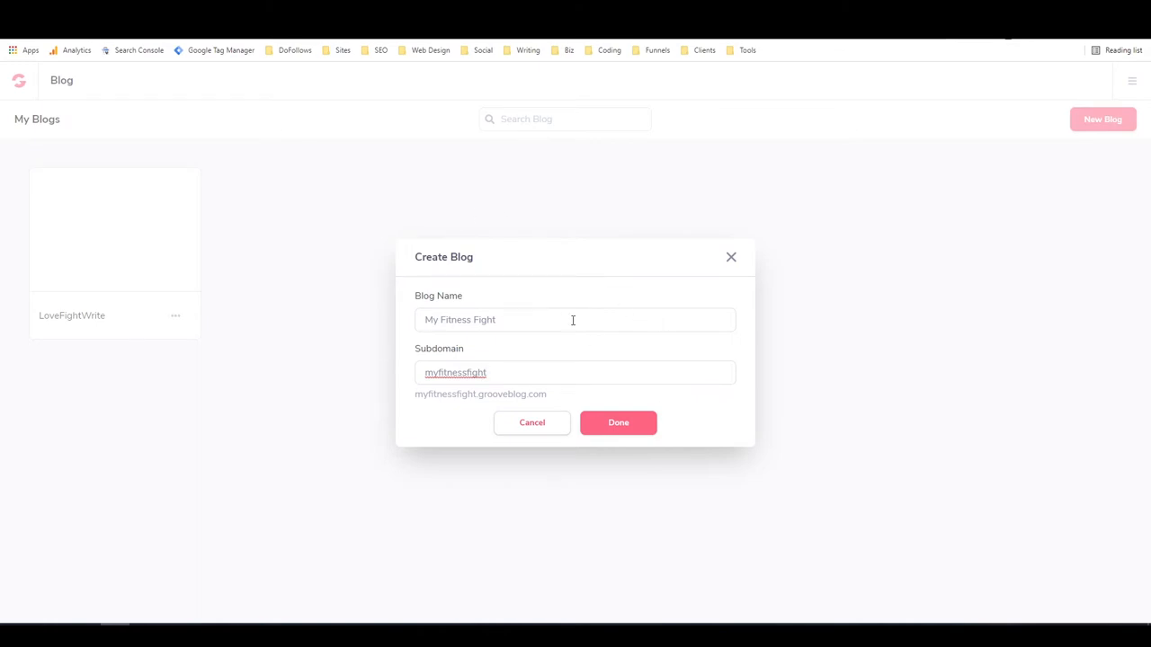
mouse_move(389, 366)
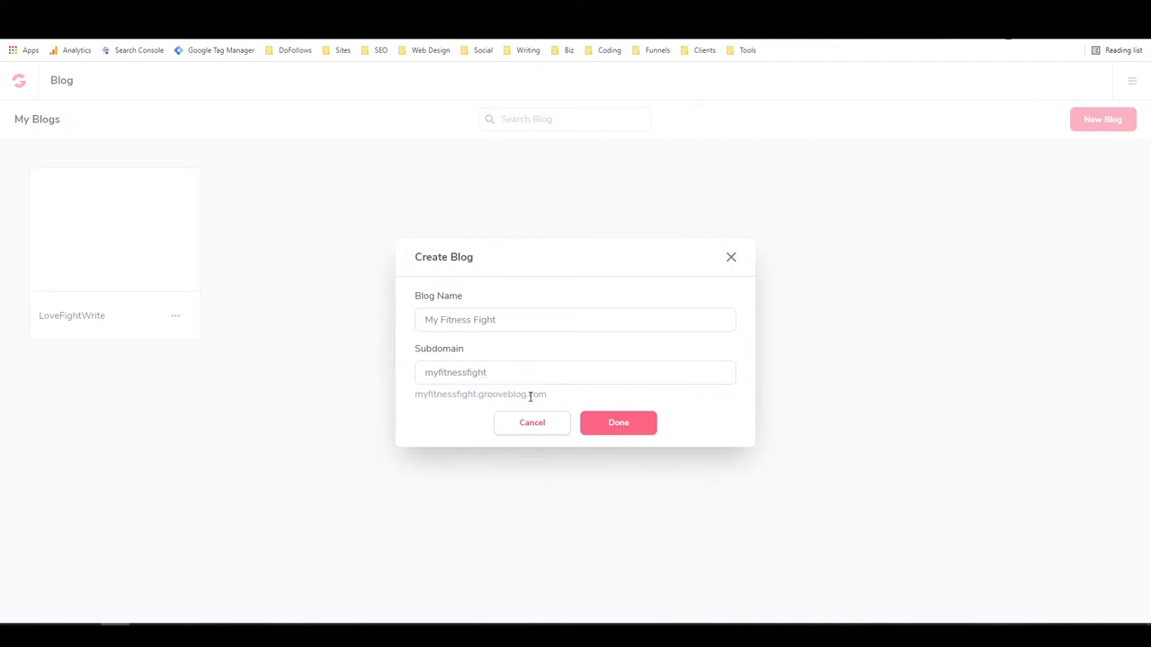
mouse_move(633, 363)
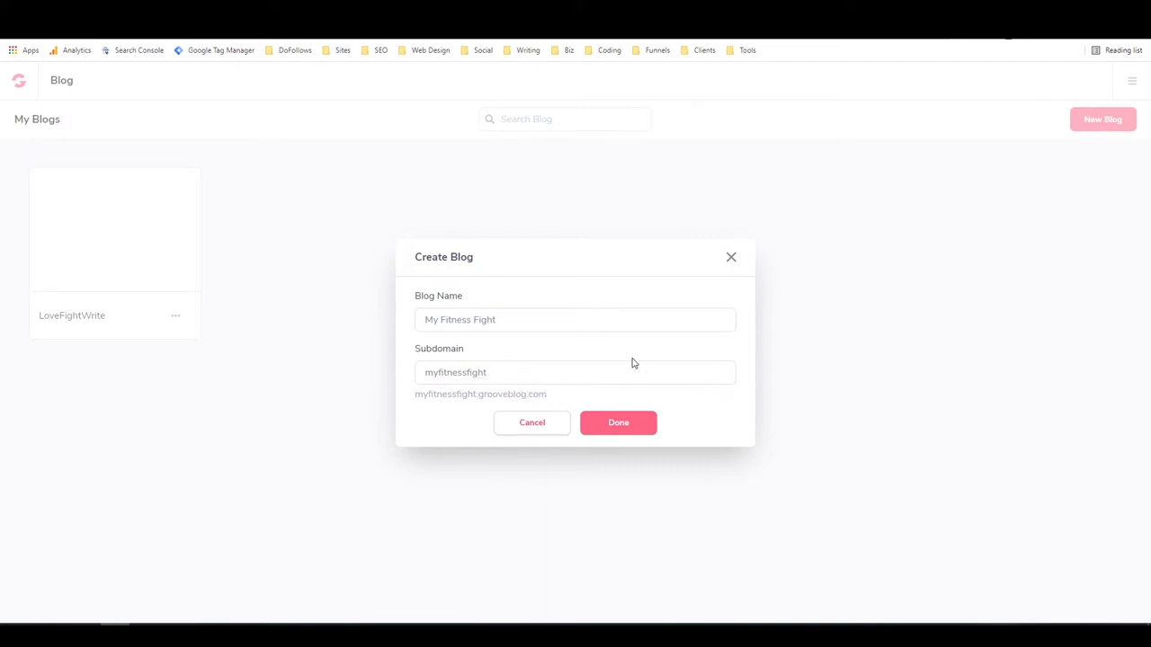
- Finish creating My Fitness Fight and load its editor with the default Groovey theme and sample posts
left_click(618, 422)
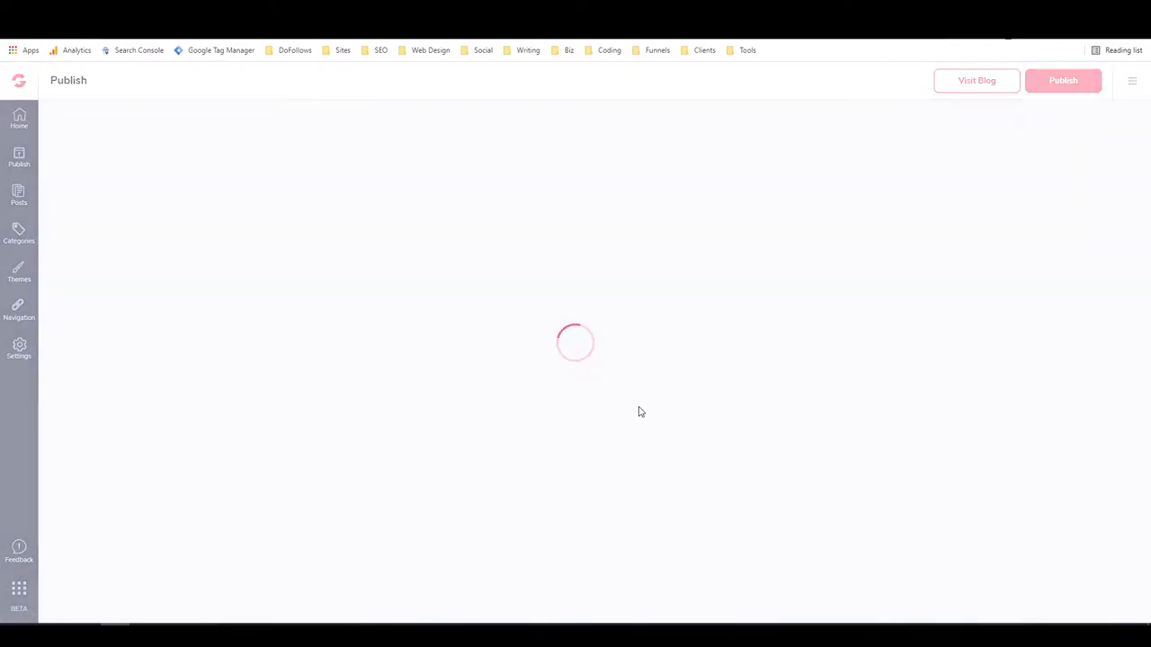
left_click(1063, 79)
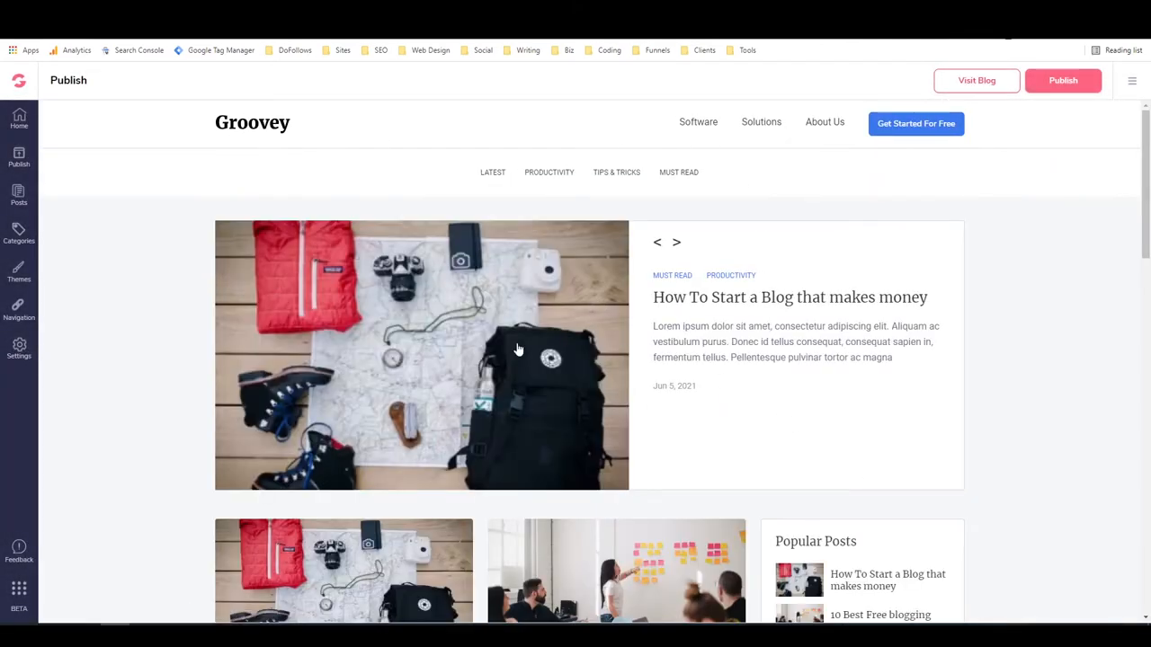
left_click(676, 241)
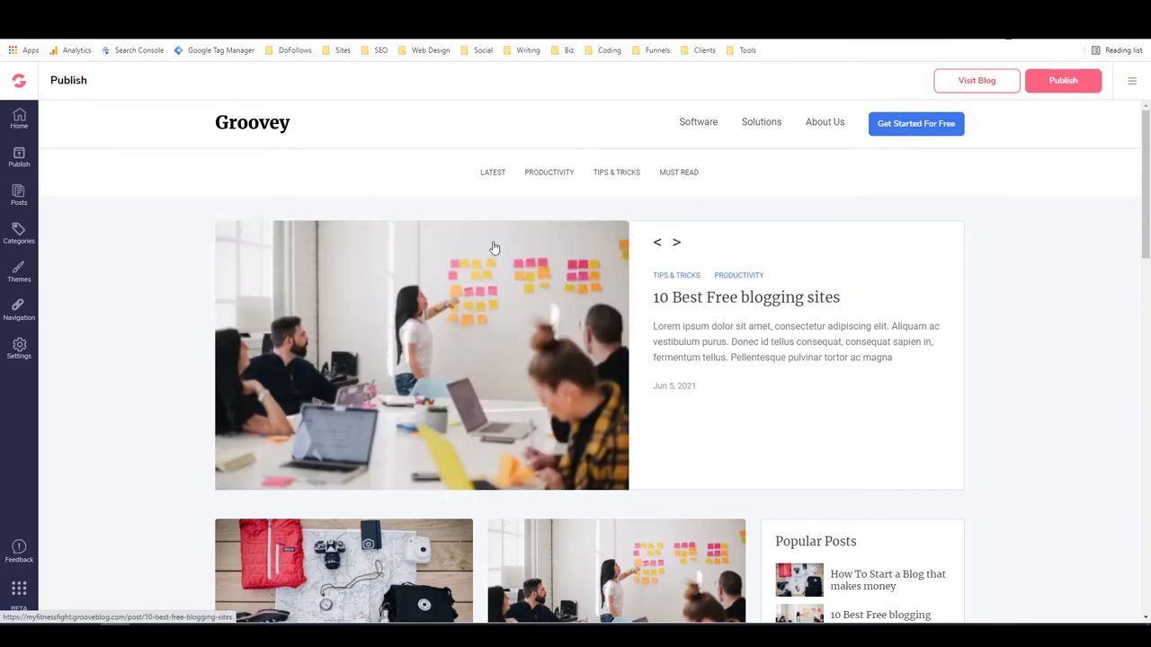
mouse_move(410, 144)
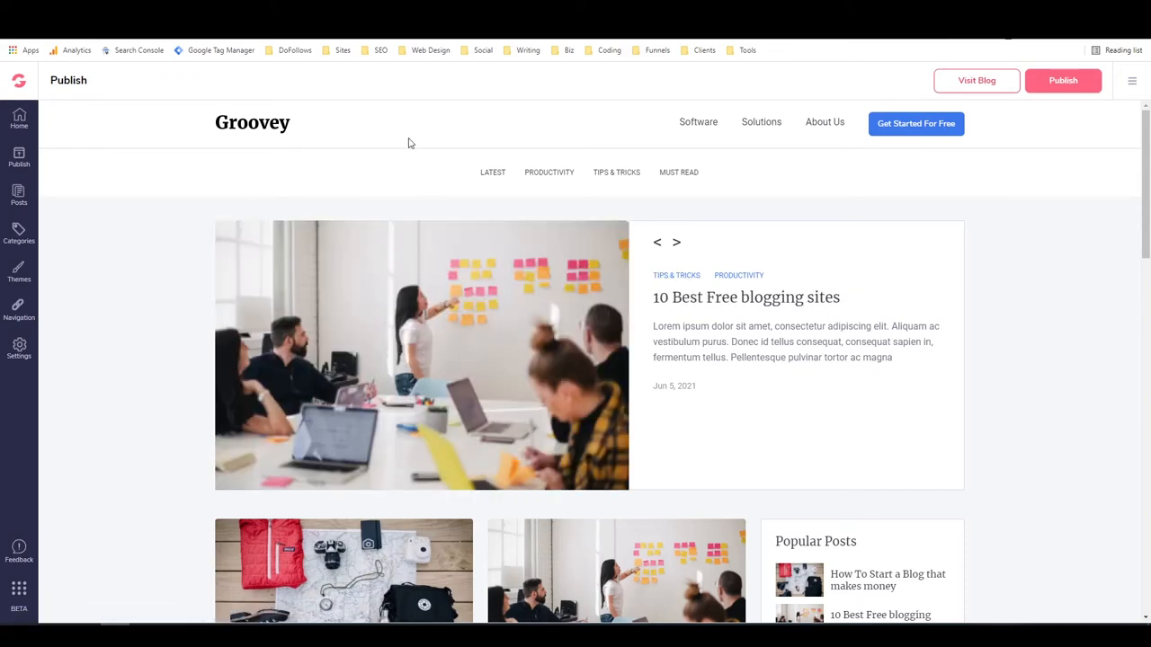
left_click(676, 241)
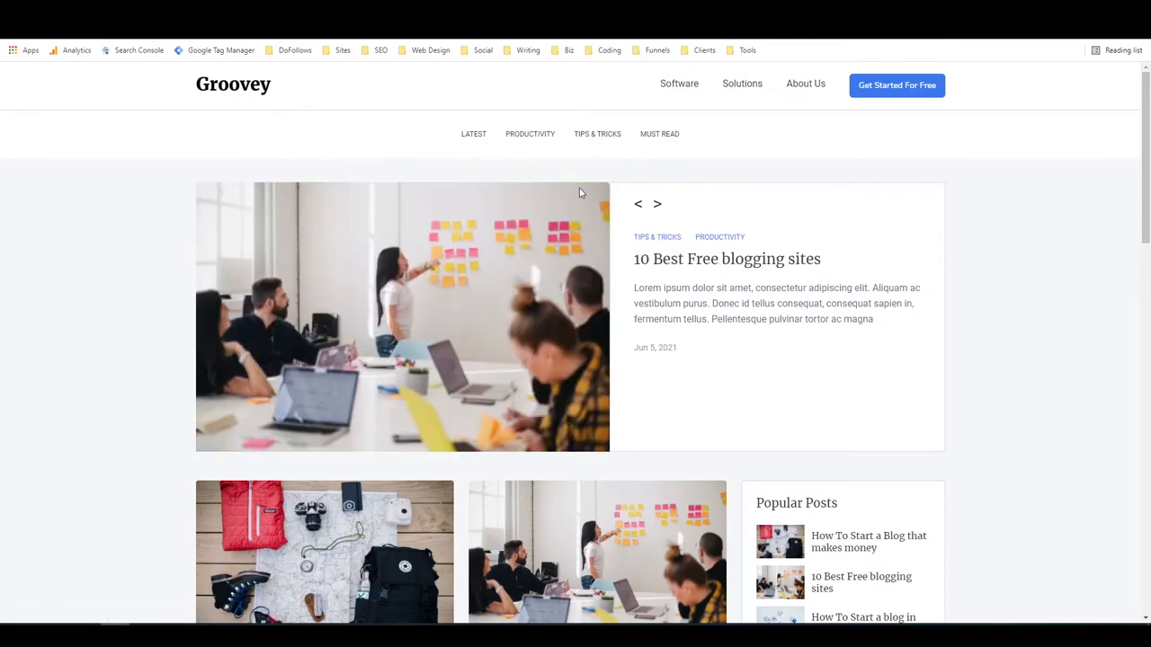
mouse_move(816, 329)
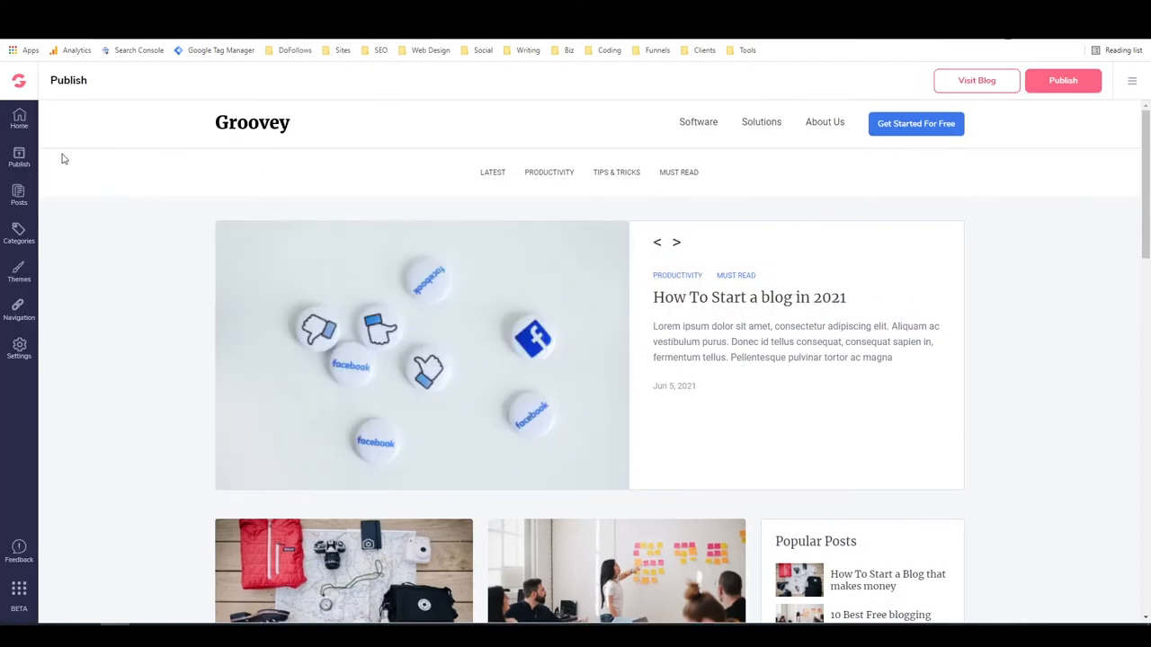
mouse_move(18, 310)
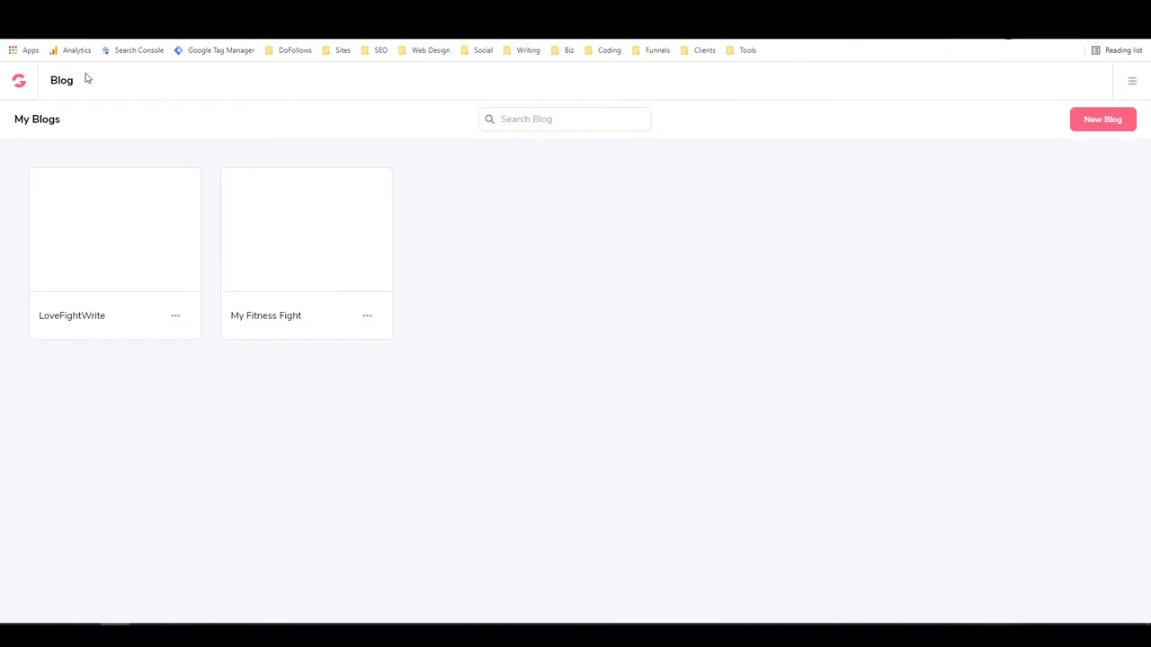
mouse_move(356, 140)
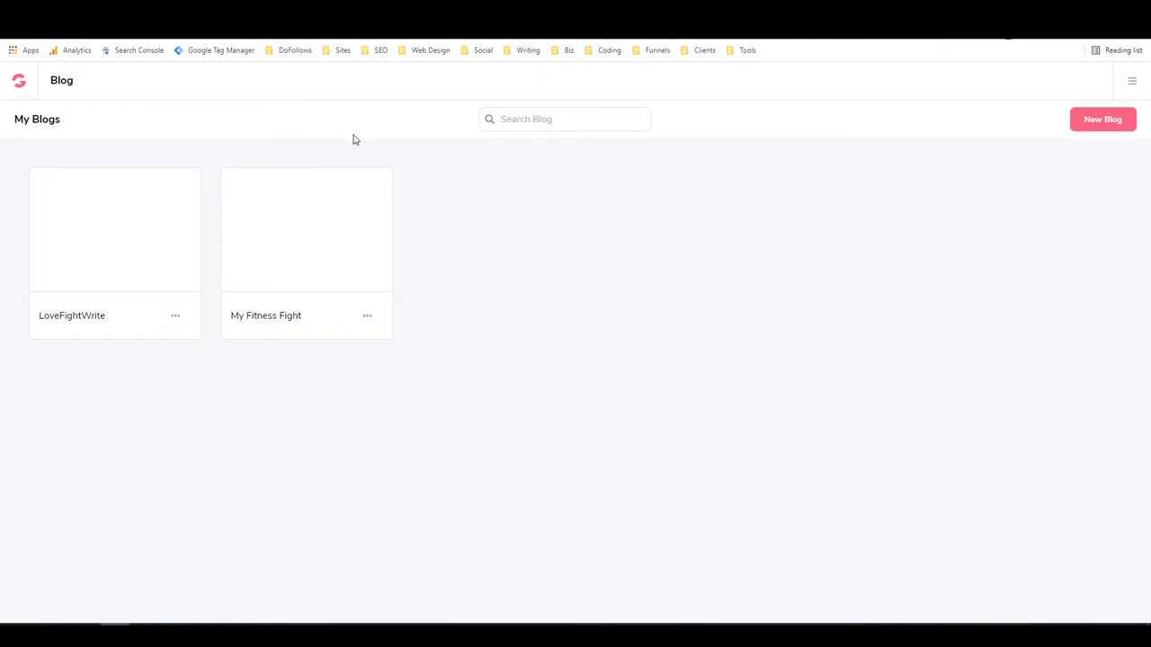
mouse_move(335, 268)
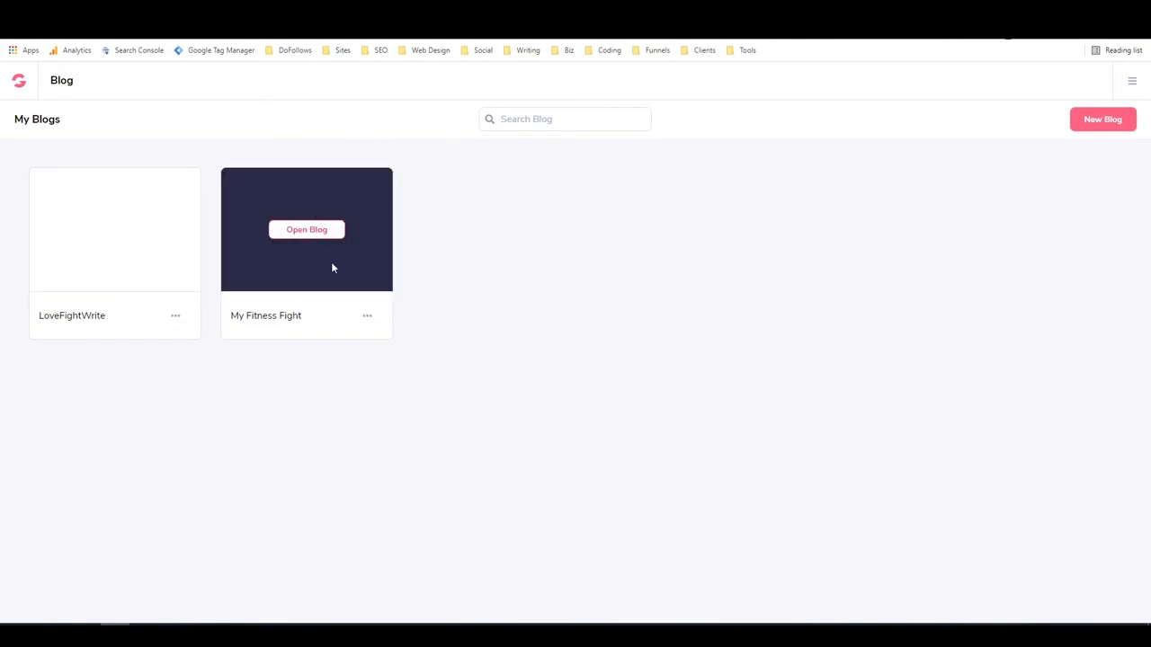
- Publish the current version of the My Fitness Fight blog from the Publish page
left_click(367, 316)
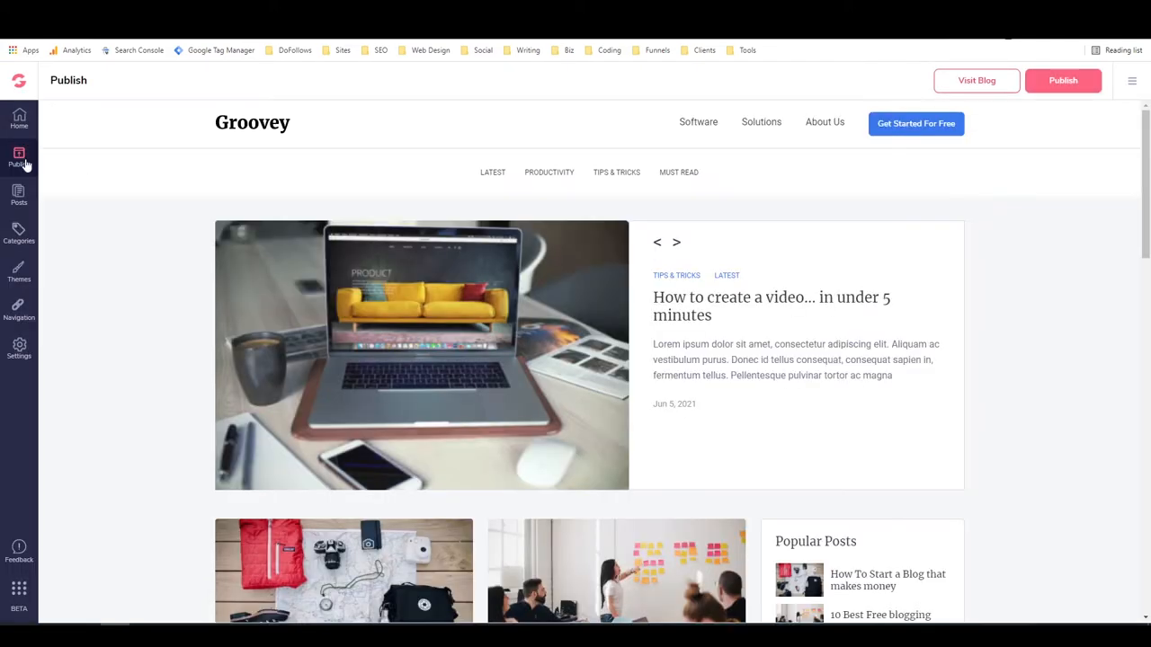
left_click(676, 241)
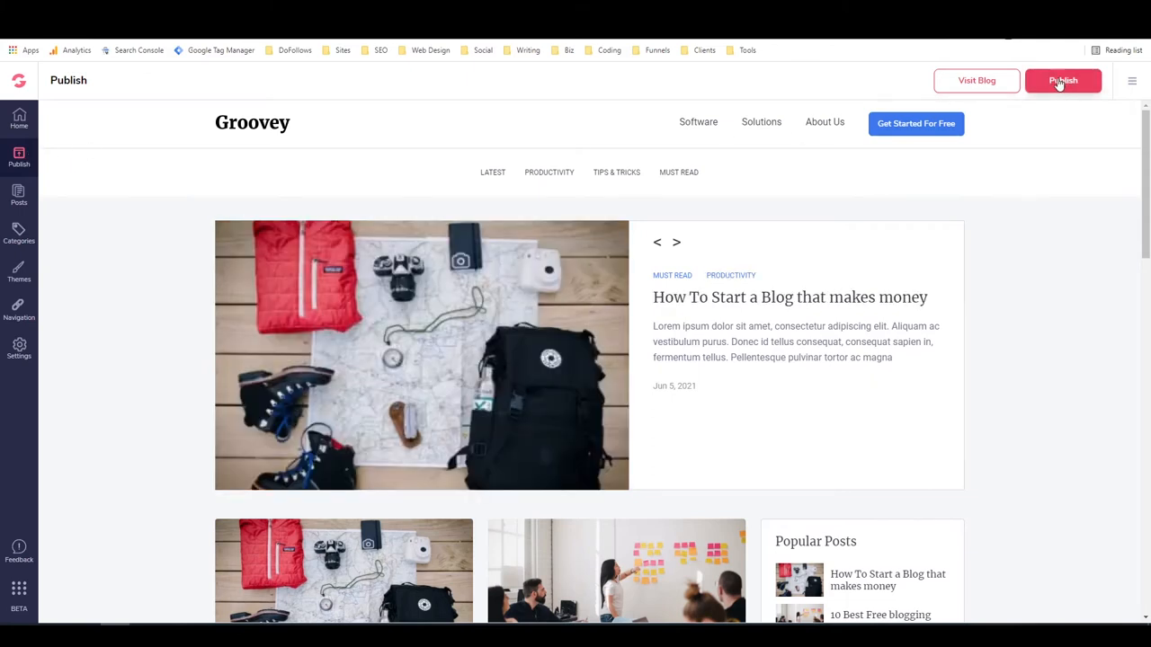
left_click(1064, 79)
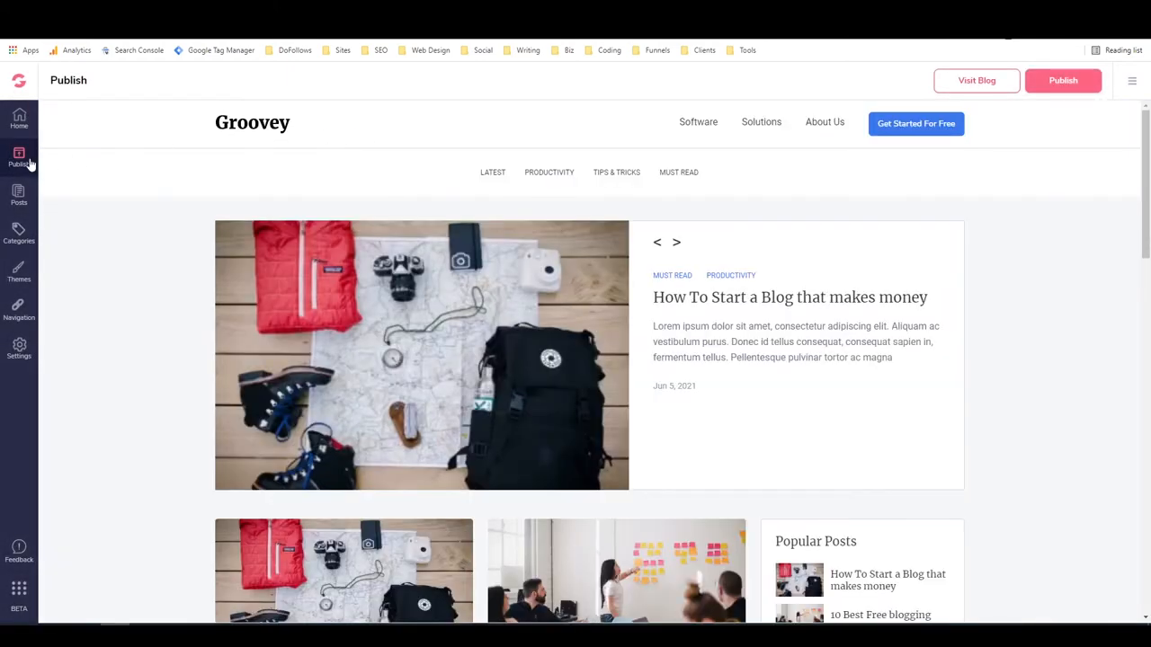
mouse_move(21, 196)
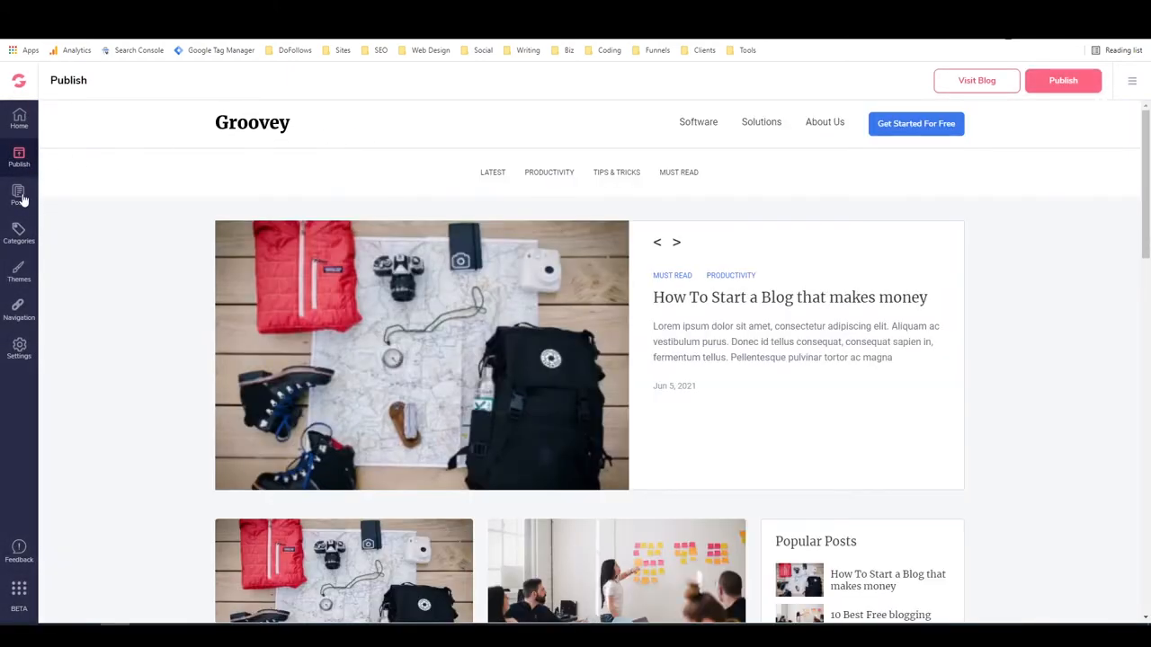
- Show the Posts page listing the five live sample posts
left_click(18, 194)
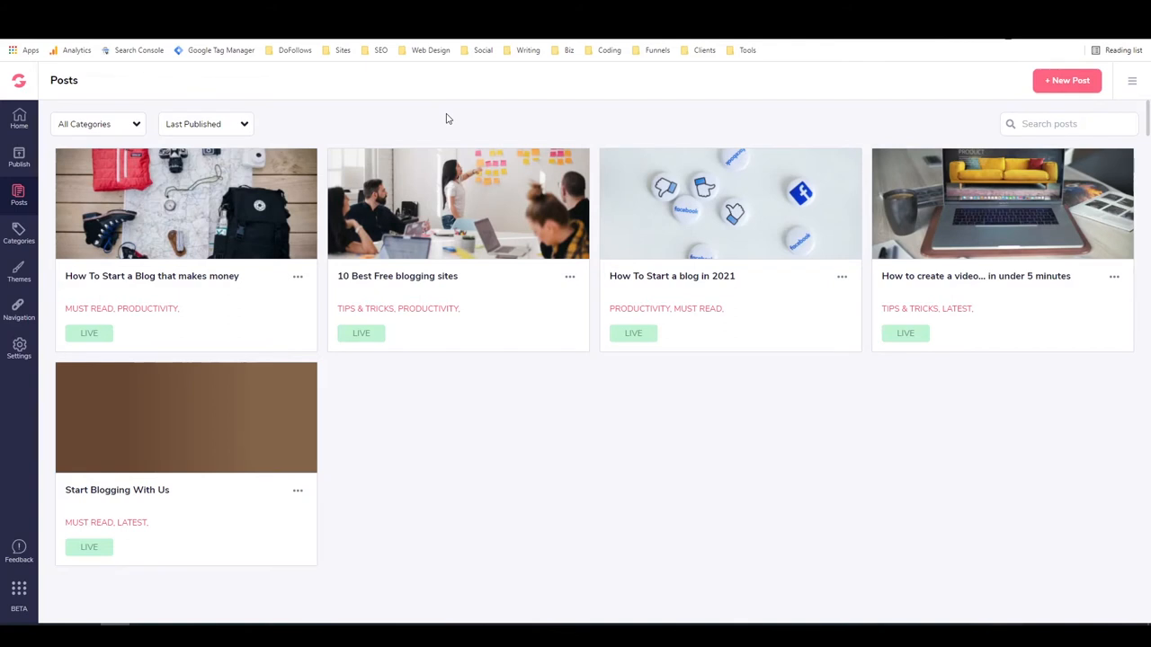
mouse_move(474, 115)
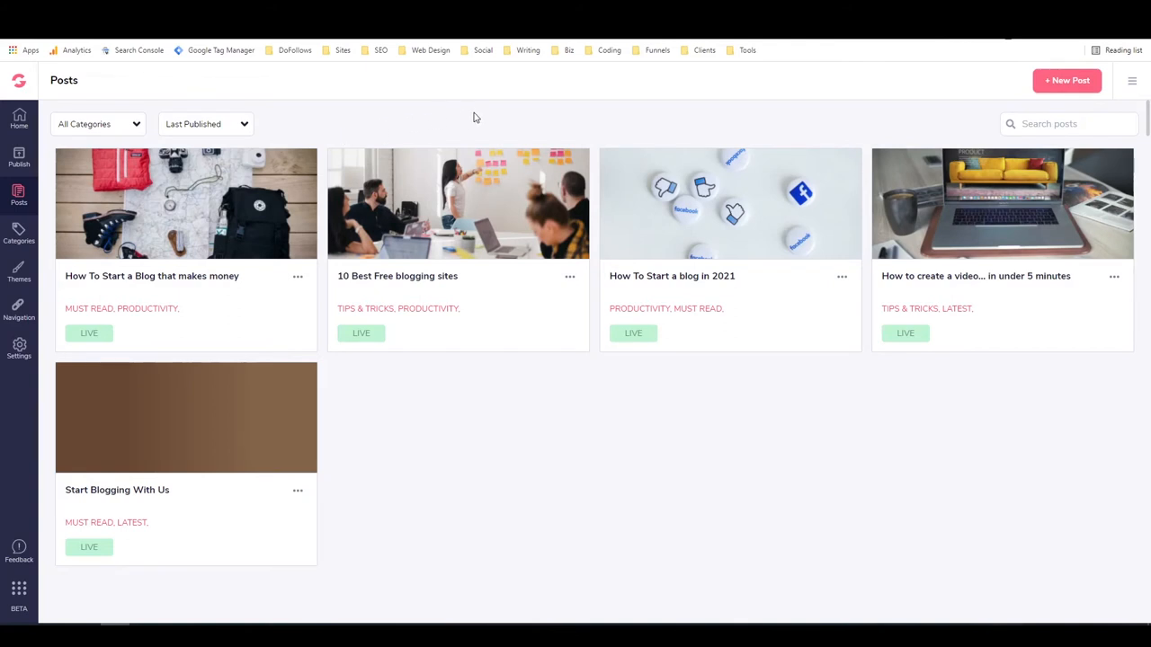
mouse_move(445, 119)
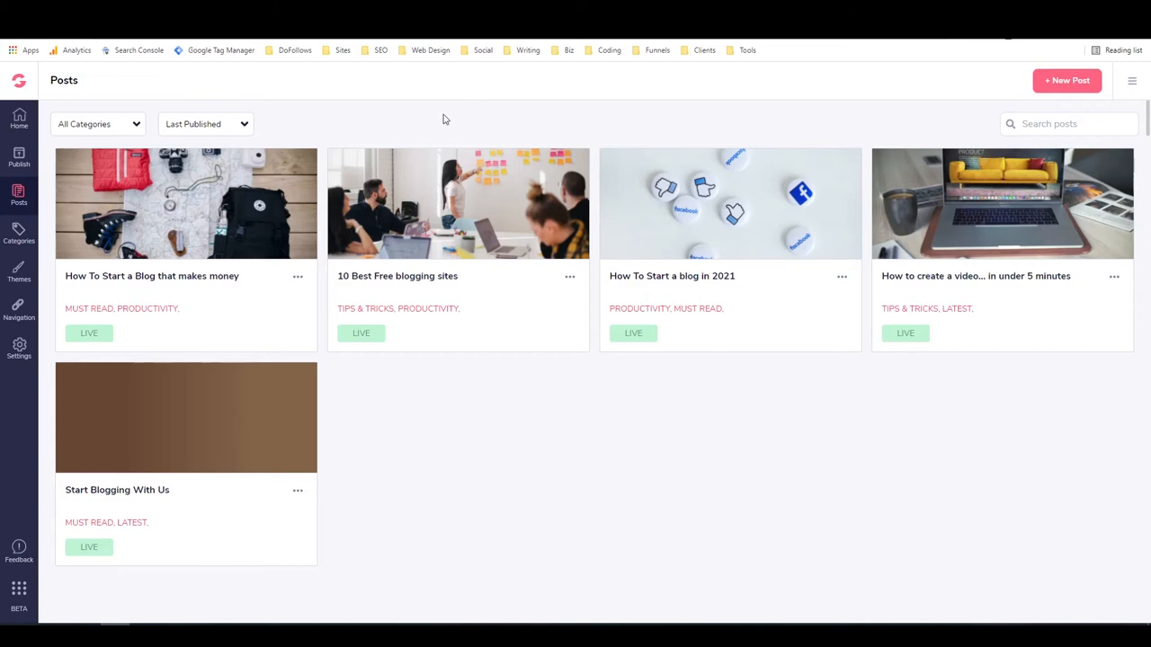
mouse_move(79, 223)
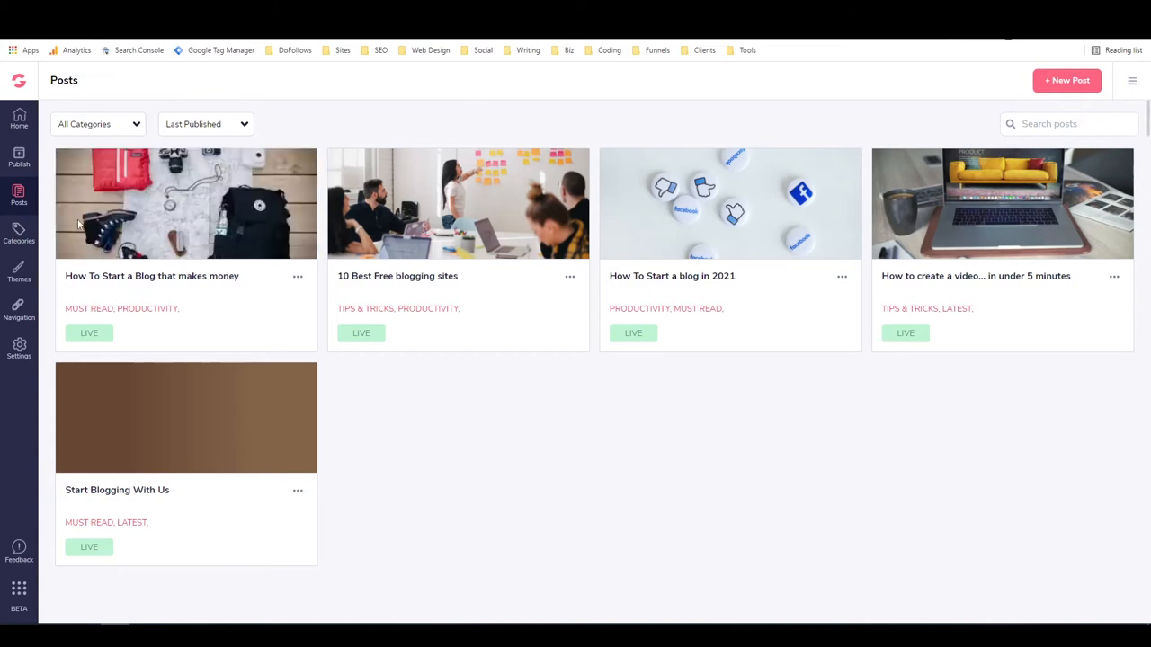
mouse_move(490, 109)
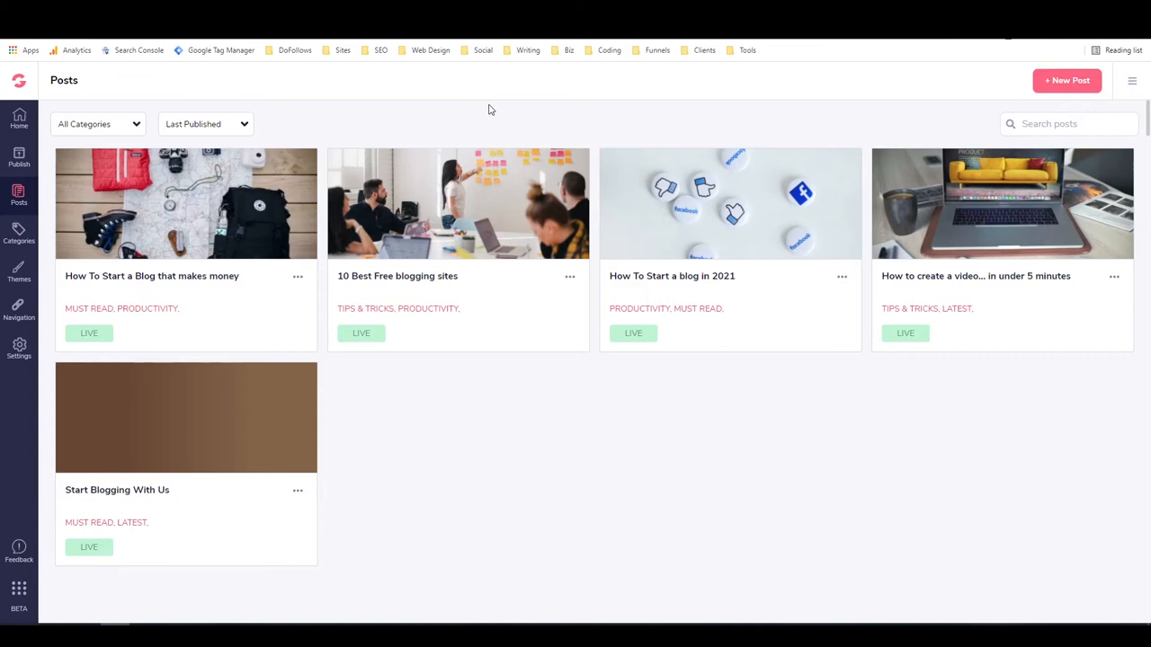
mouse_move(522, 111)
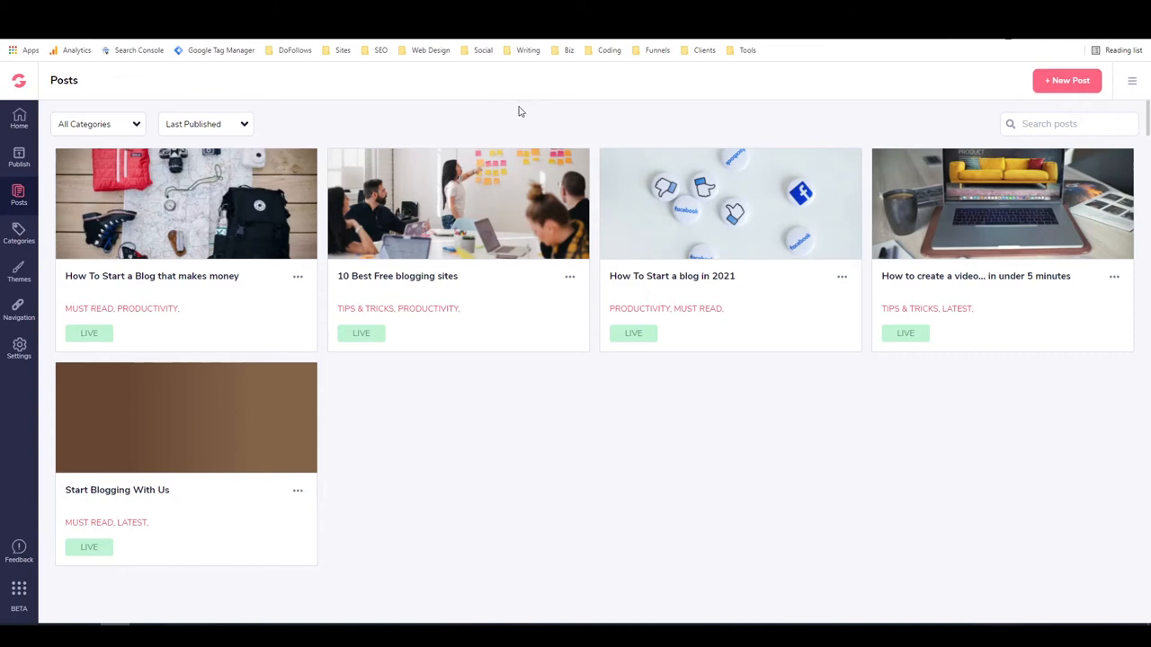
mouse_move(515, 111)
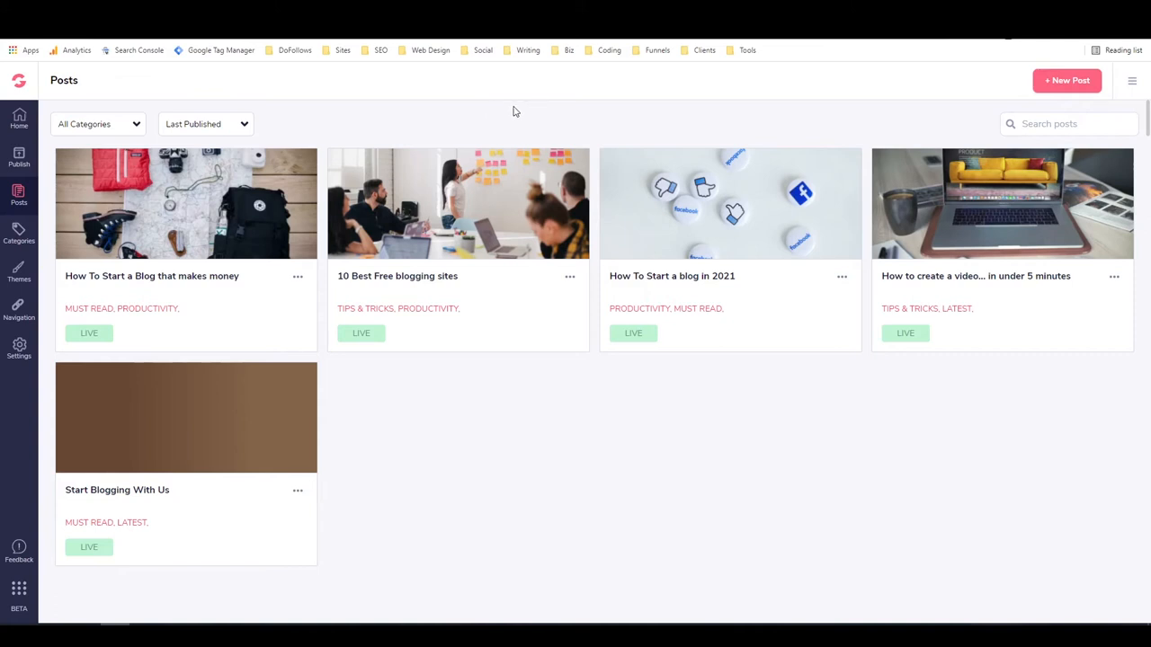
mouse_move(468, 119)
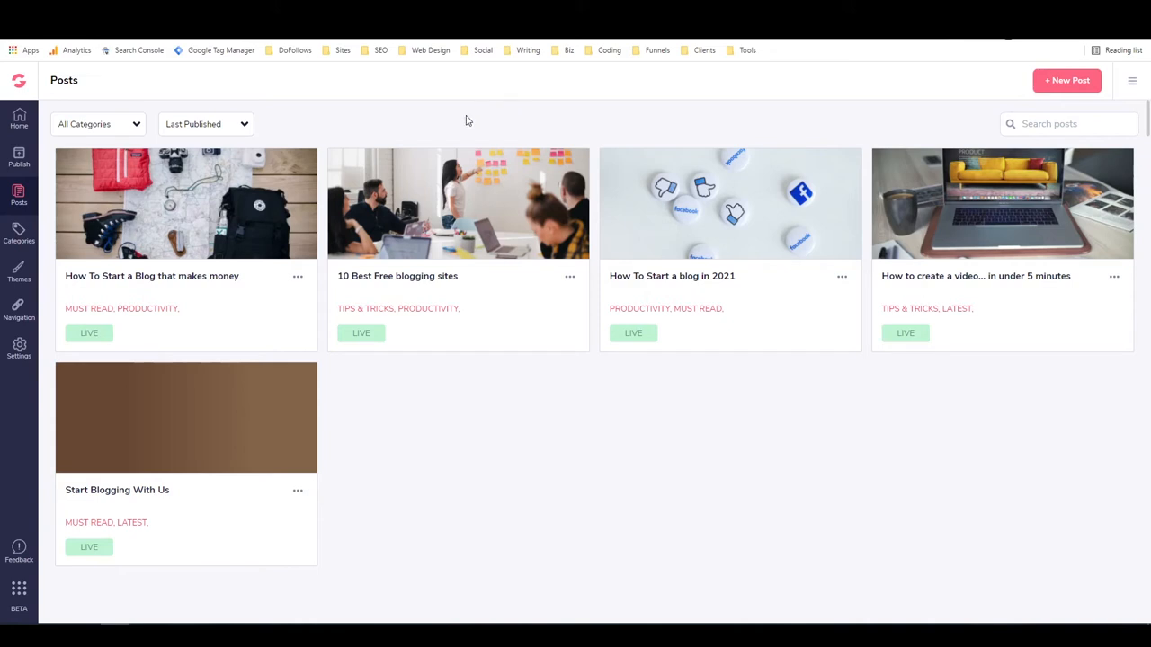
mouse_move(421, 133)
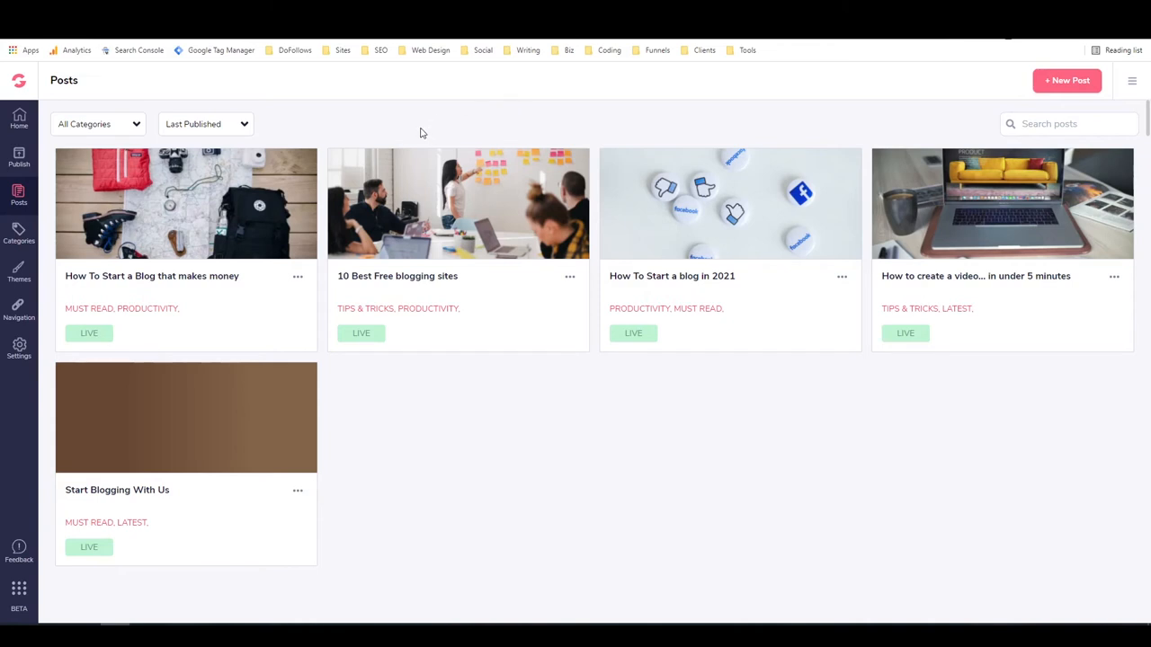
mouse_move(27, 201)
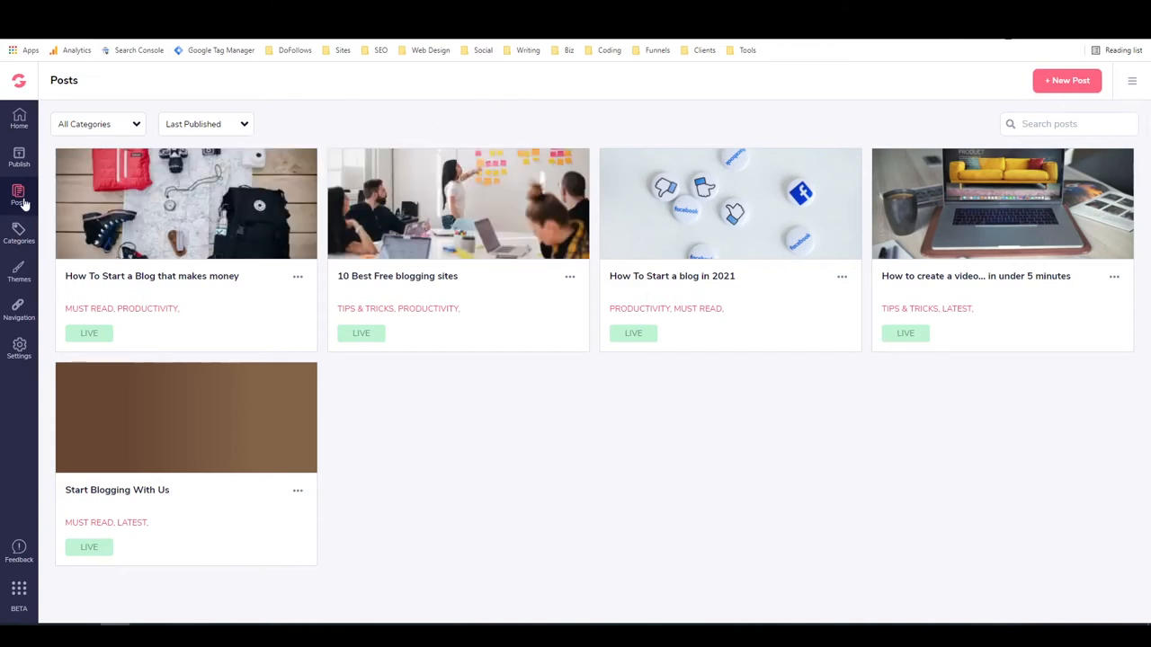
mouse_move(673, 263)
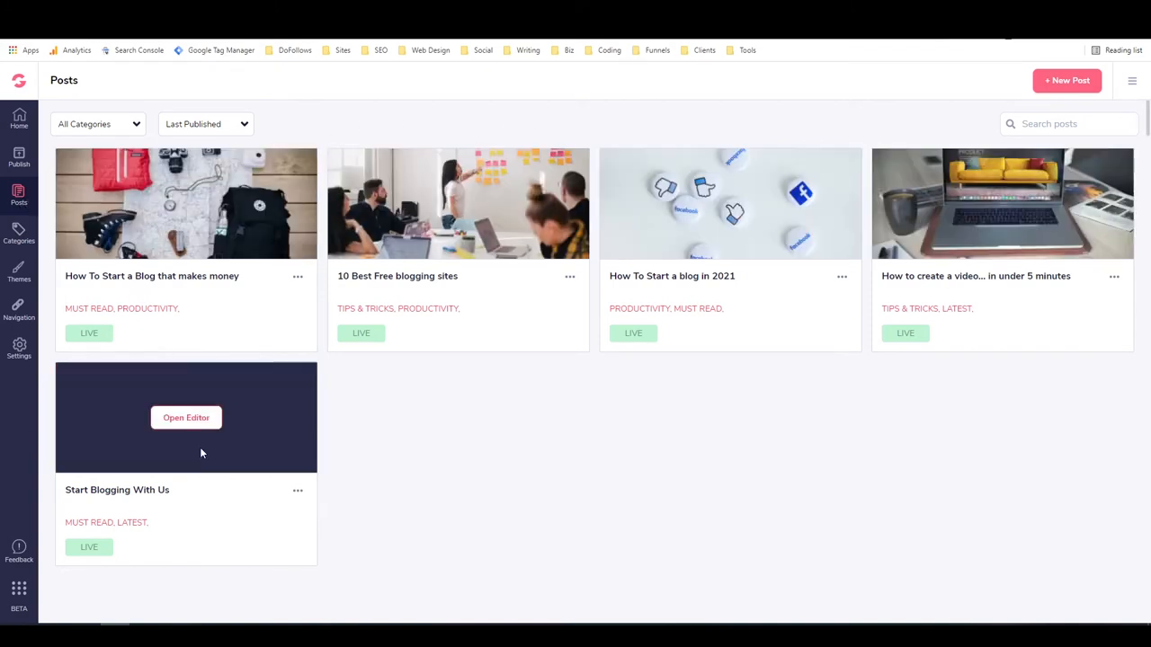
mouse_move(309, 288)
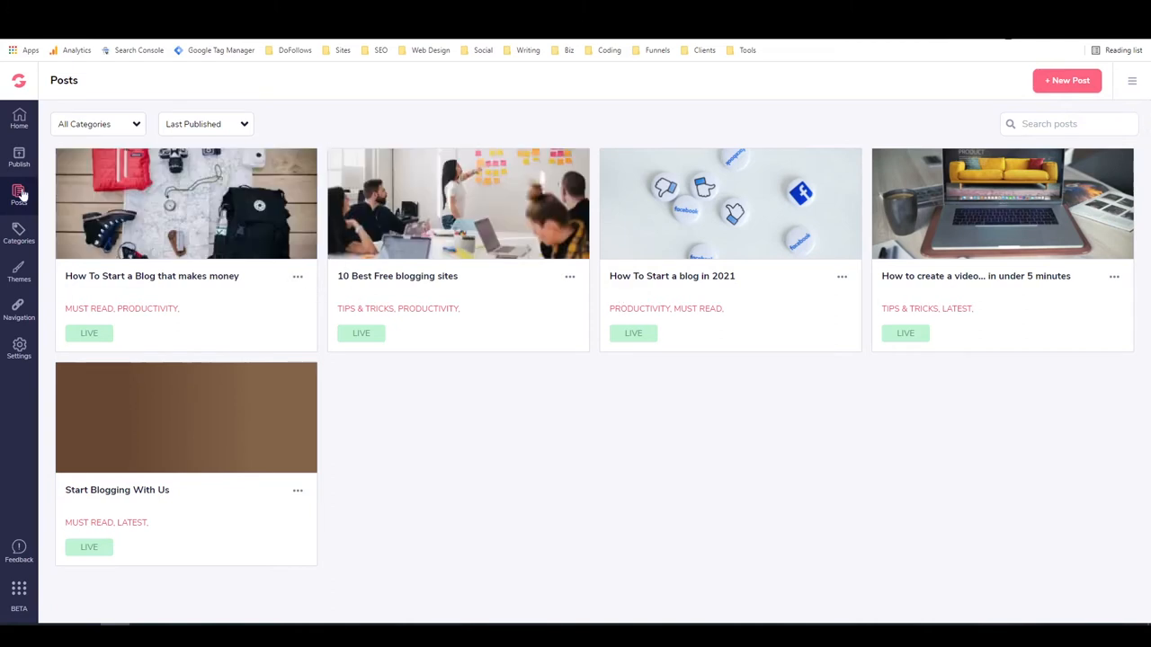
mouse_move(18, 238)
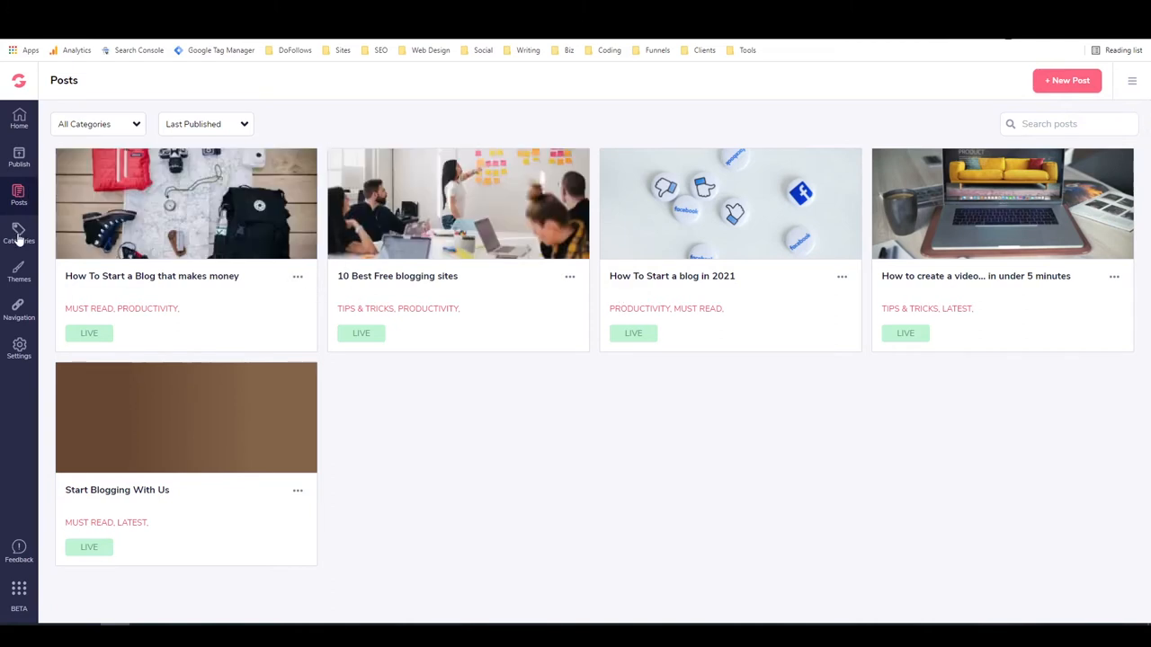
- Show the Categories page and peek at the Actions menu for the LATEST category
left_click(18, 231)
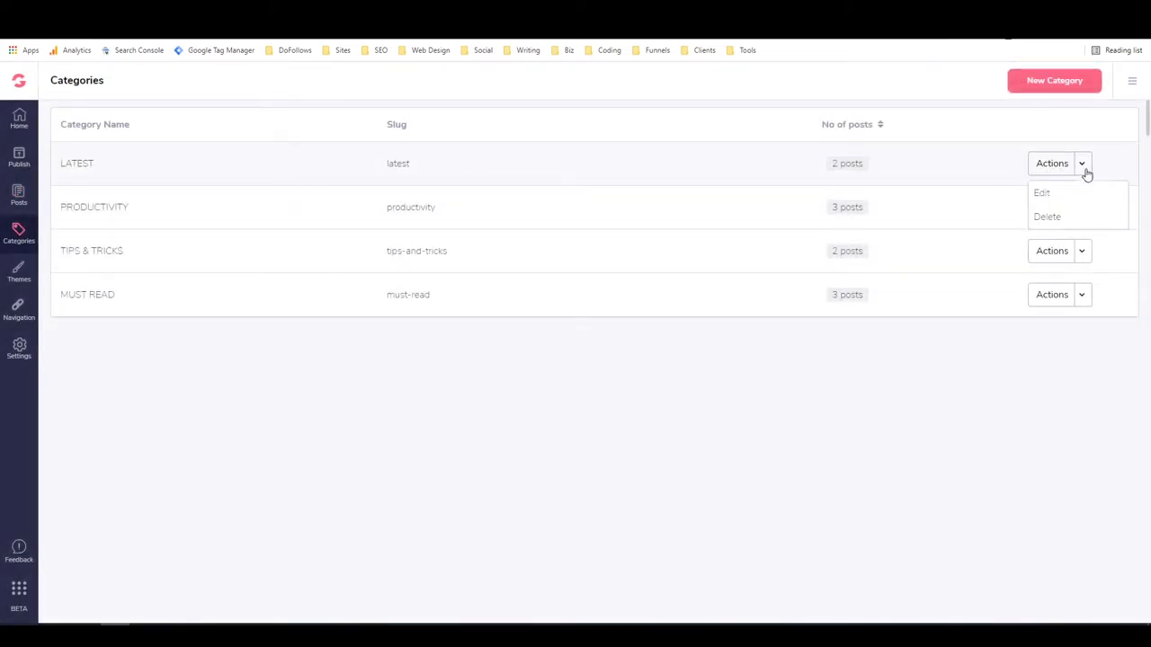
left_click(1082, 162)
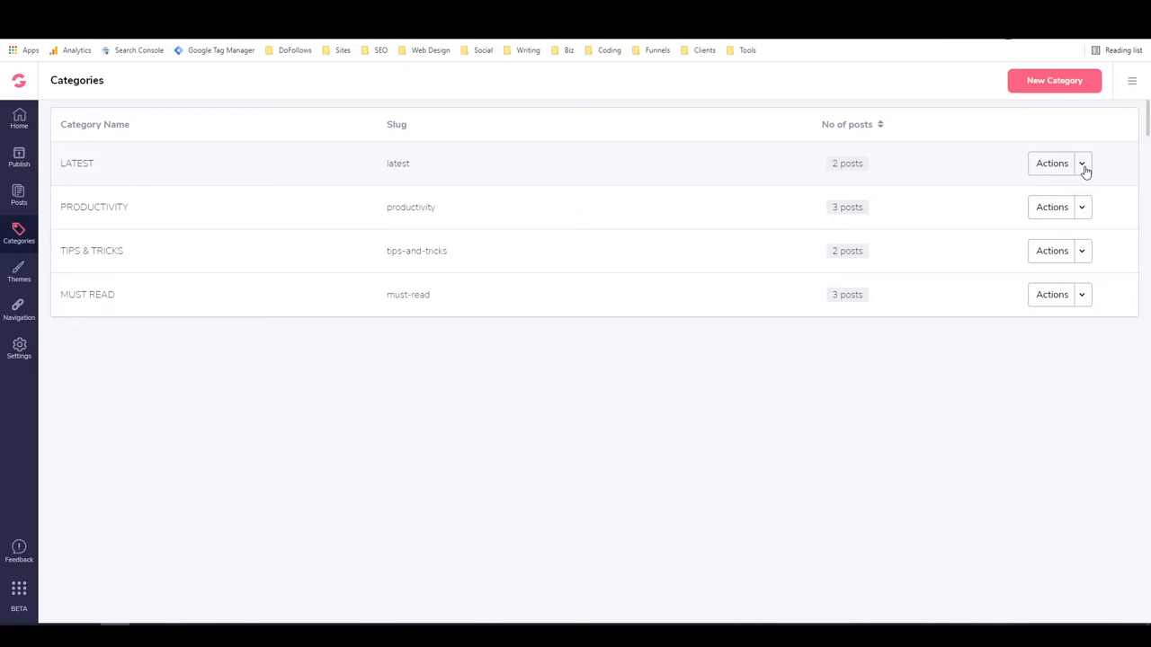
mouse_move(676, 195)
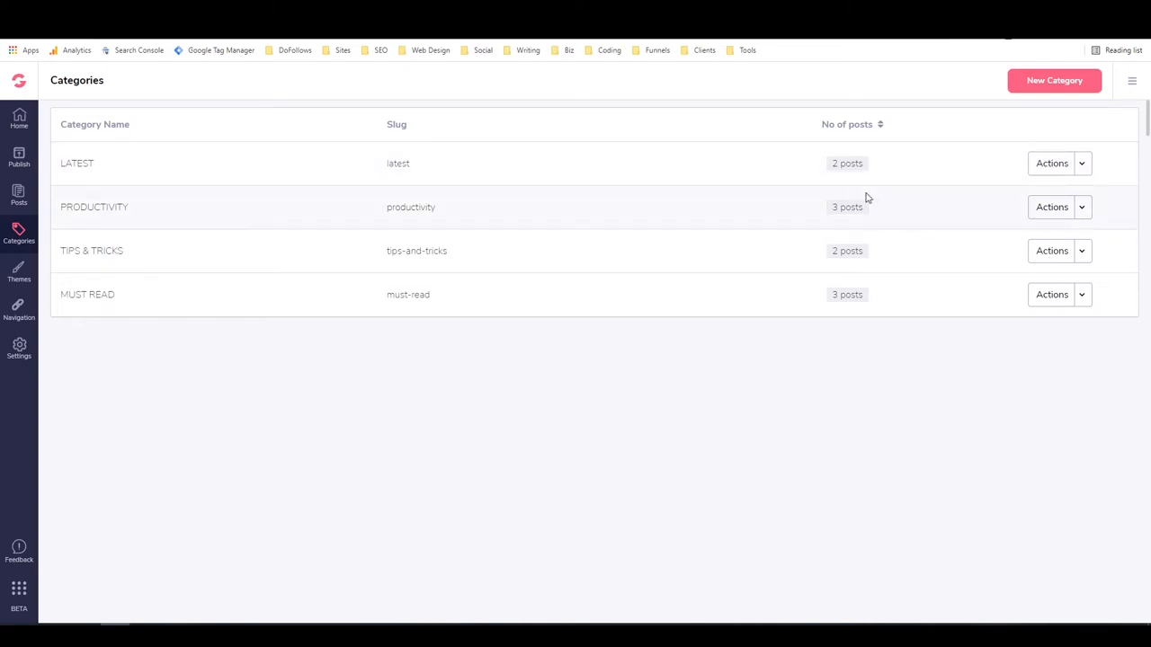
mouse_move(1043, 80)
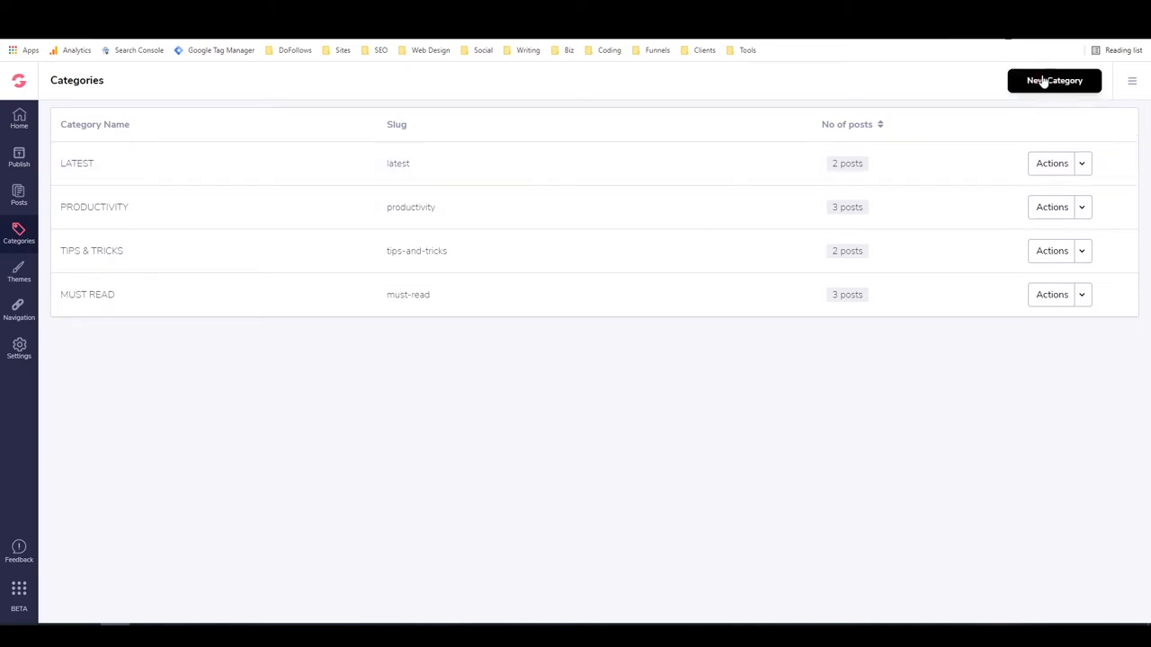
left_click(1054, 79)
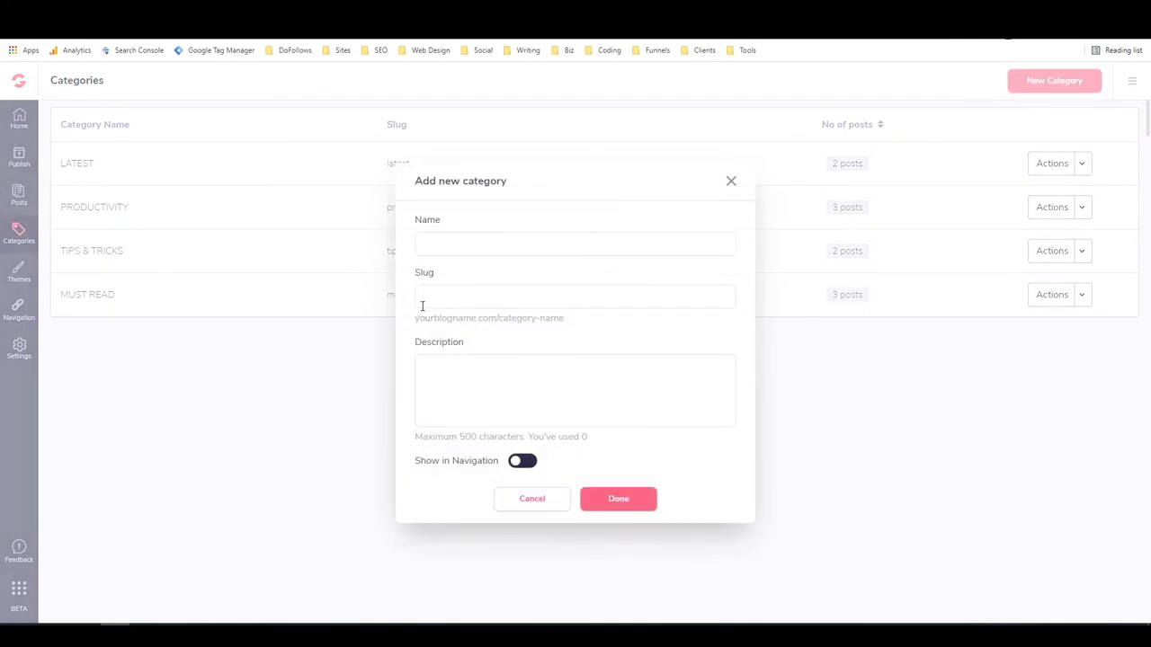
double_click(440, 316)
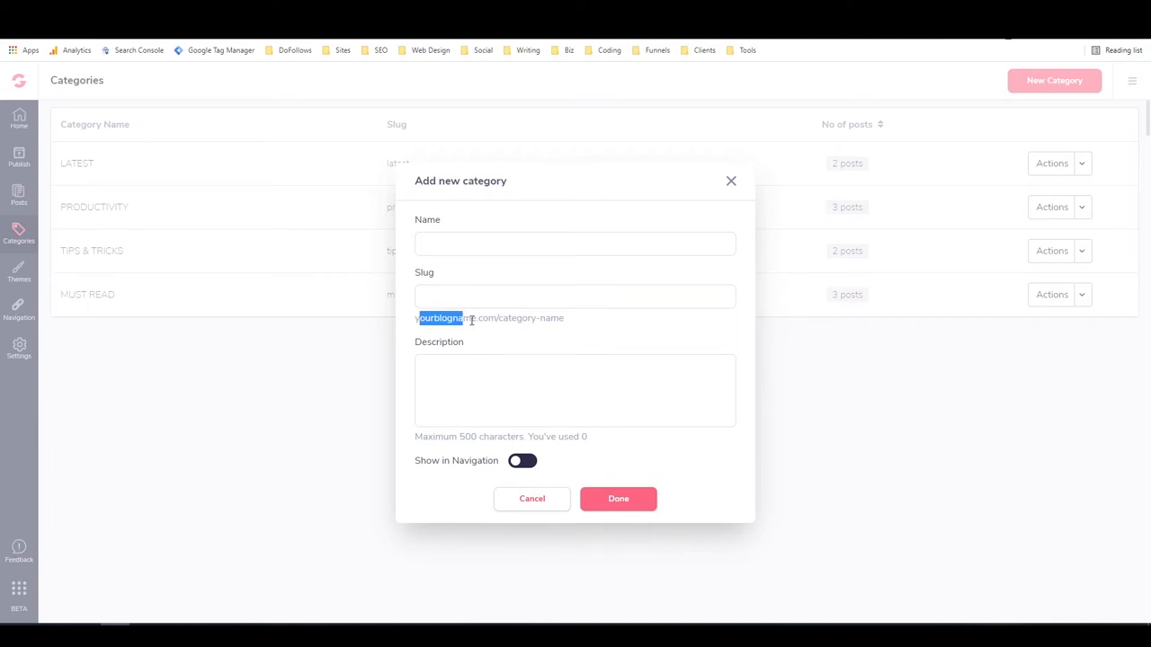
double_click(530, 317)
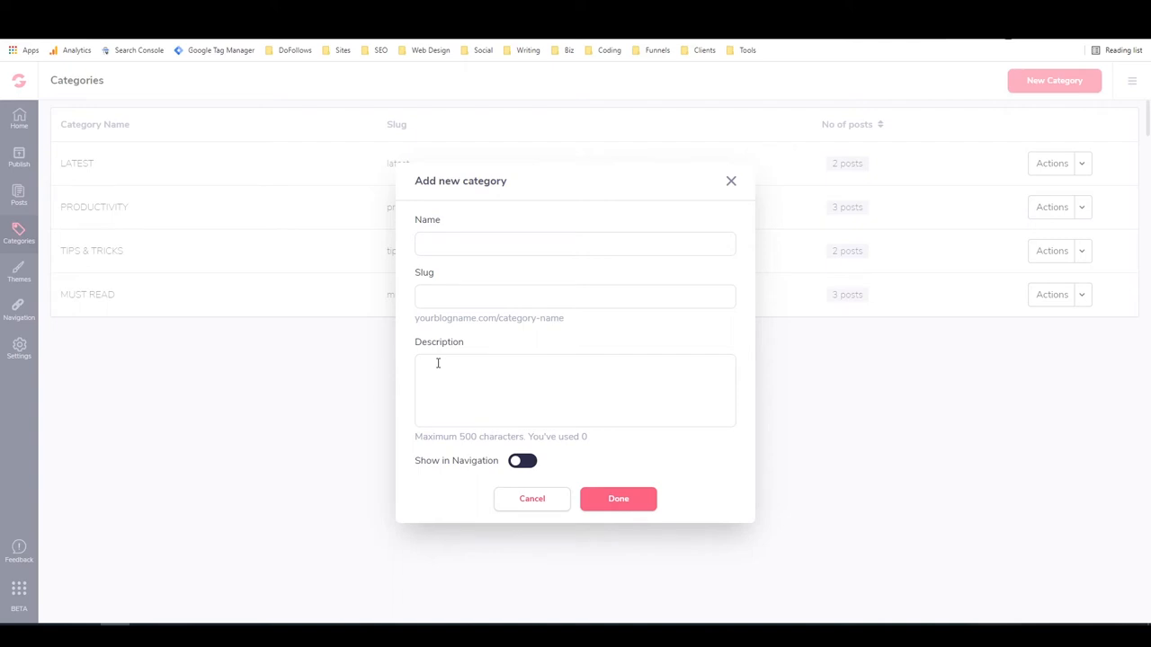
mouse_move(532, 500)
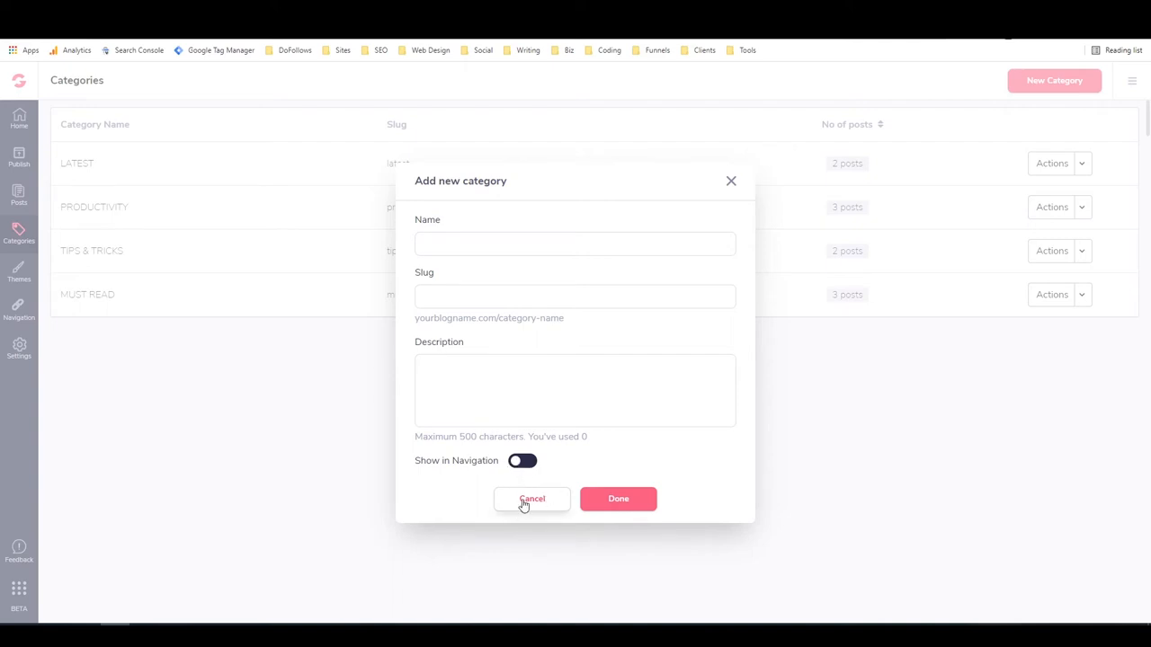
left_click(532, 500)
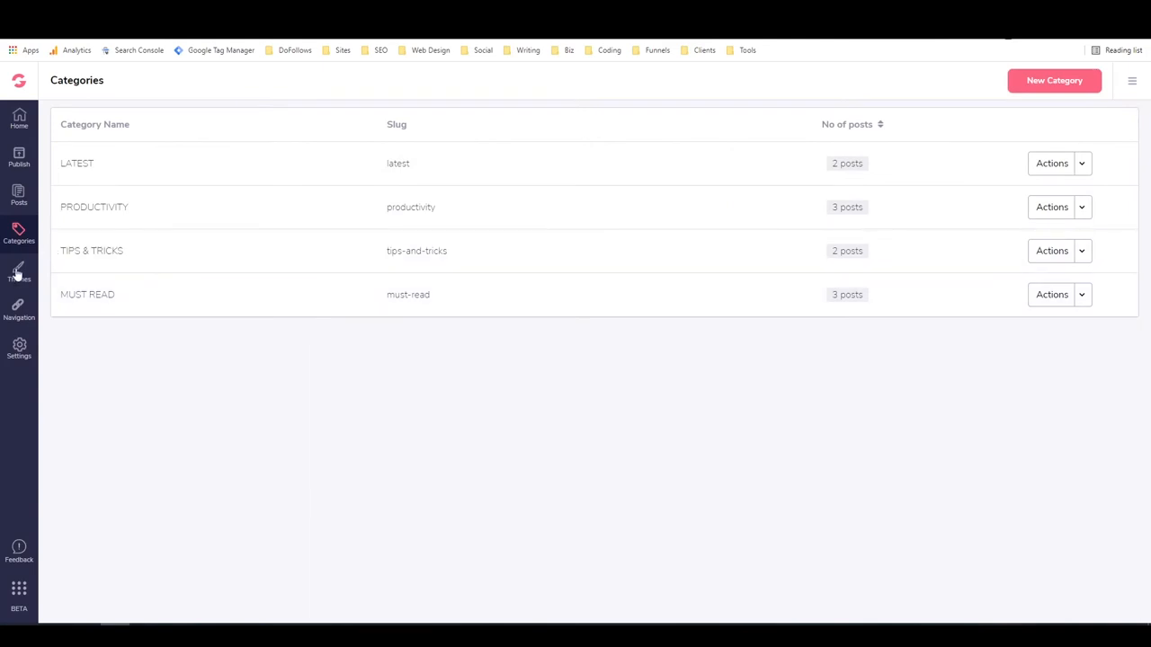
- Enter the theme customizer for the GrooveBlog Classic theme from the Themes page
left_click(18, 273)
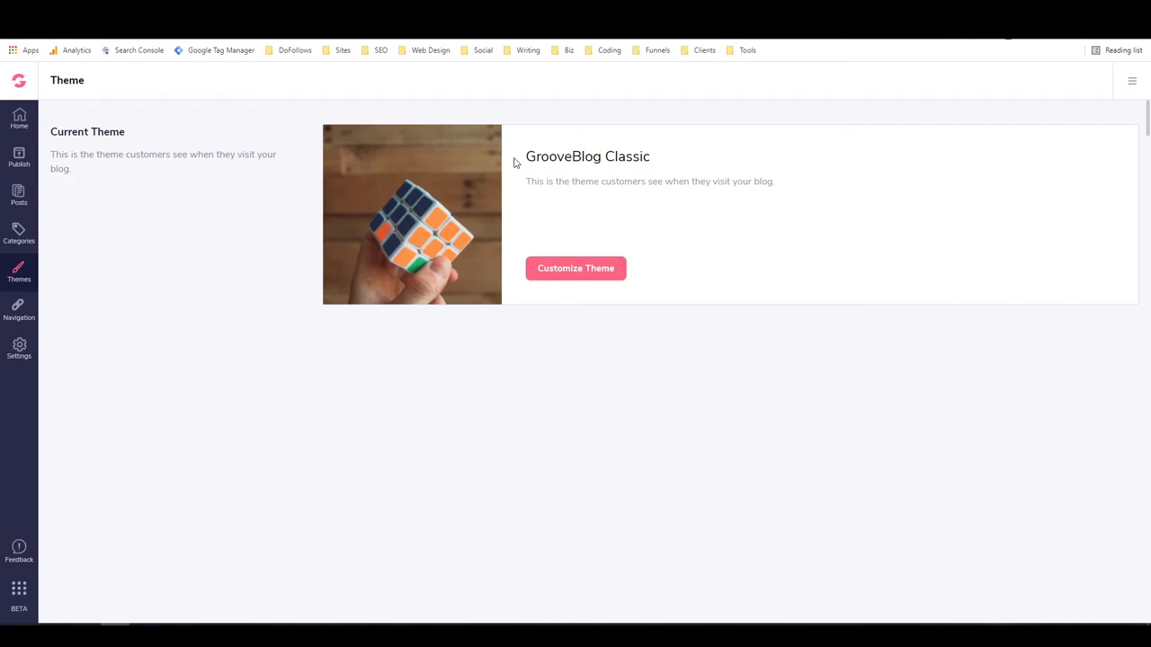
left_click(576, 268)
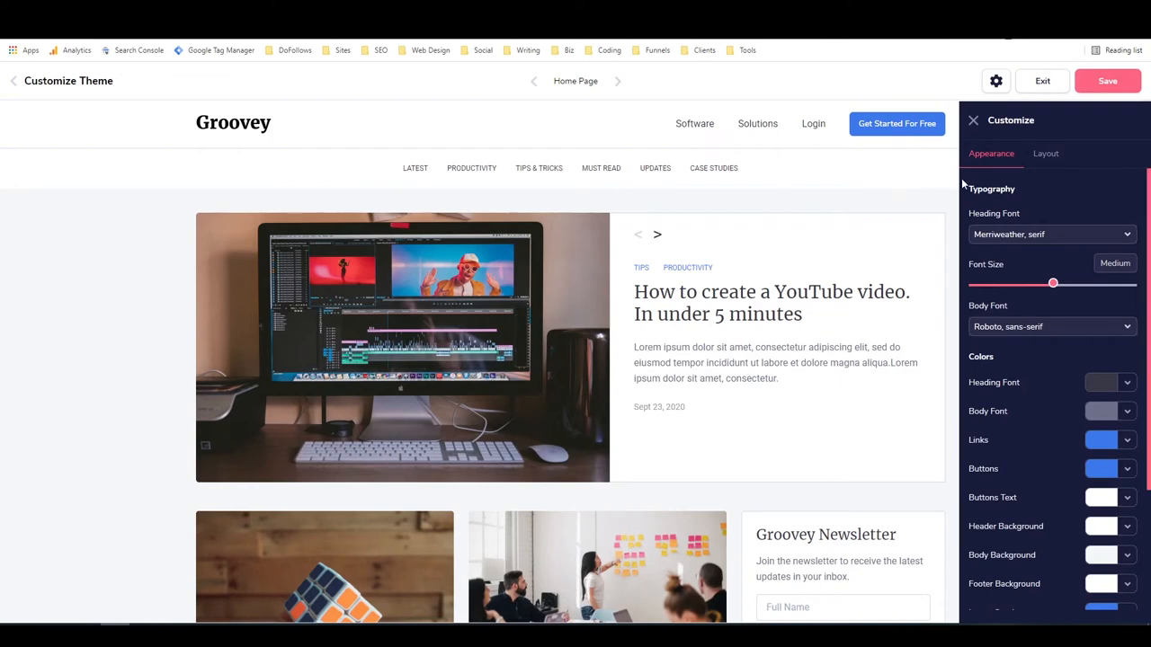
- Preview List, Grid and Masonry home page post styles in Layout, settle on Masonry, then return to Appearance settings
left_click(1047, 153)
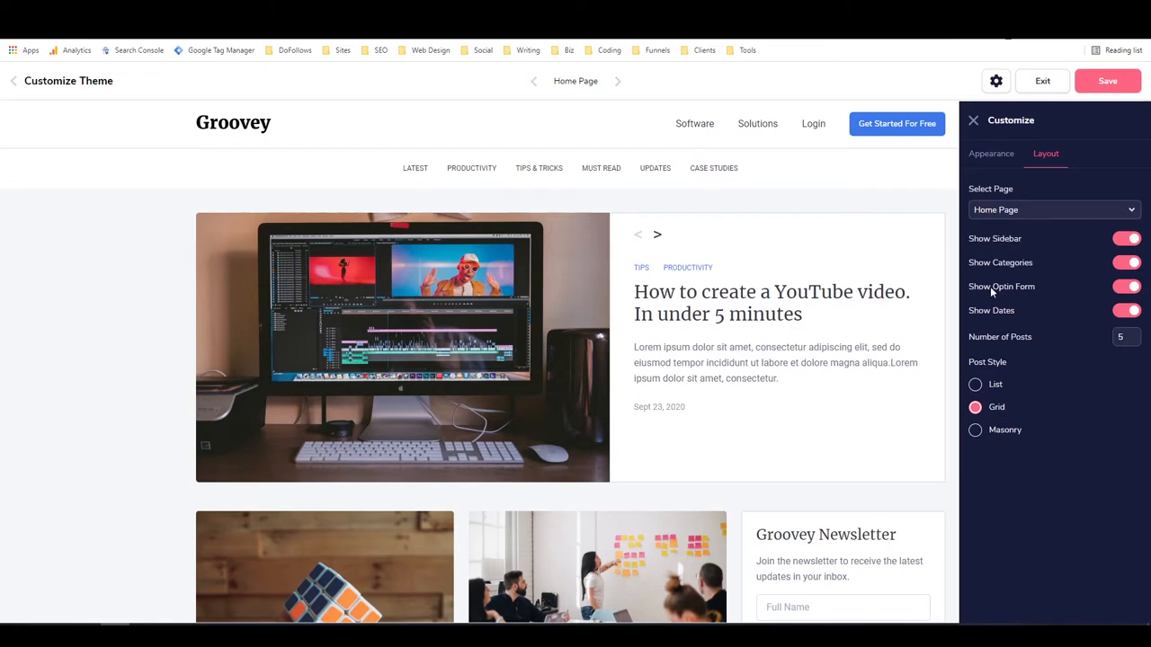
left_click(975, 385)
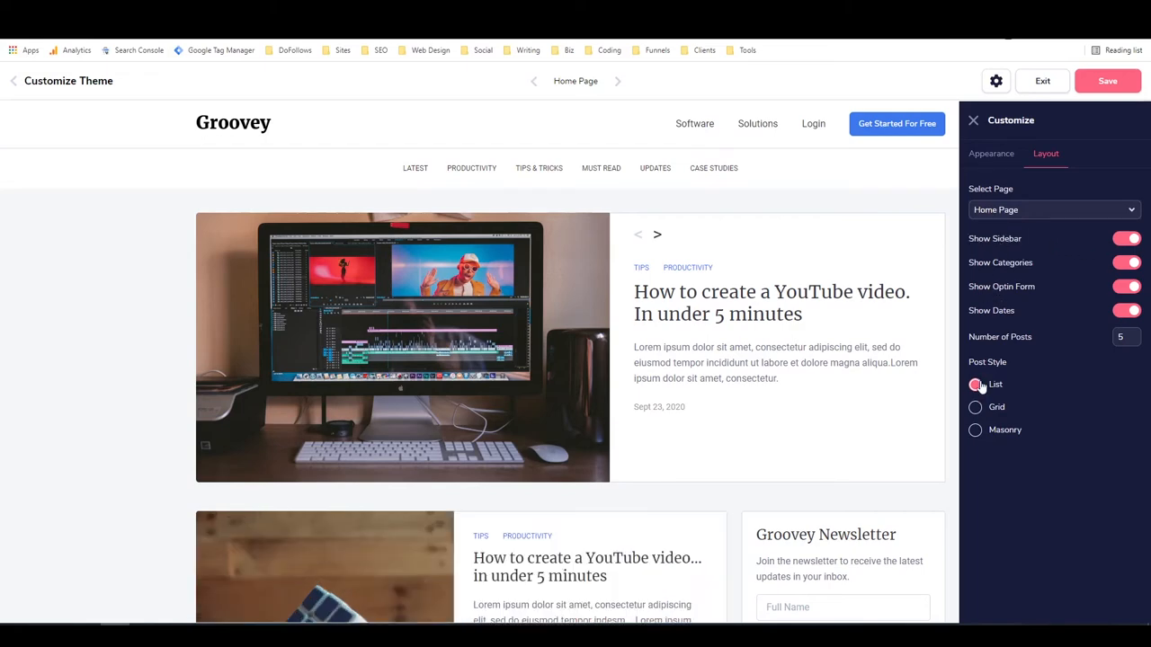
left_click(974, 431)
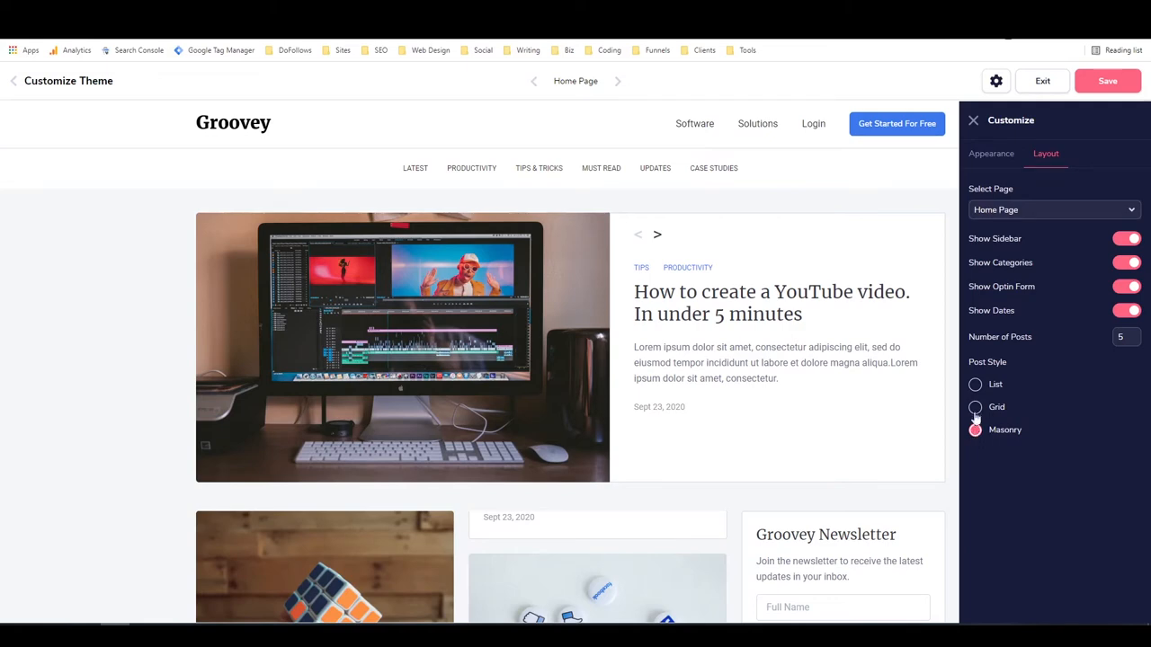
left_click(975, 385)
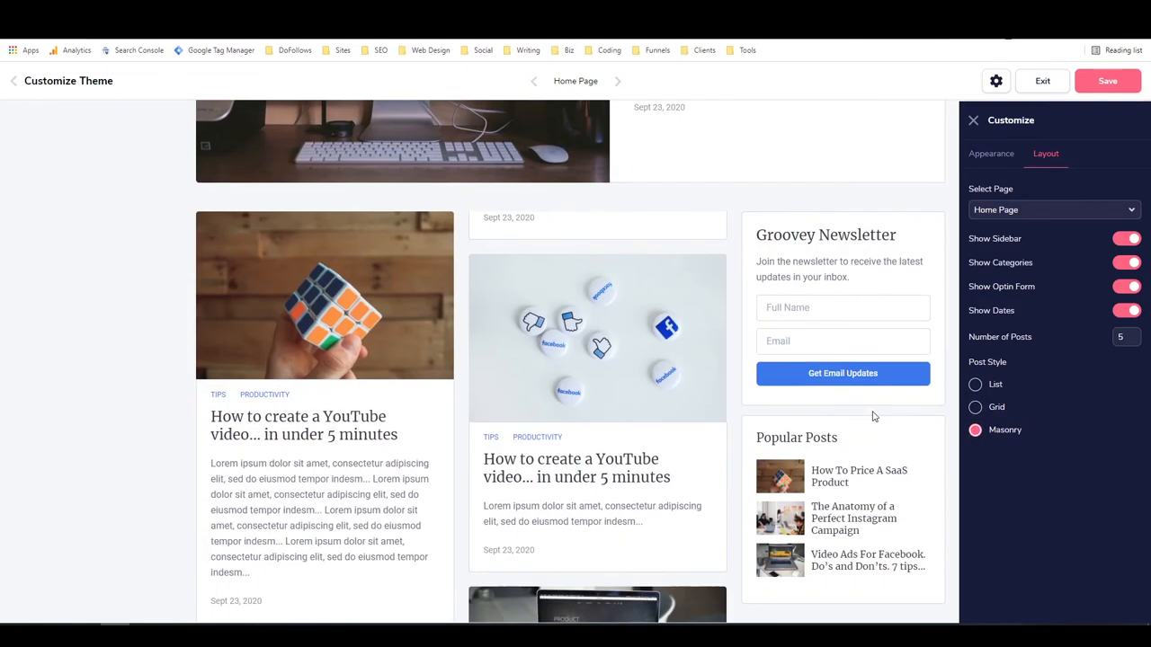
left_click(975, 385)
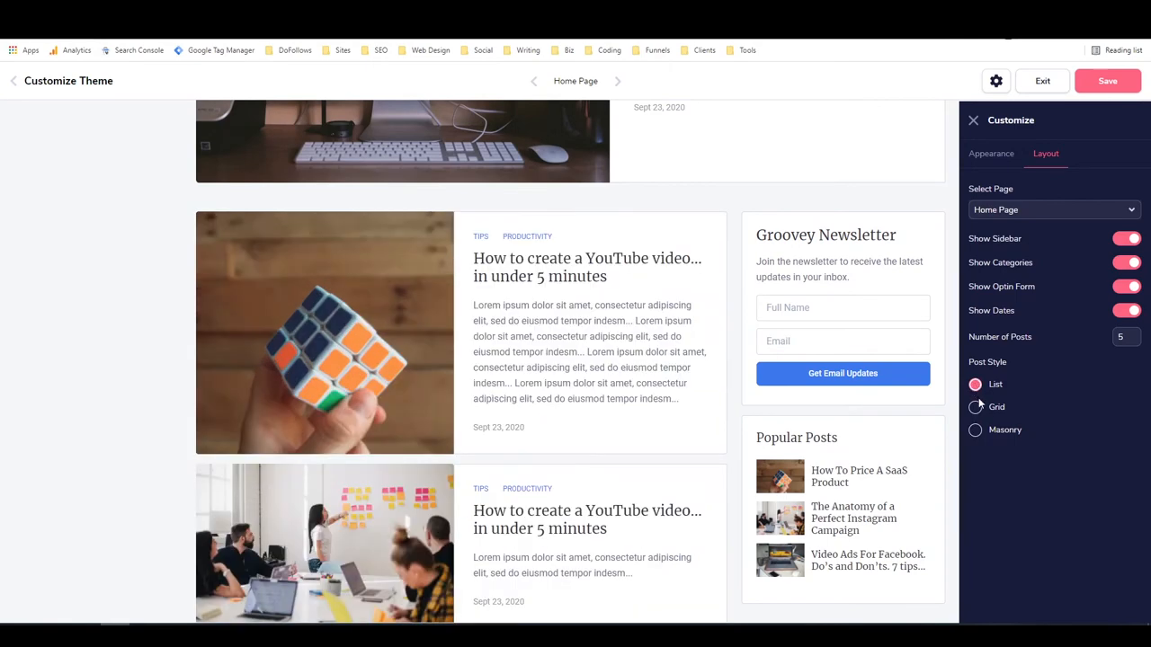
left_click(975, 430)
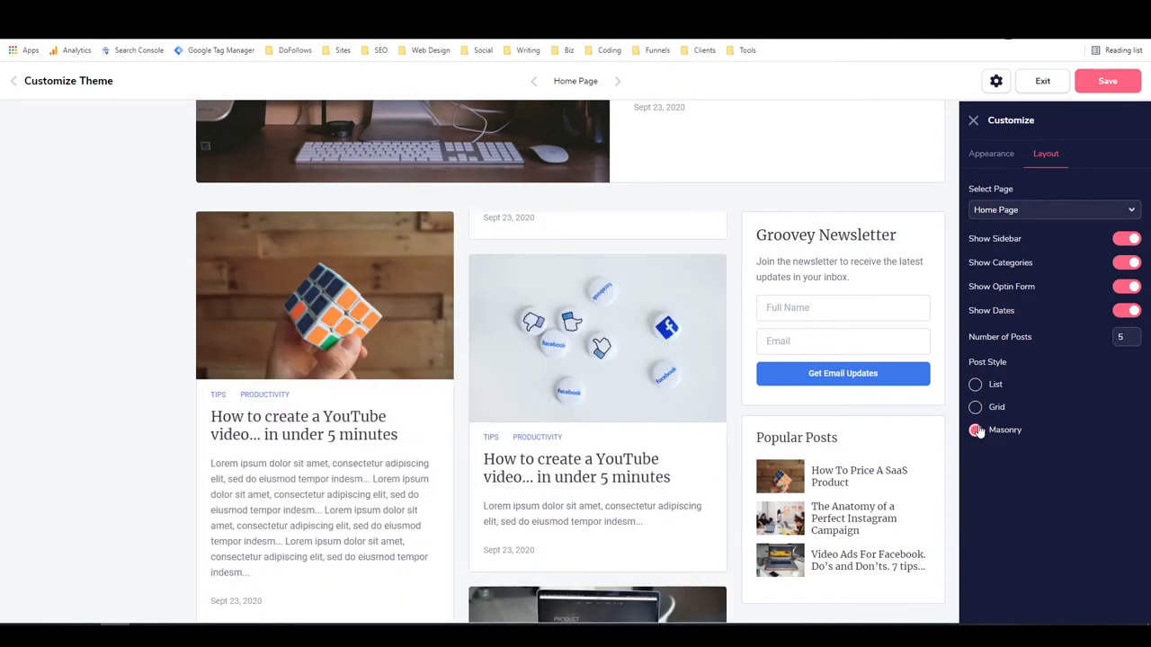
left_click(975, 407)
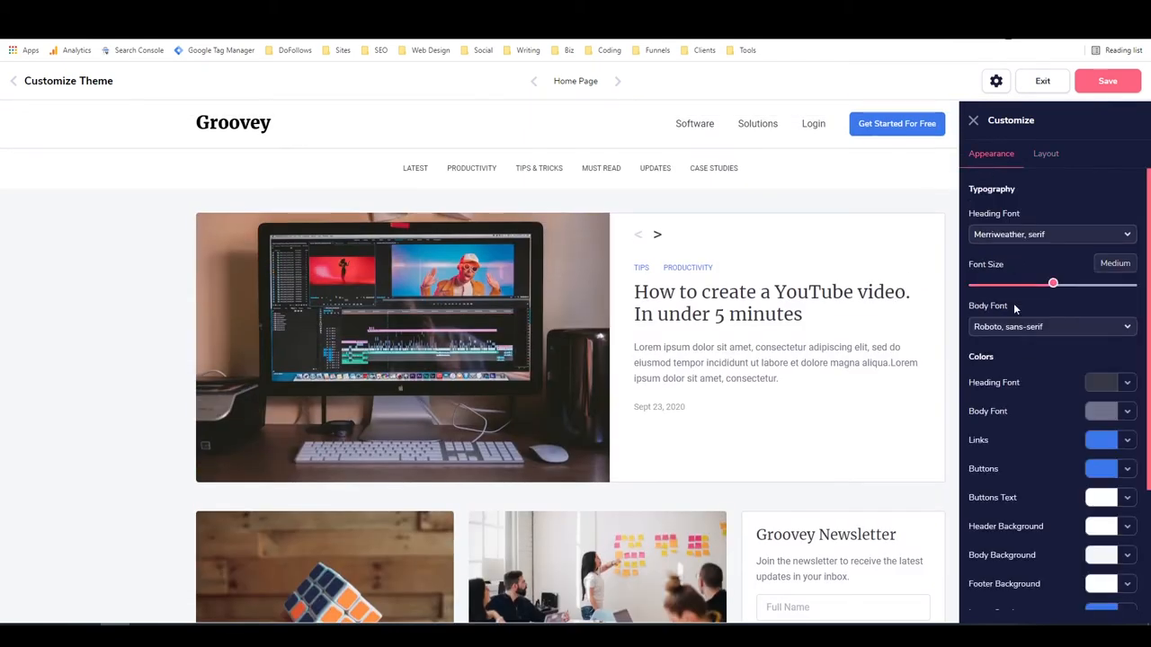
mouse_move(1048, 329)
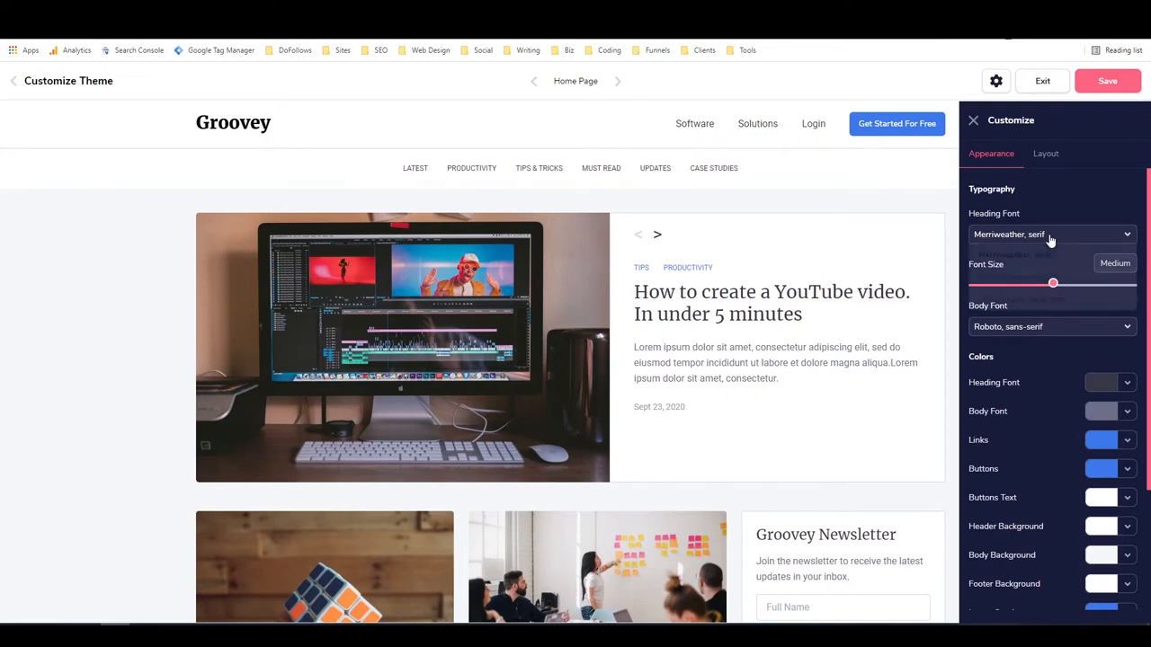
- Set the heading font to Roboto, sans-serif and review the colour settings below
left_click(1050, 234)
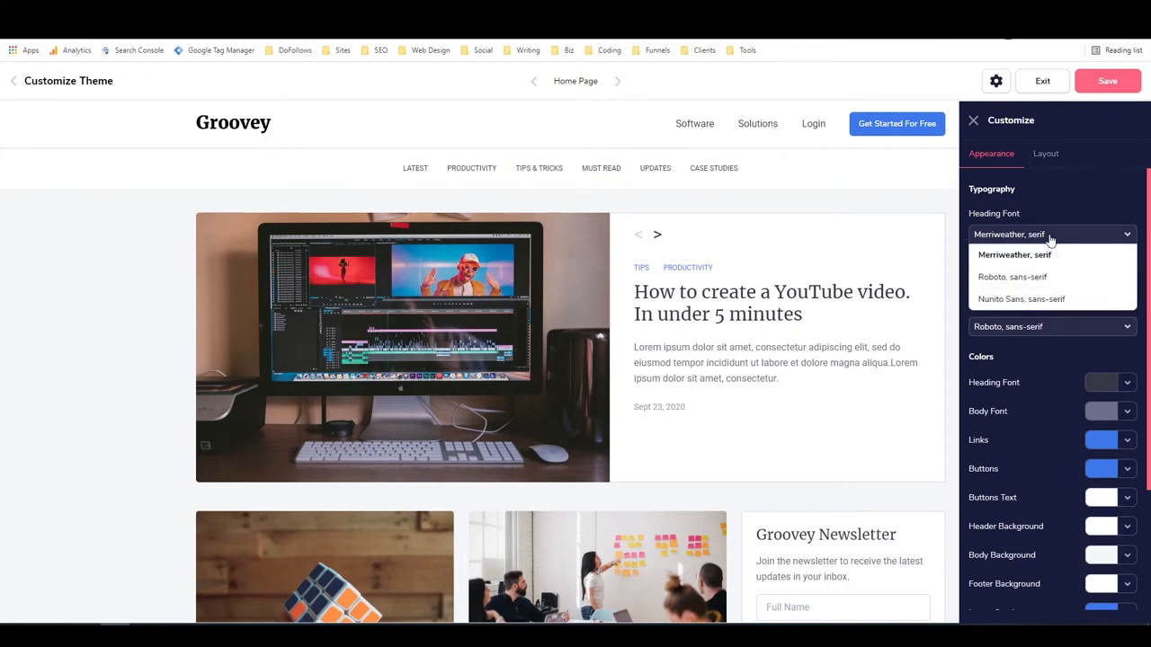
left_click(1012, 277)
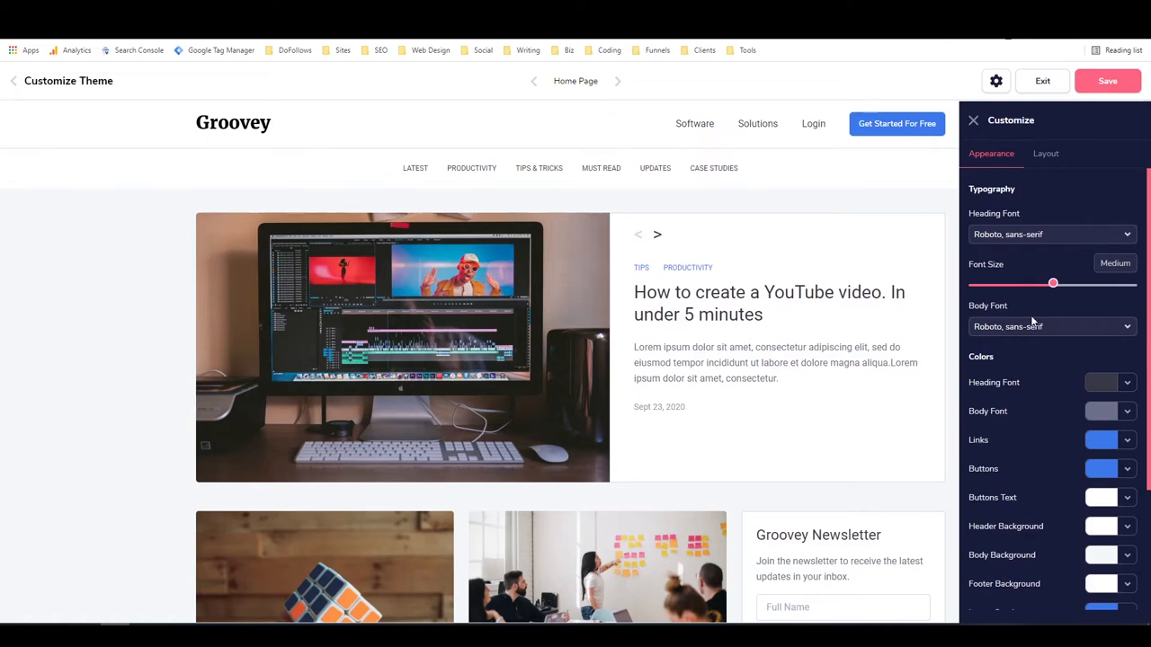
scroll("down", 3)
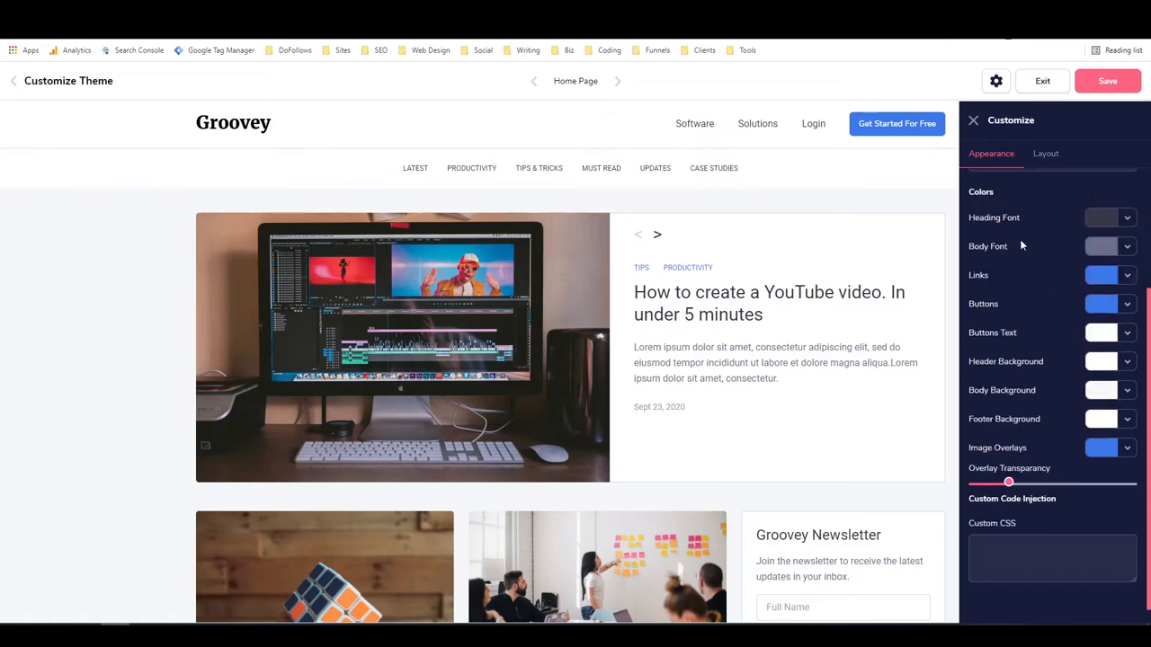
mouse_move(989, 275)
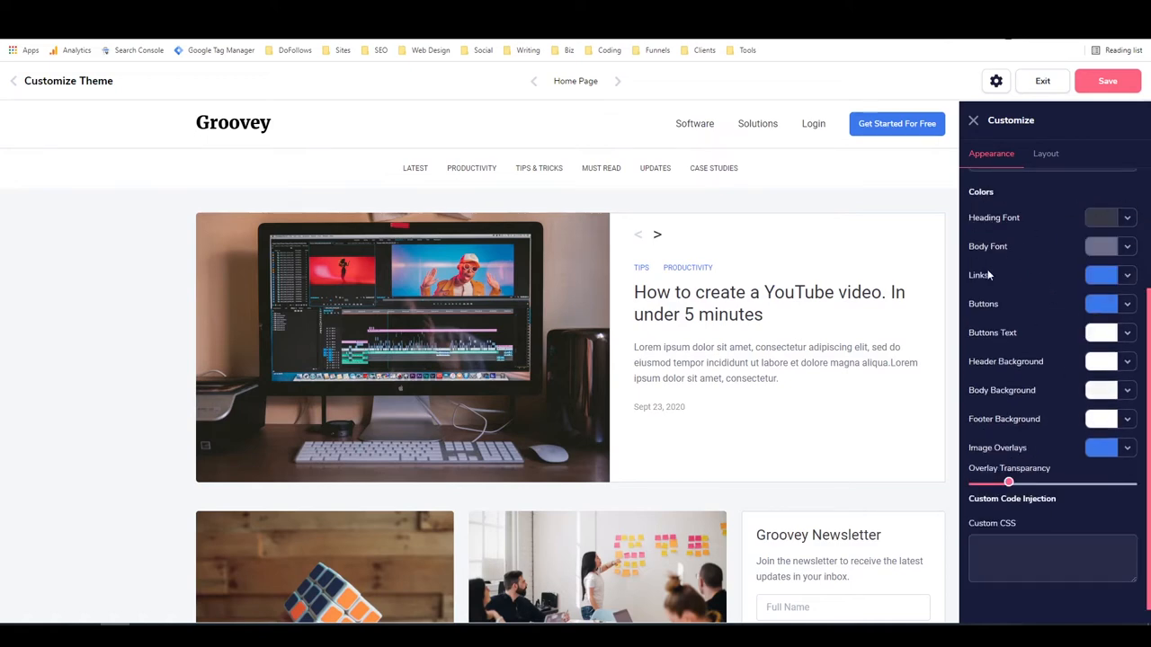
mouse_move(985, 317)
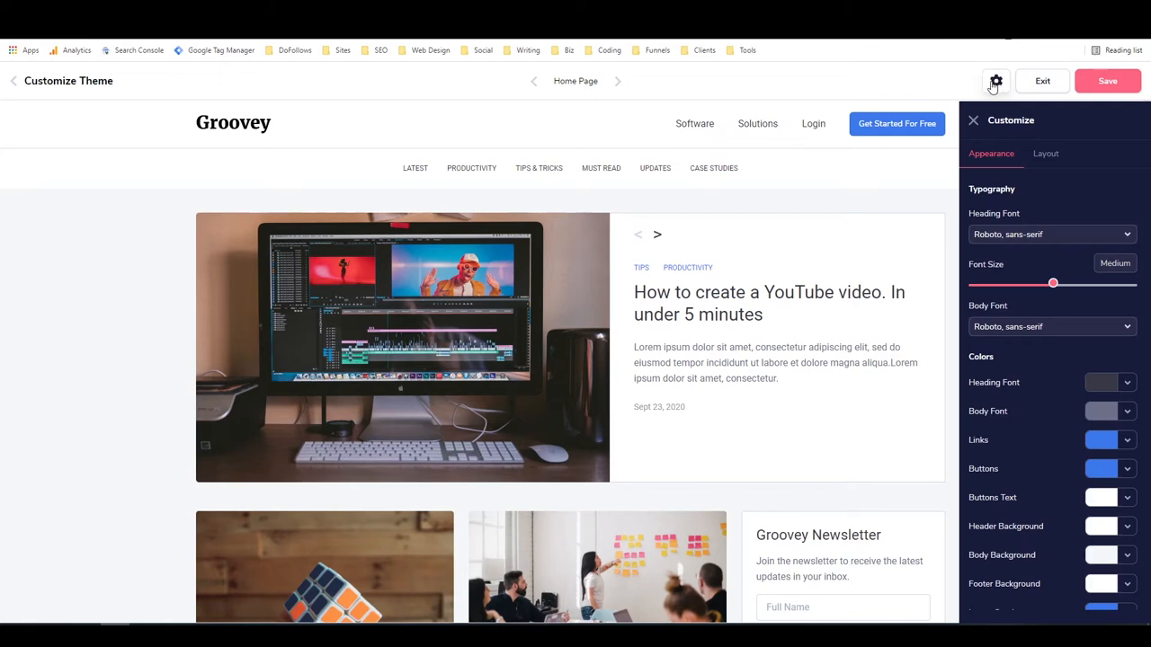
mouse_move(1064, 201)
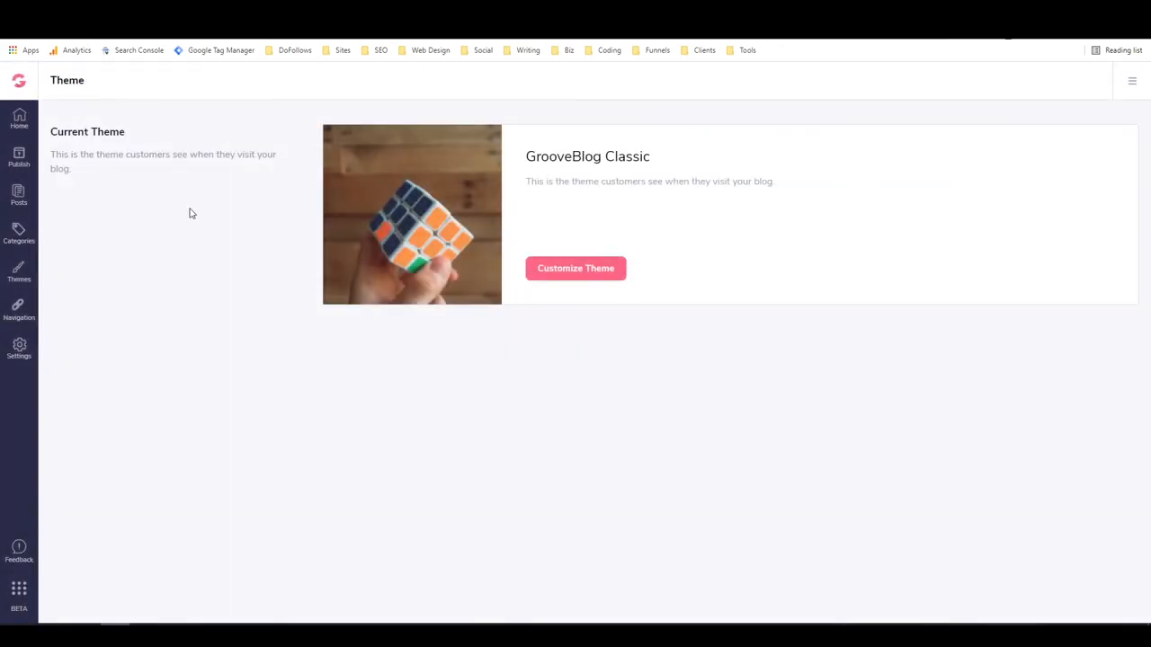
mouse_move(18, 263)
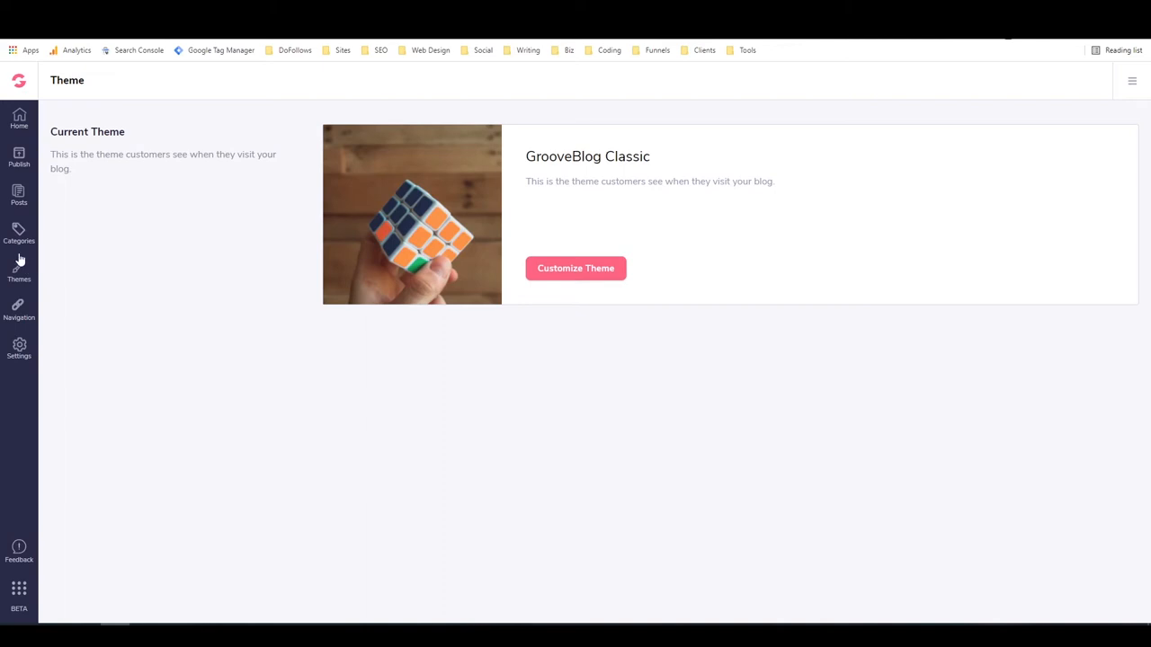
- Review the navigation links, peek at Software's options, and drag Software below Solutions then back to the top
left_click(18, 310)
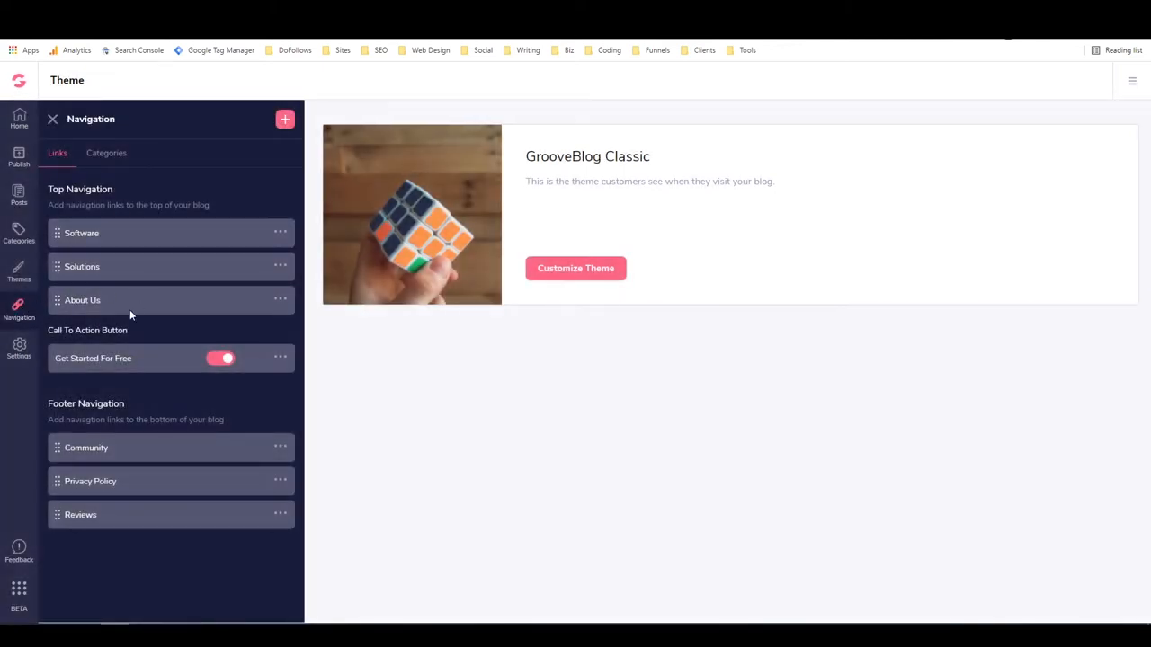
mouse_move(149, 177)
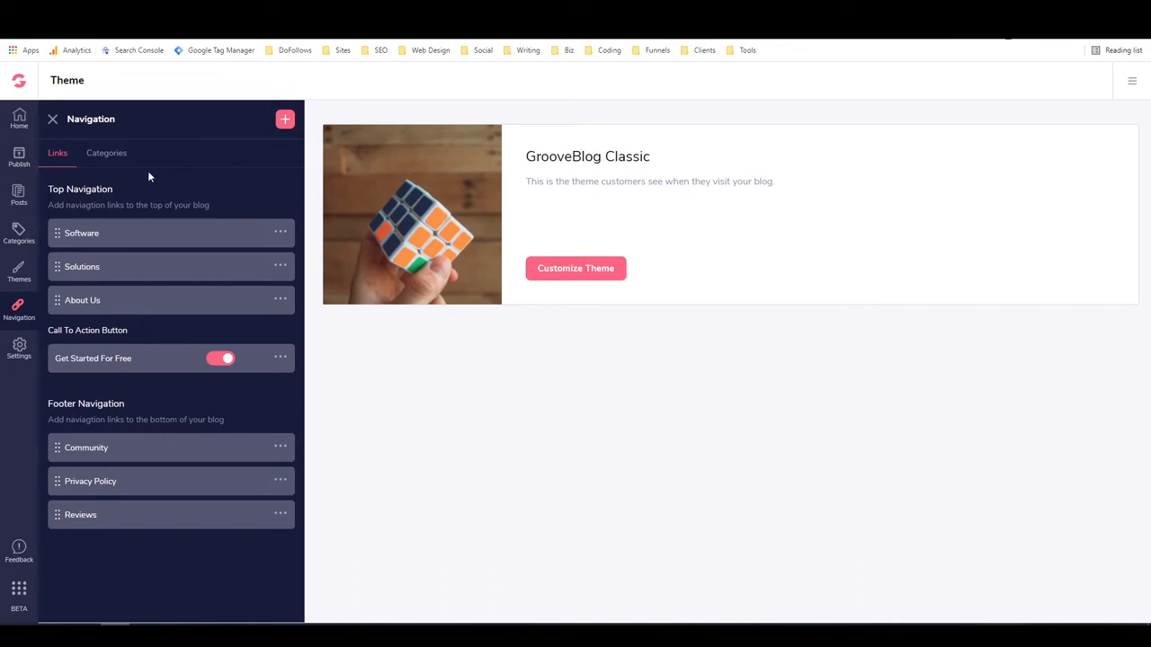
mouse_move(68, 241)
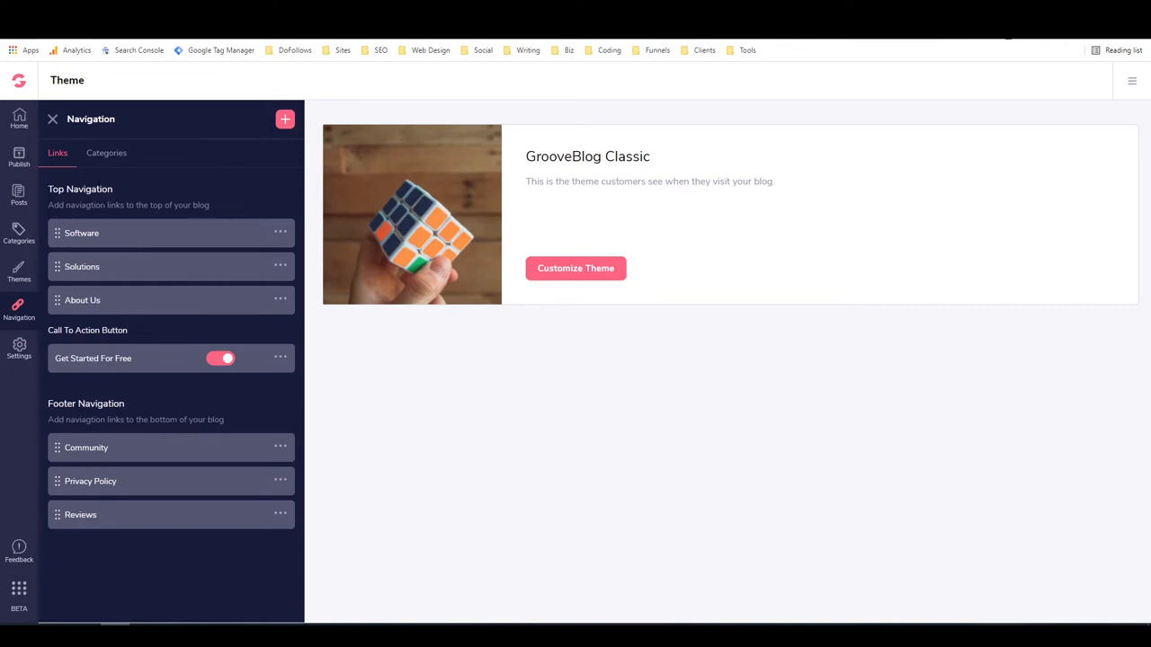
left_click(281, 234)
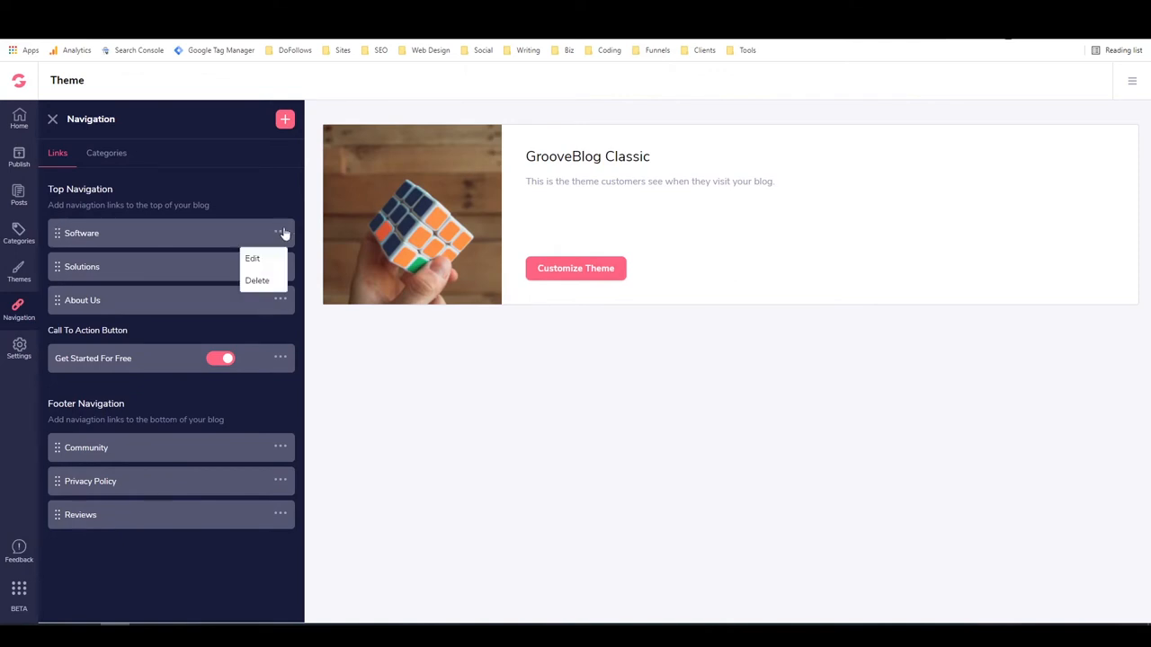
mouse_move(254, 210)
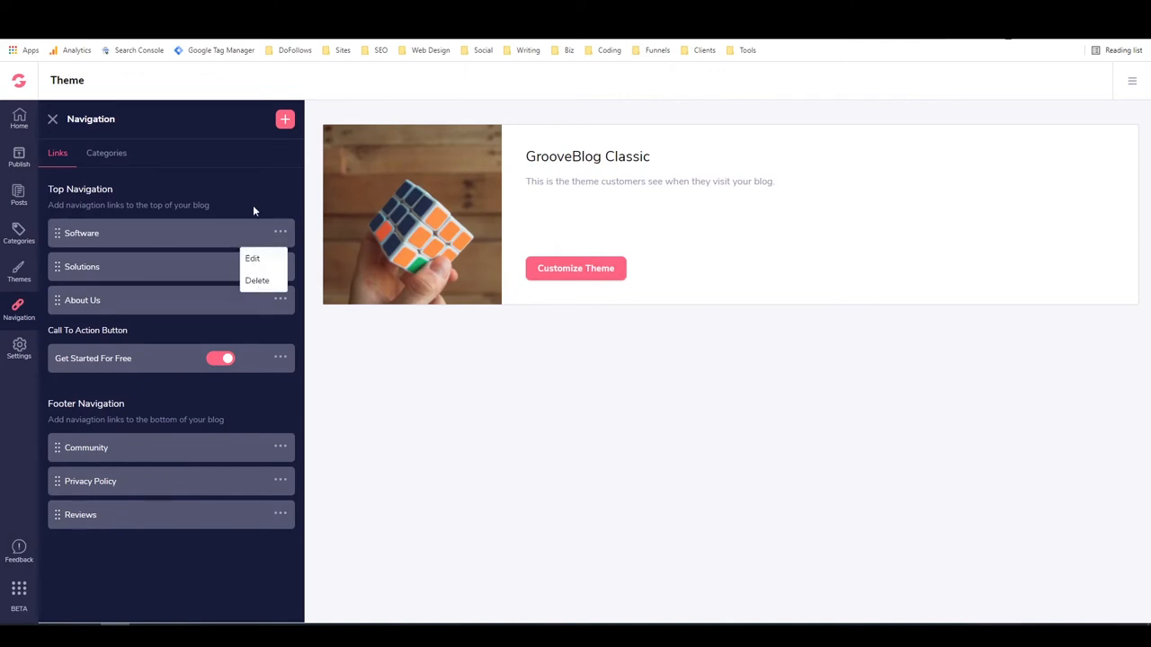
left_click(174, 299)
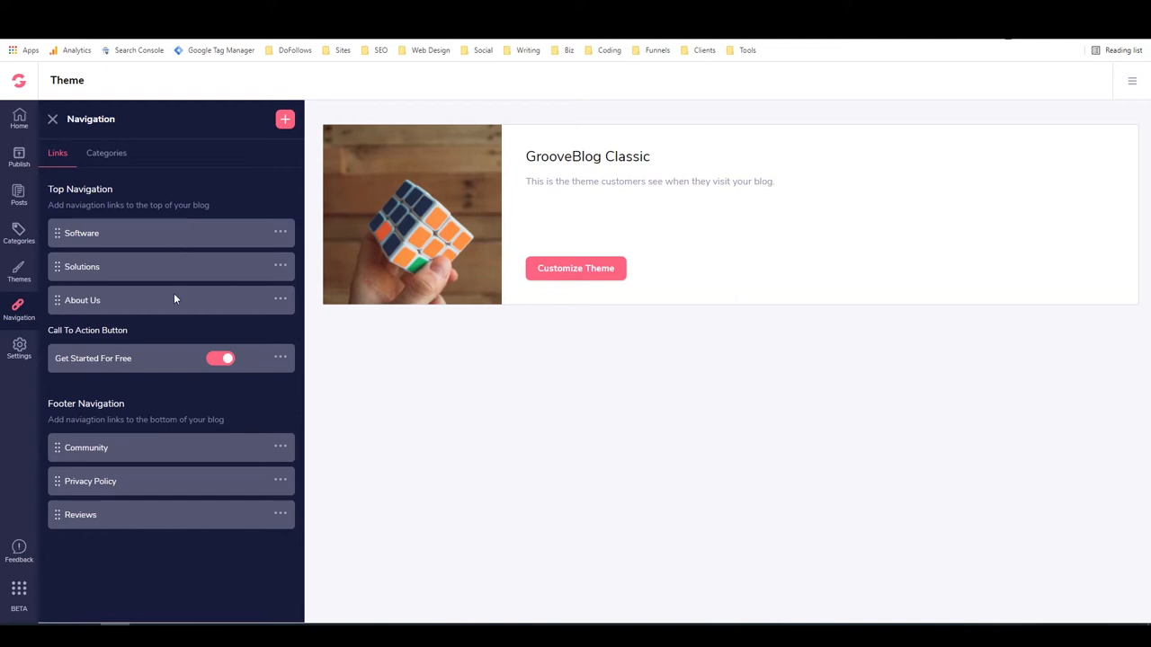
mouse_move(166, 341)
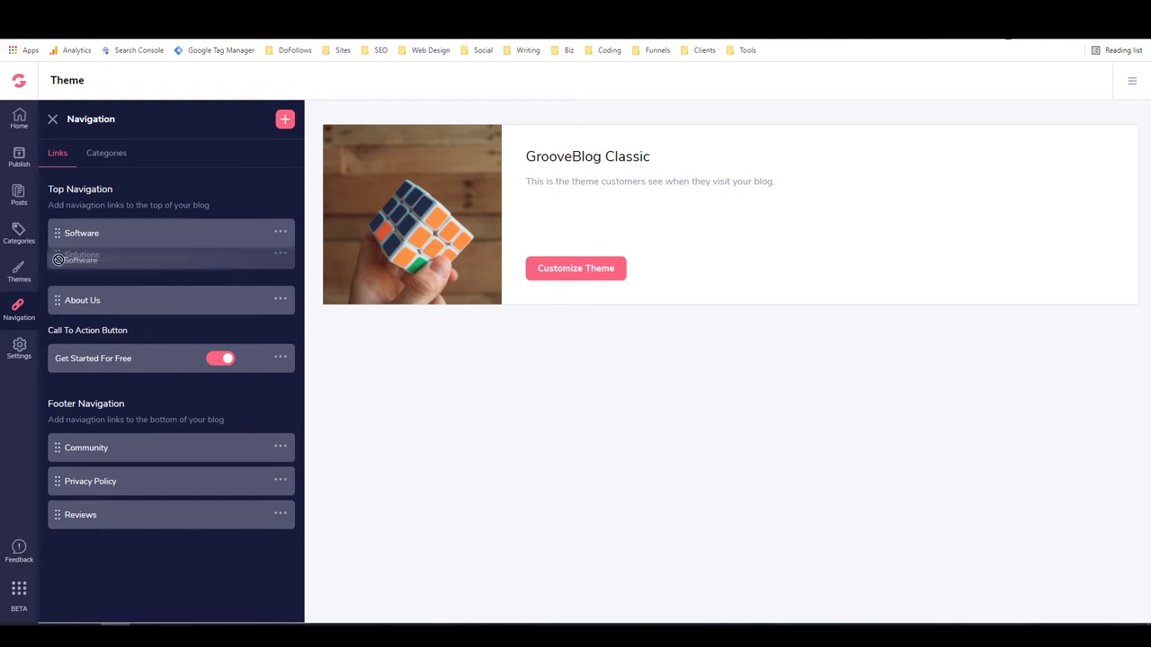
left_click_drag(81, 234, 81, 266)
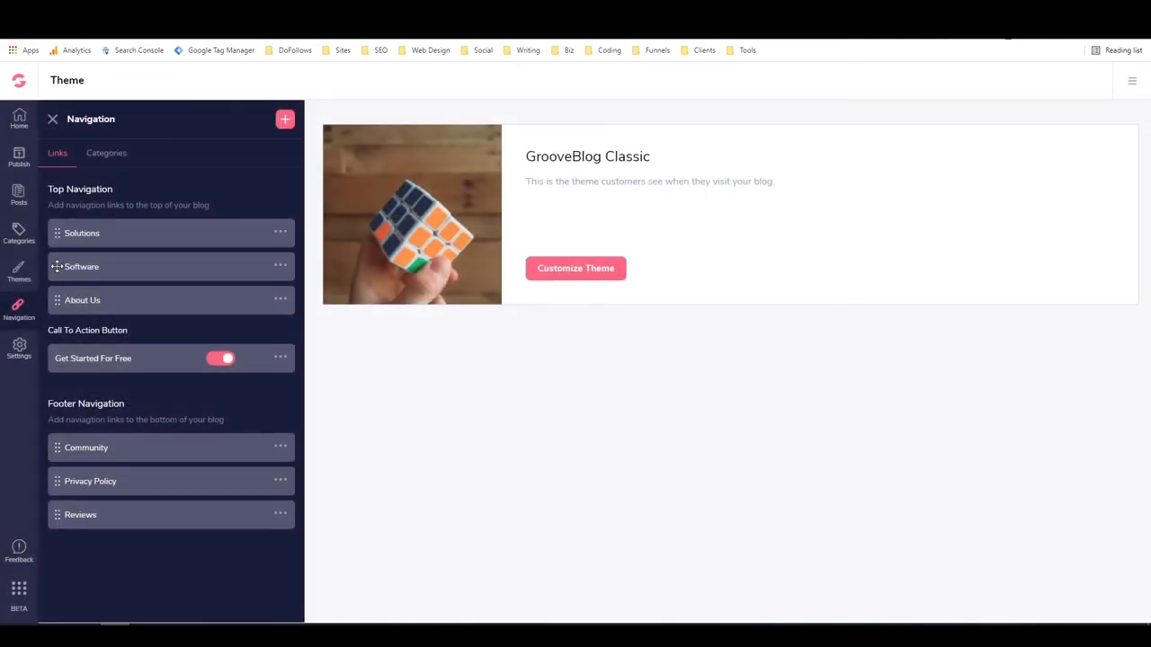
left_click_drag(57, 266, 57, 234)
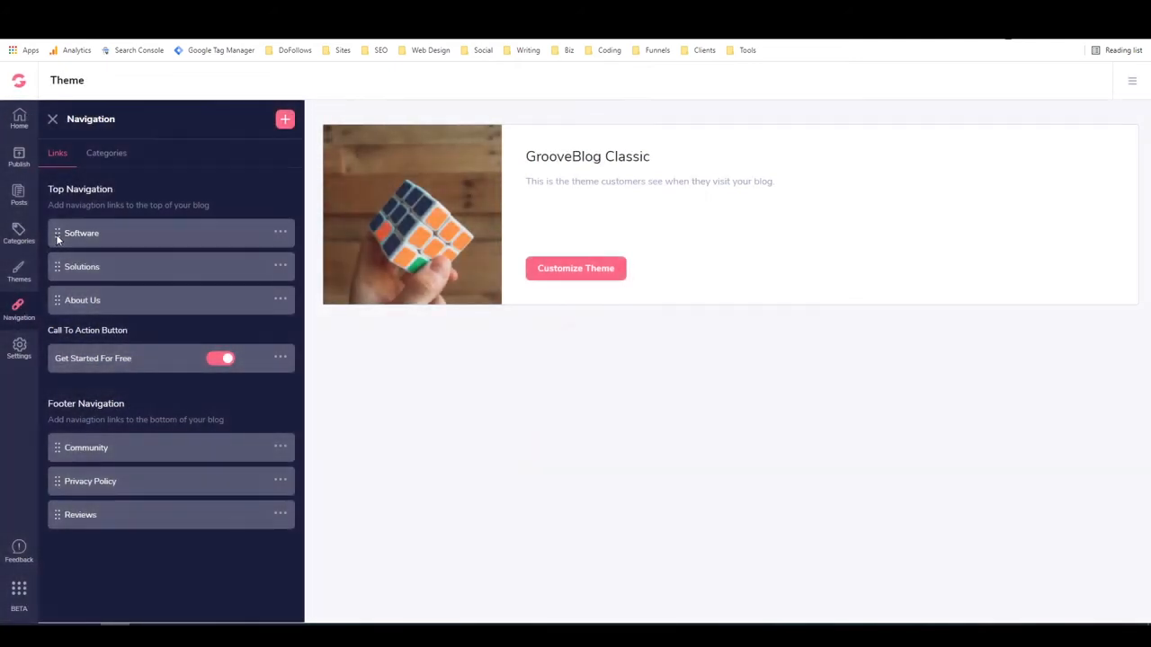
left_click(104, 153)
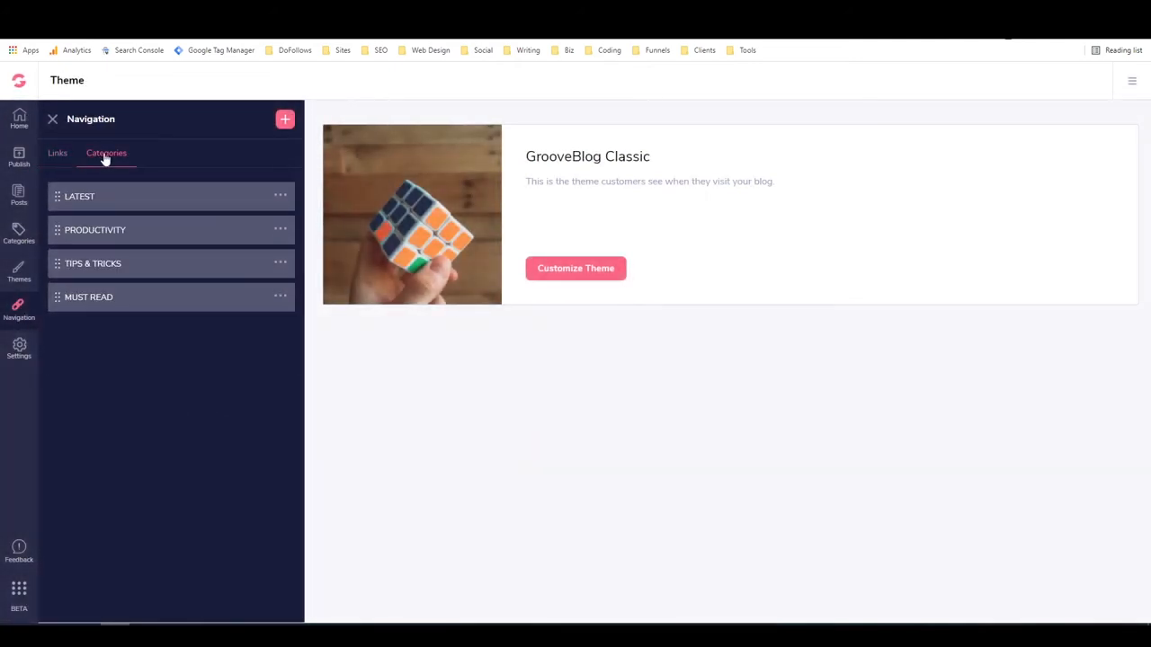
mouse_move(267, 196)
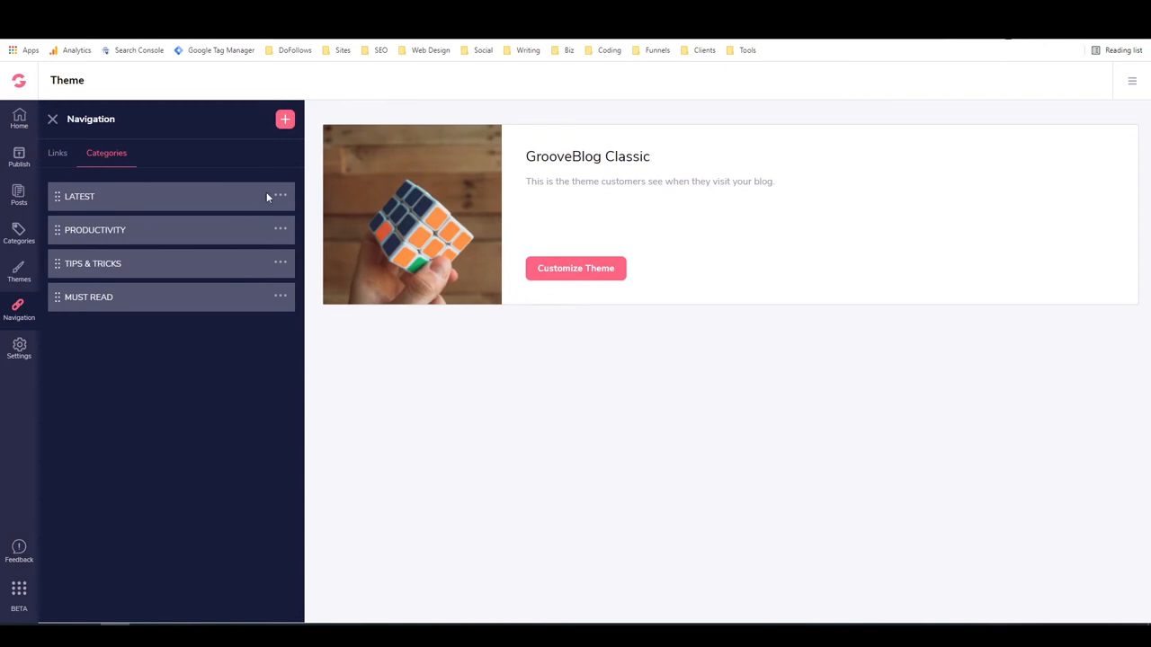
mouse_move(273, 176)
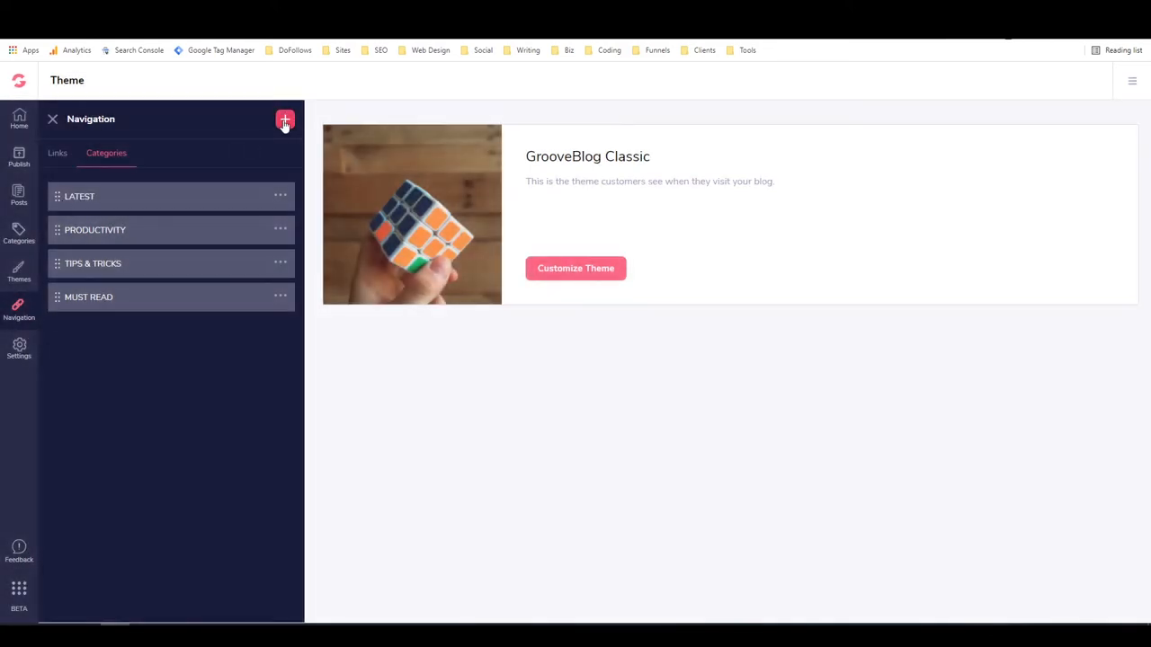
left_click(57, 153)
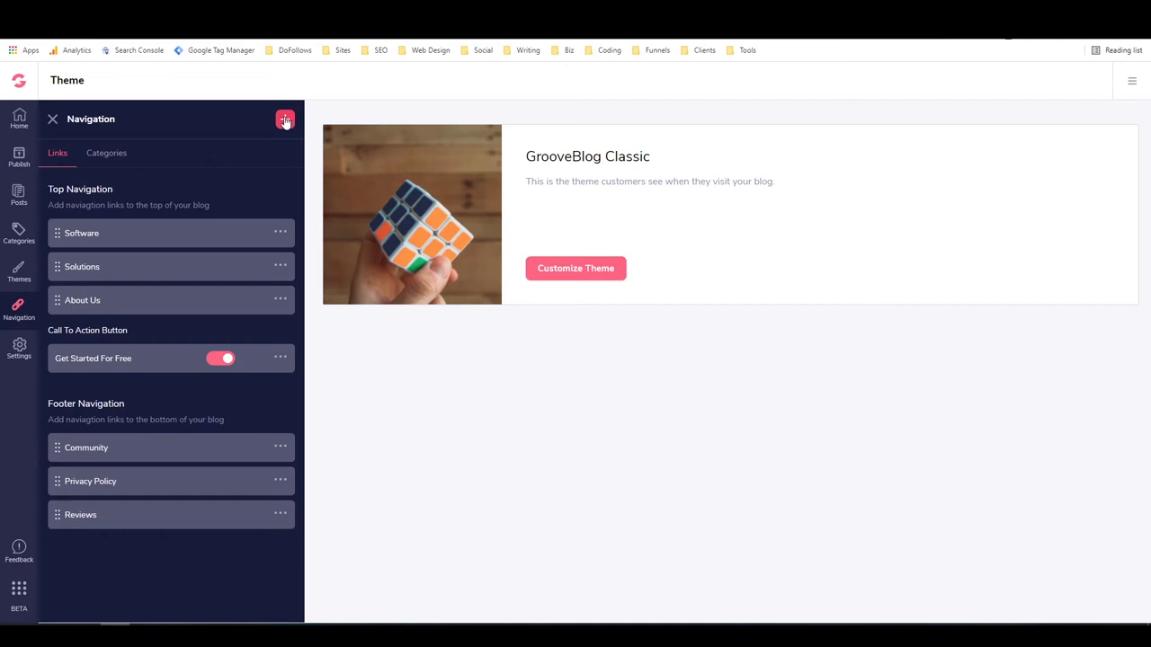
- Go to the SEO settings and edit the blog post URL prefix field
left_click(18, 351)
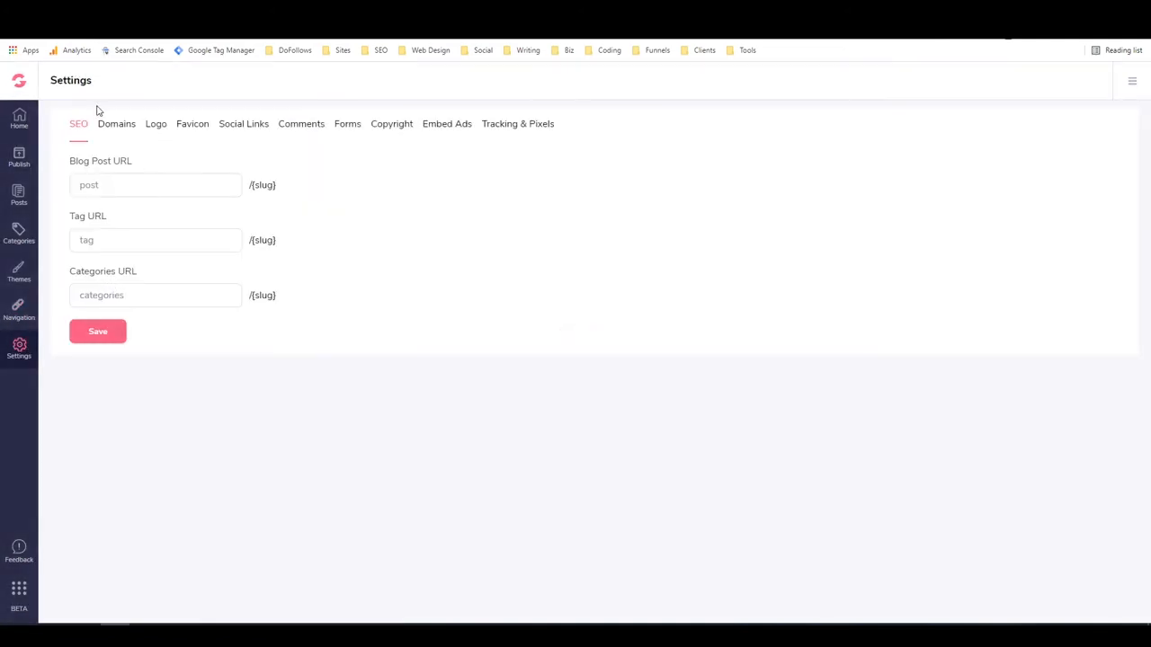
mouse_move(115, 203)
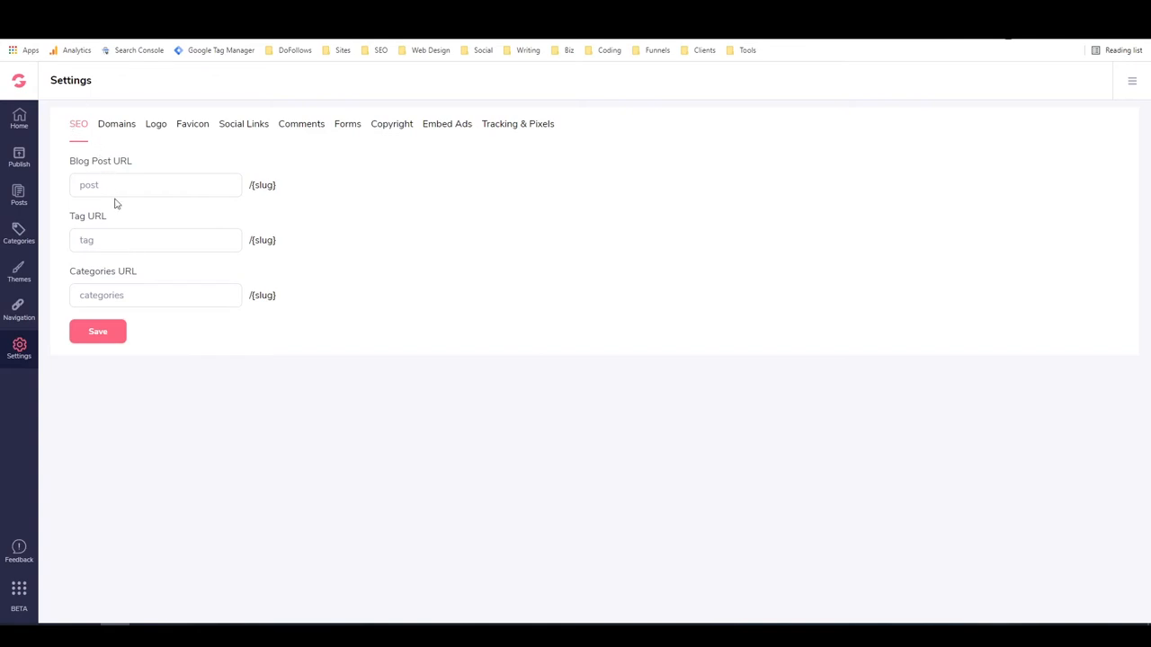
mouse_move(140, 277)
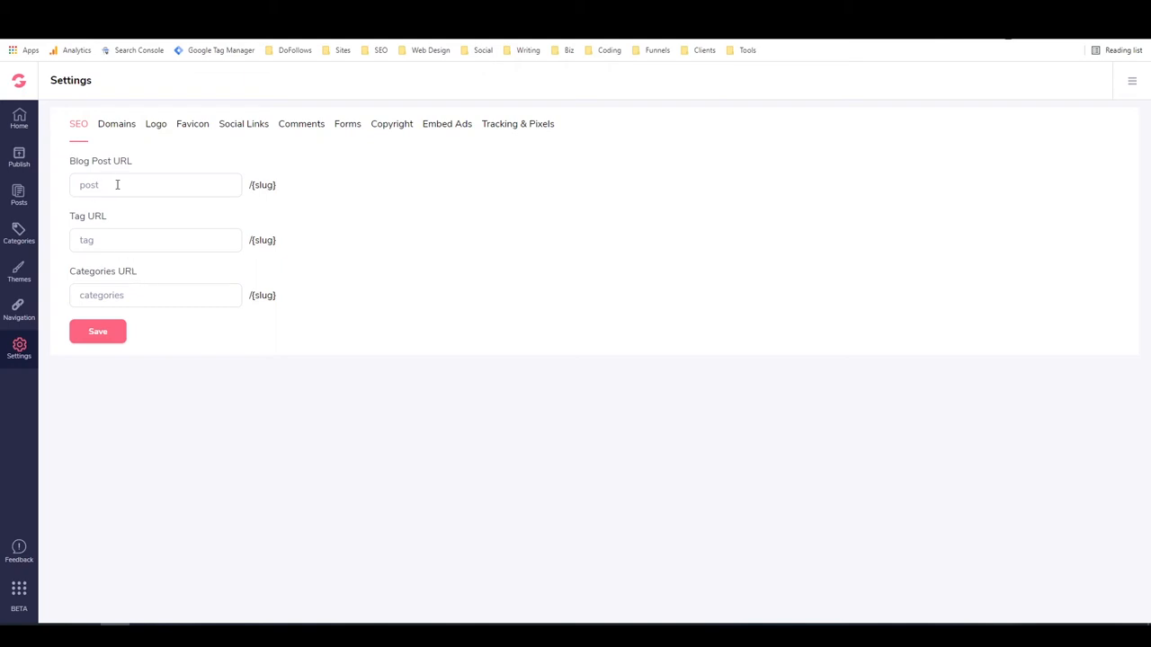
mouse_move(90, 157)
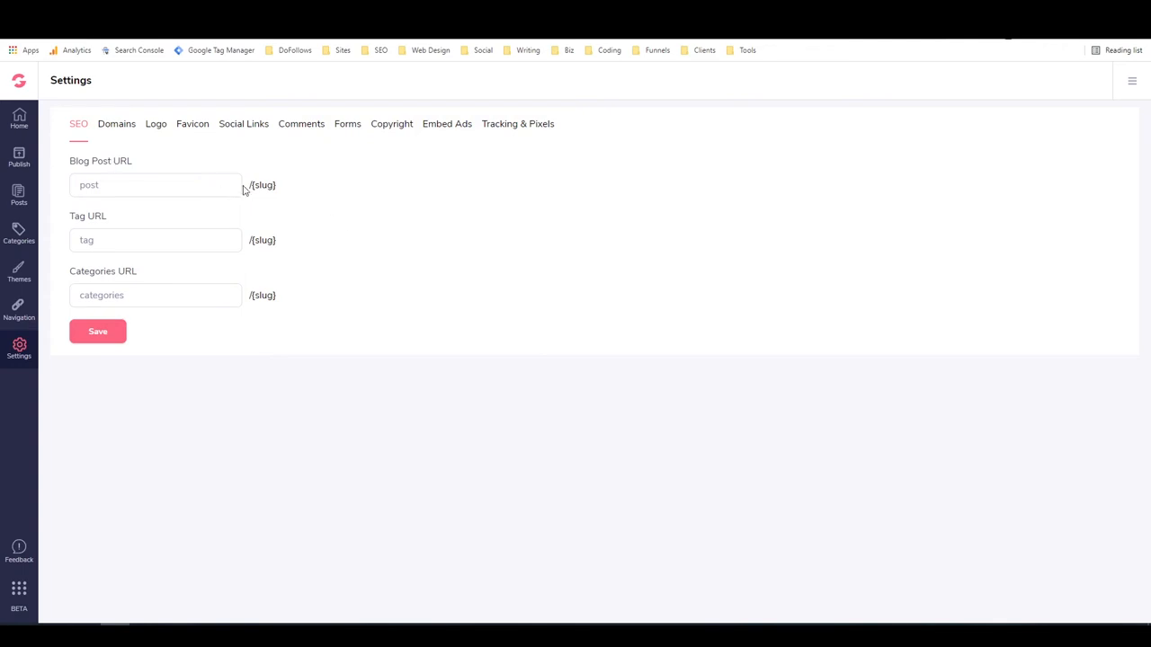
double_click(262, 185)
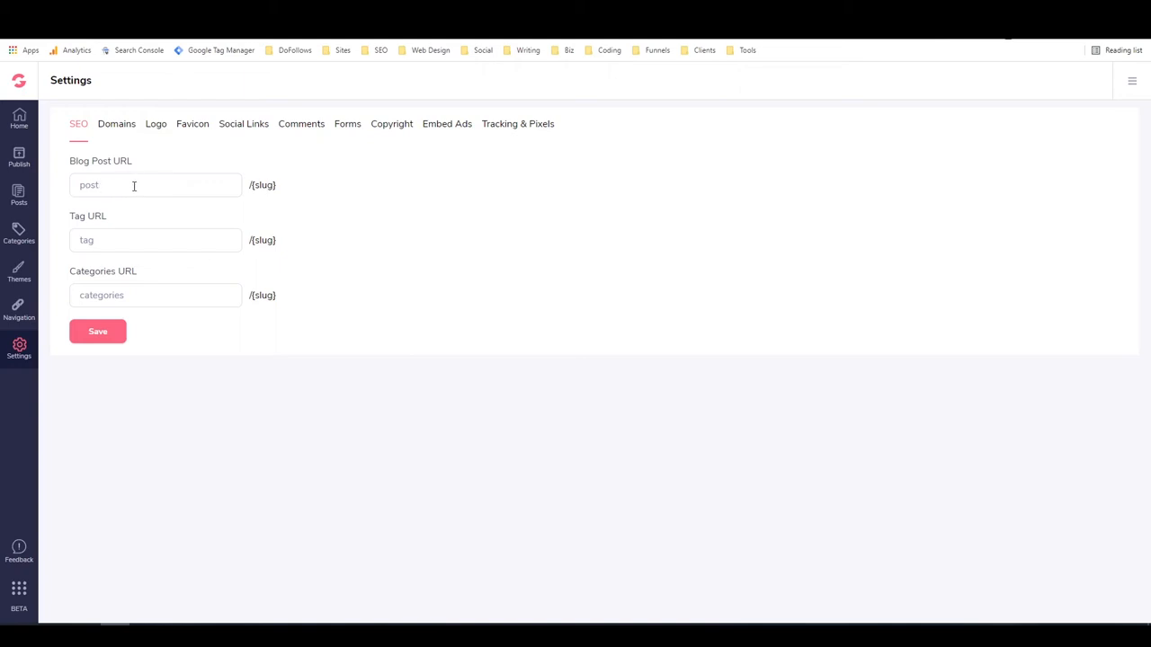
mouse_move(140, 186)
type("b")
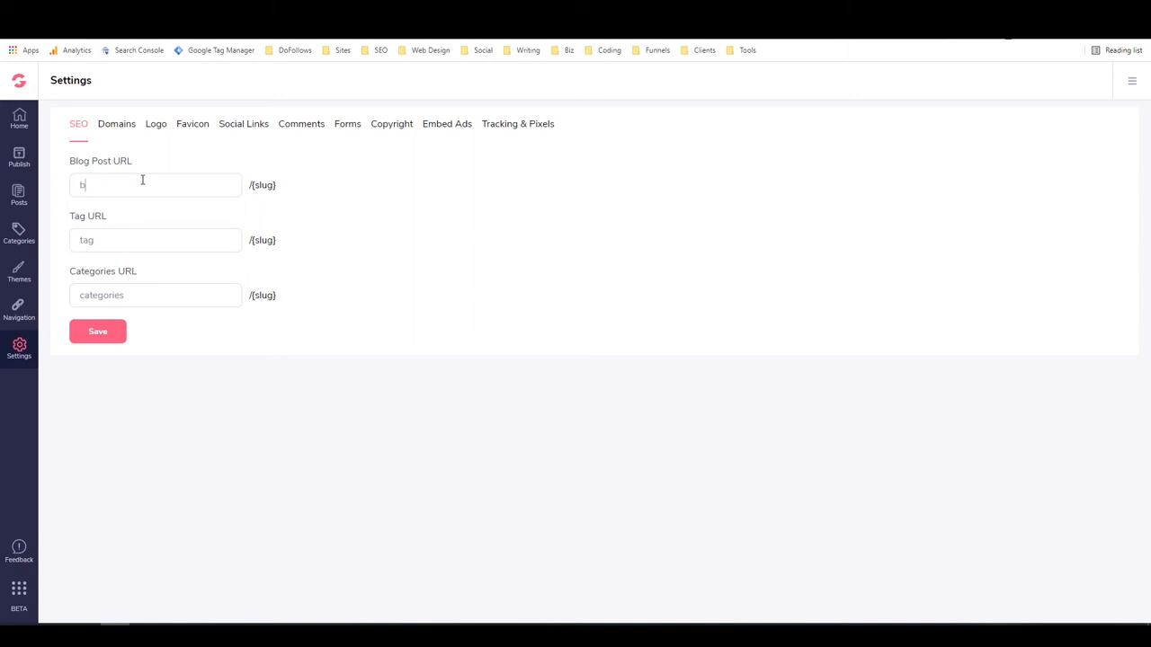
type("log")
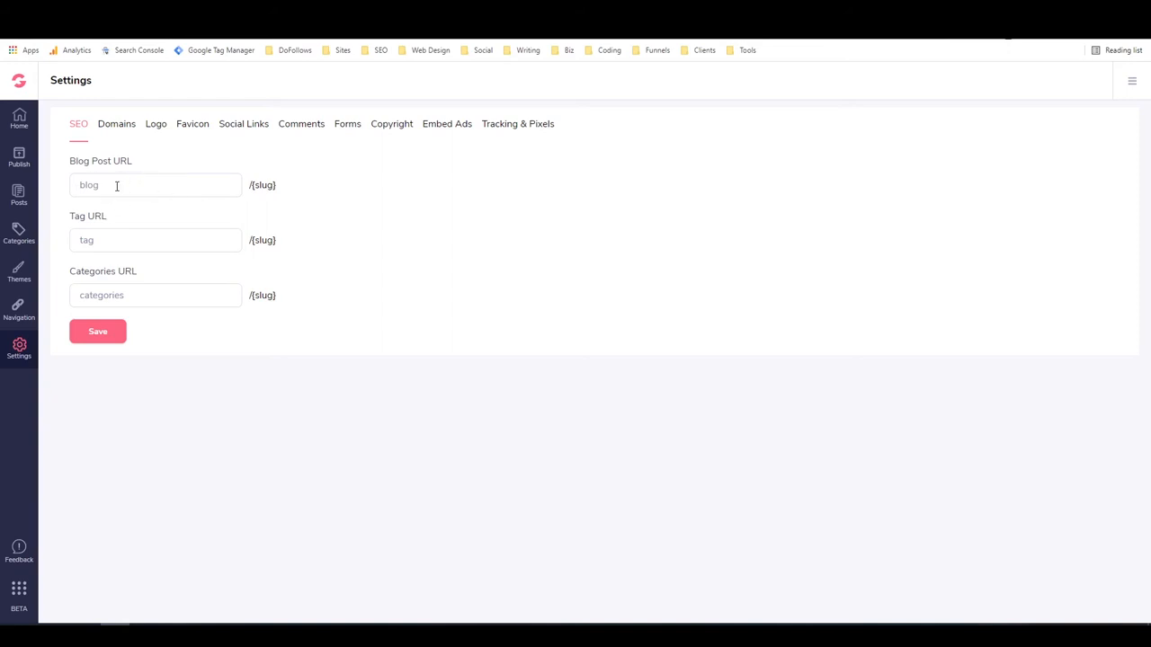
mouse_move(228, 212)
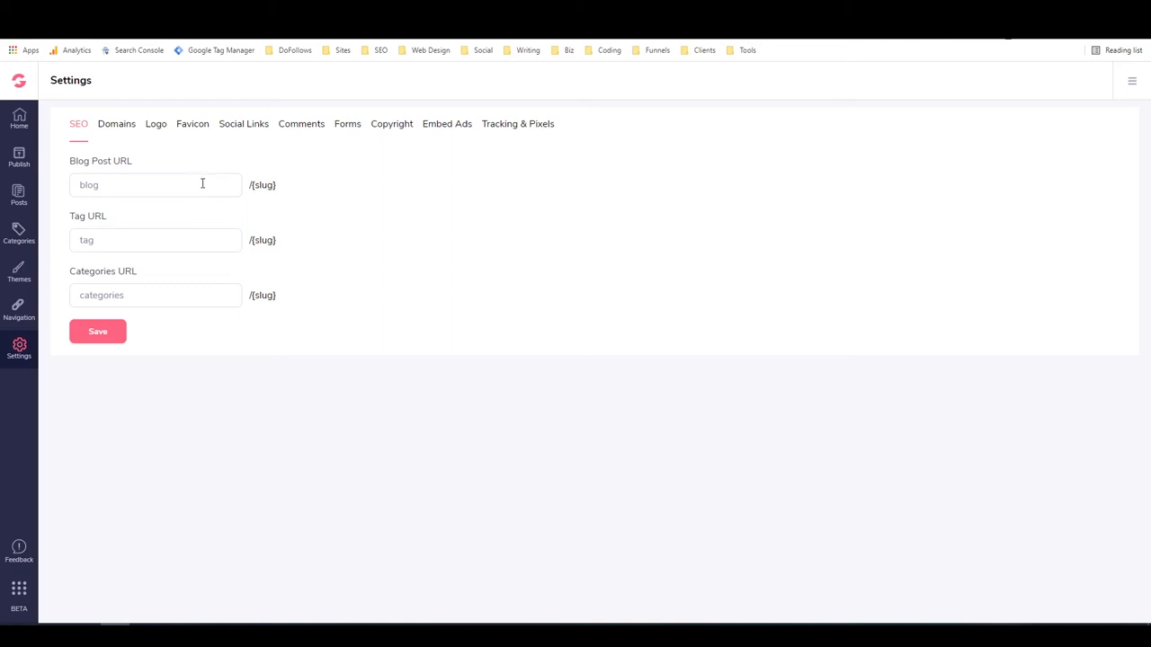
left_click(154, 186)
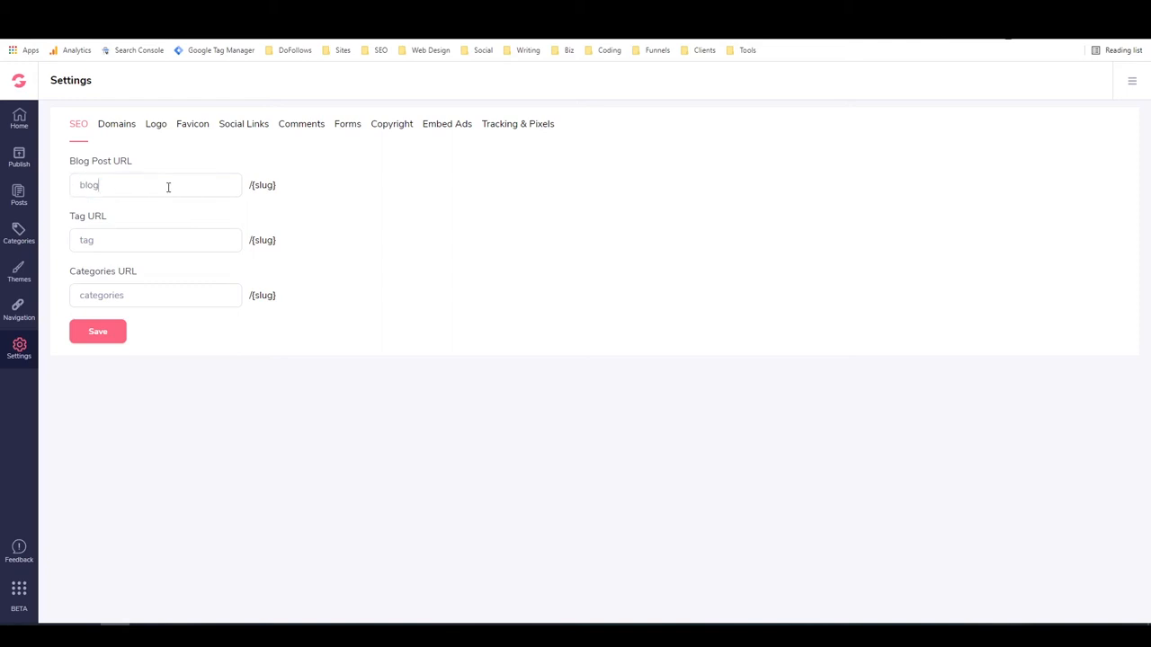
mouse_move(164, 194)
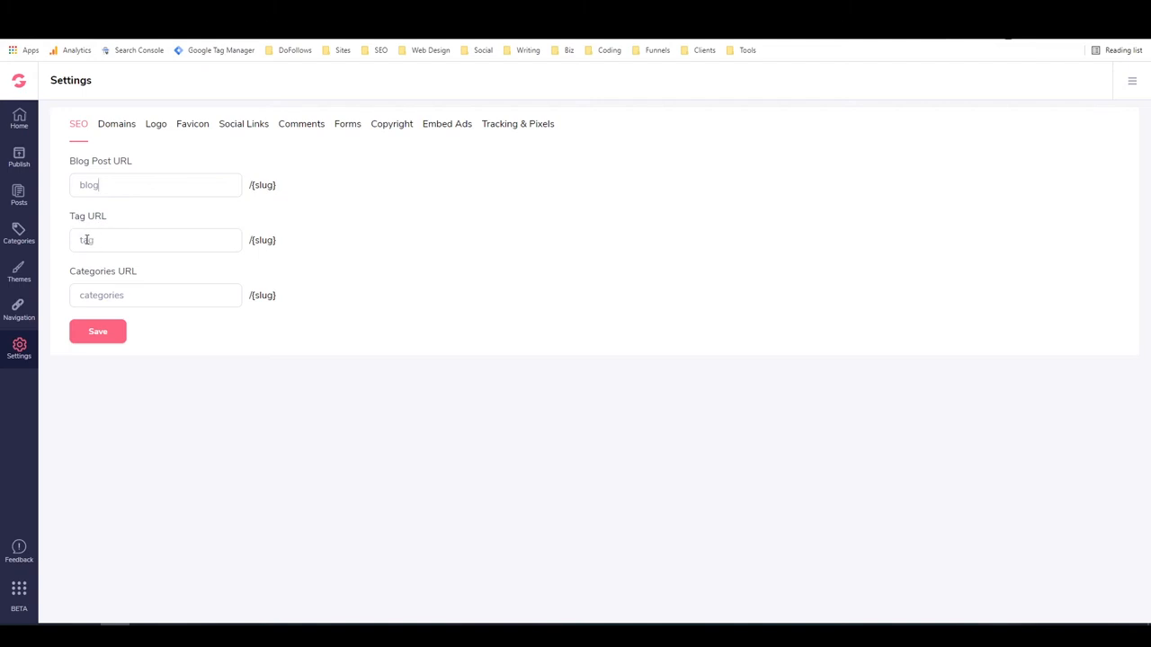
- Change the categories URL slug to 'topic' and save the SEO settings
double_click(101, 295)
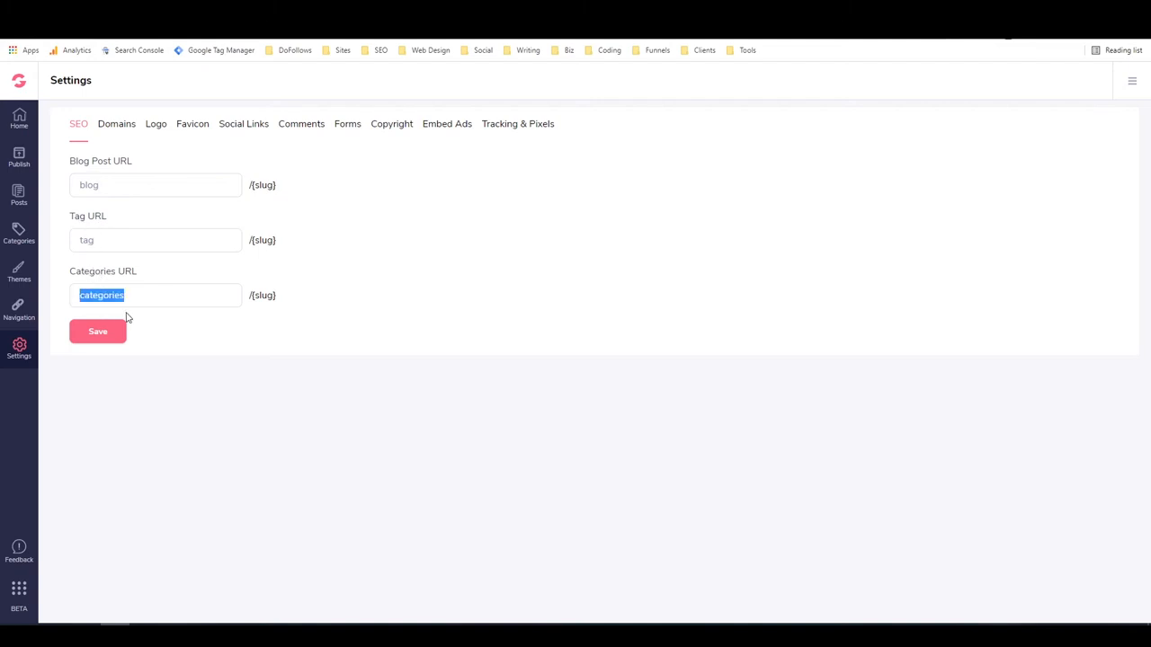
type("topic")
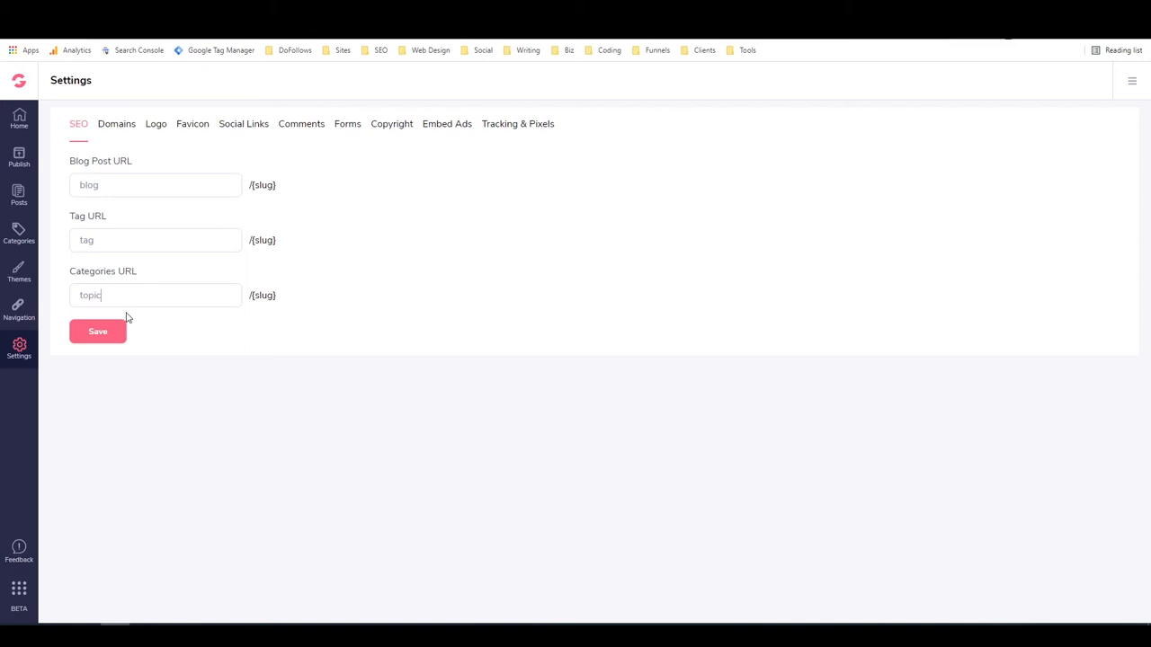
mouse_move(183, 340)
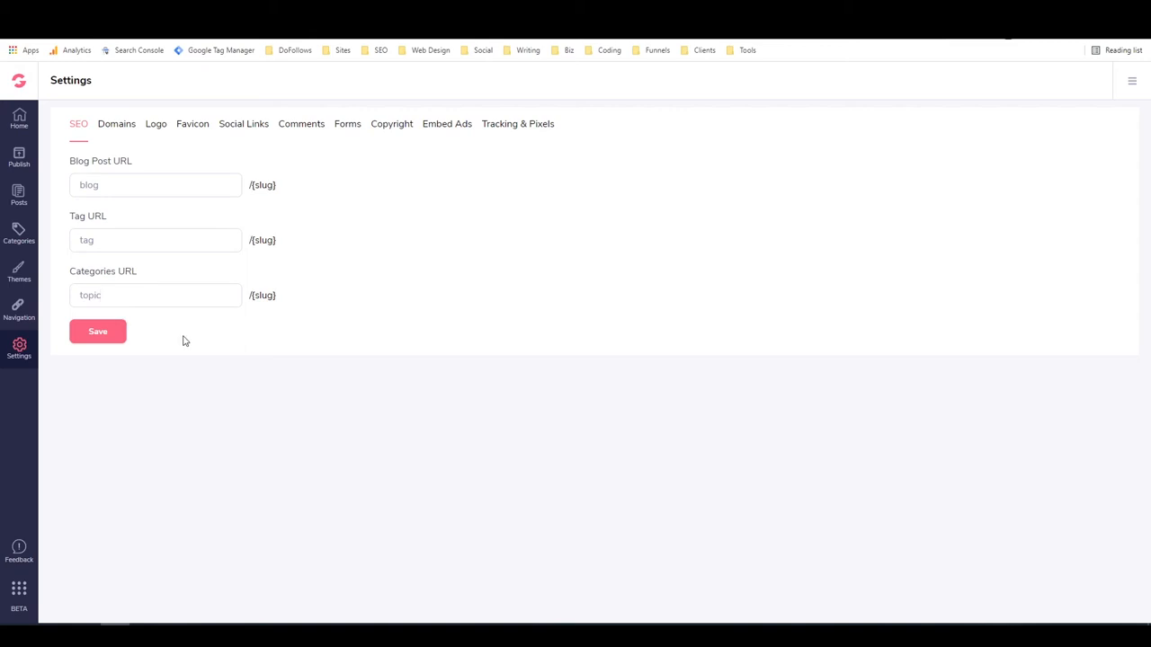
left_click(97, 331)
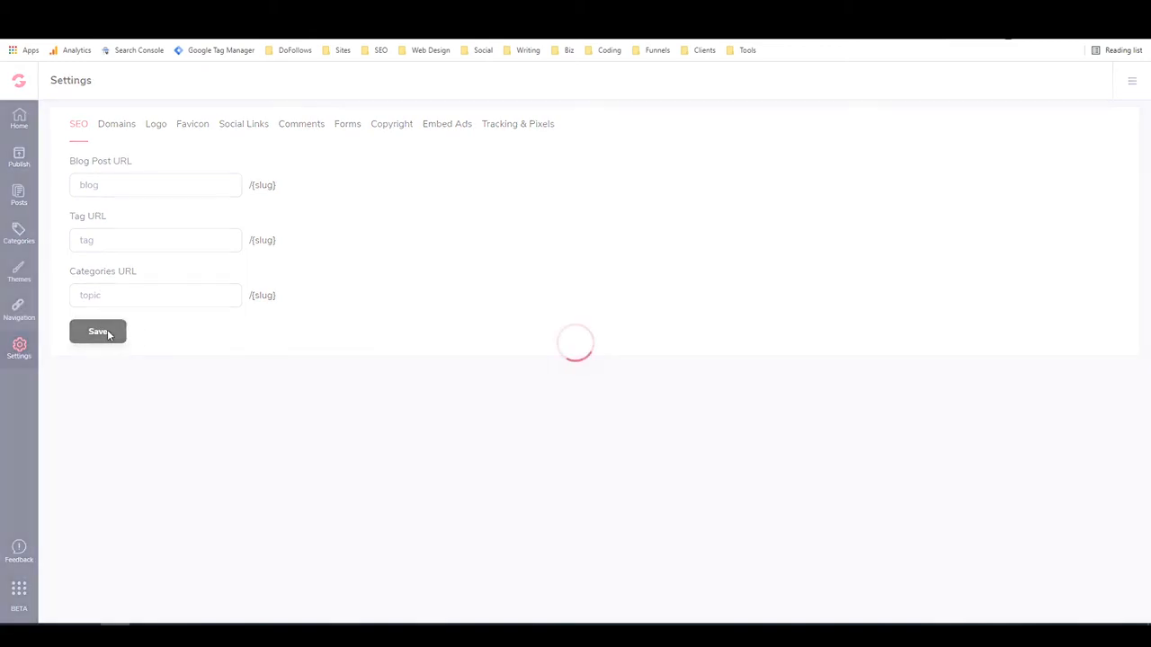
- Show the Domains settings with the myfitnessfight subdomain
left_click(97, 331)
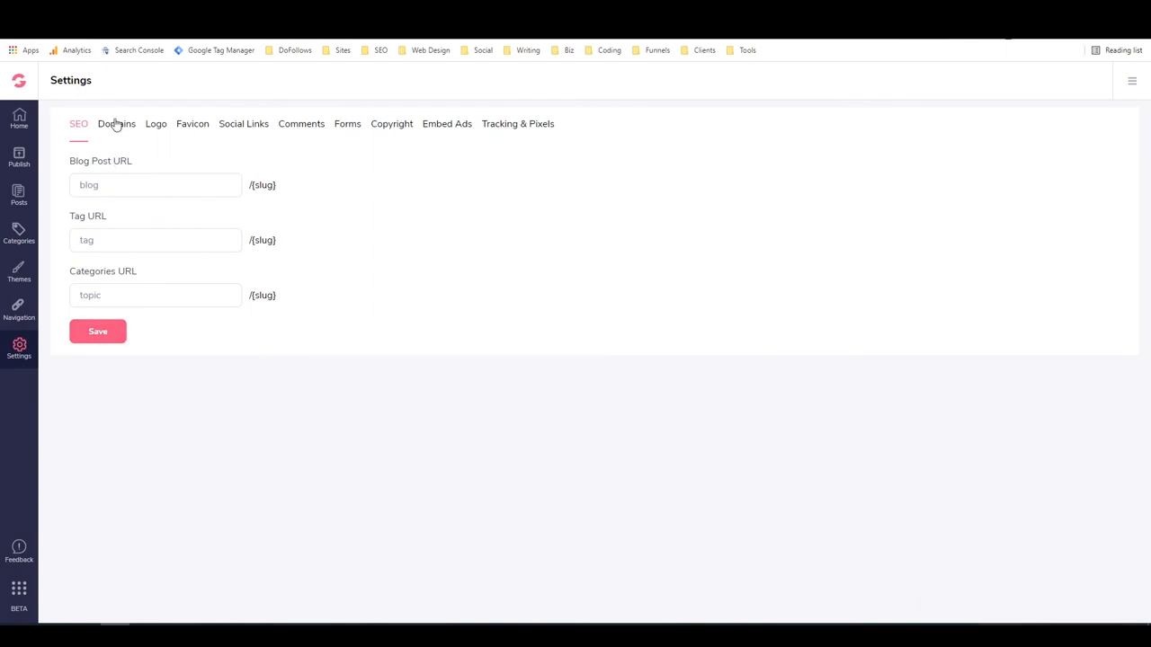
left_click(115, 123)
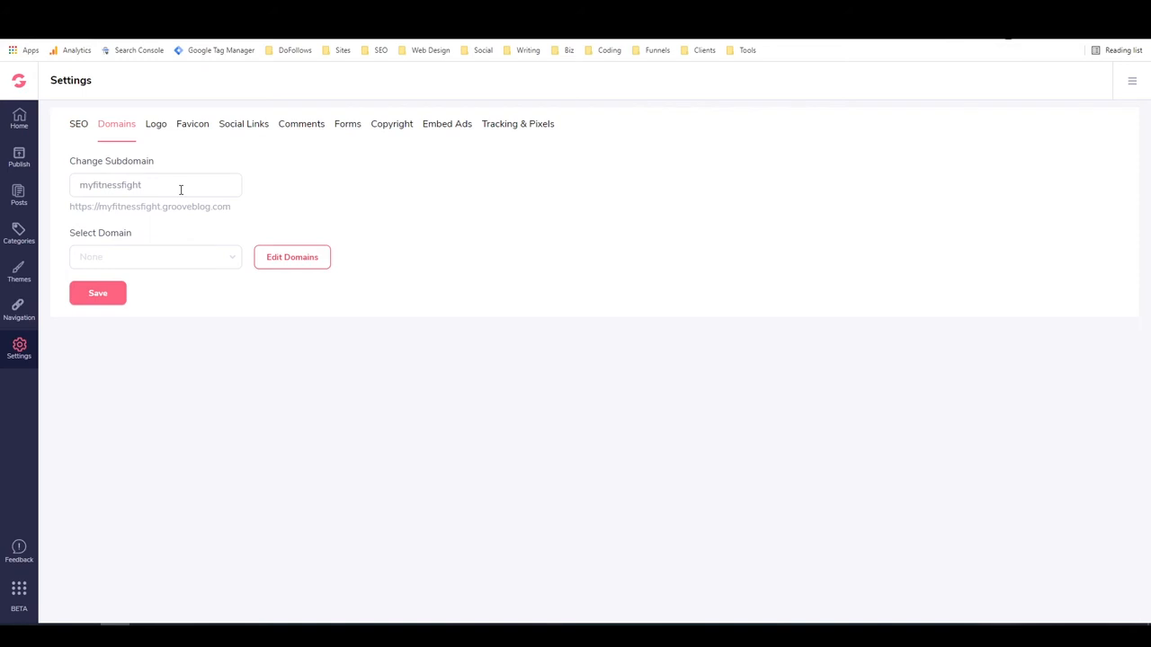
mouse_move(230, 262)
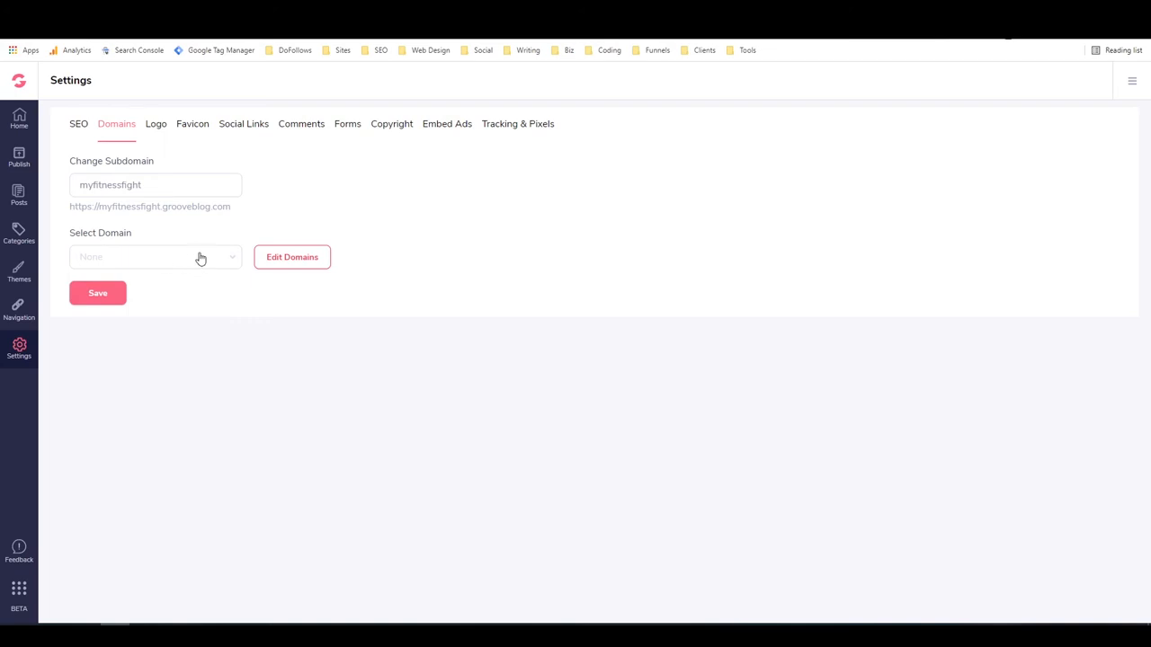
mouse_move(129, 248)
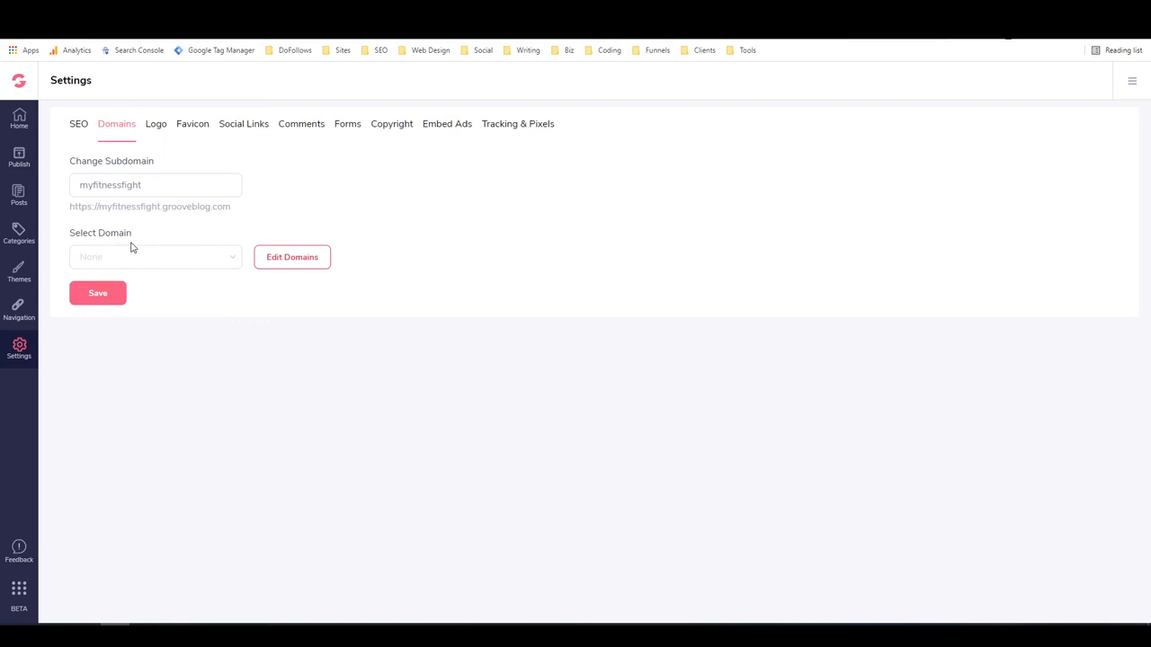
left_click(292, 257)
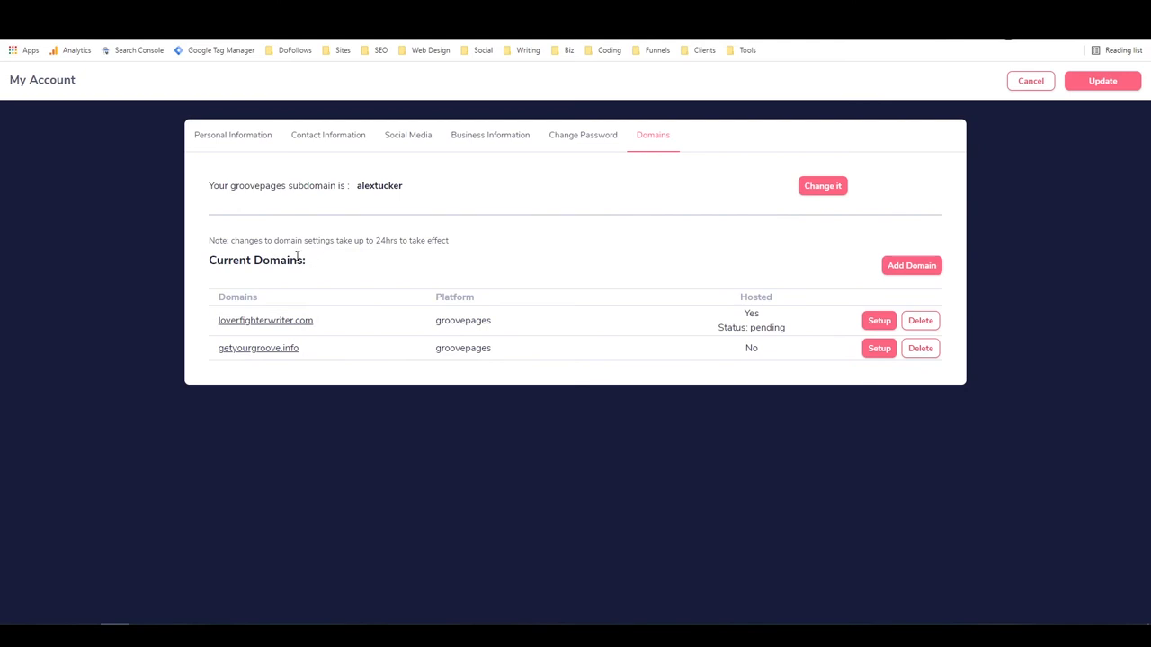
mouse_move(859, 362)
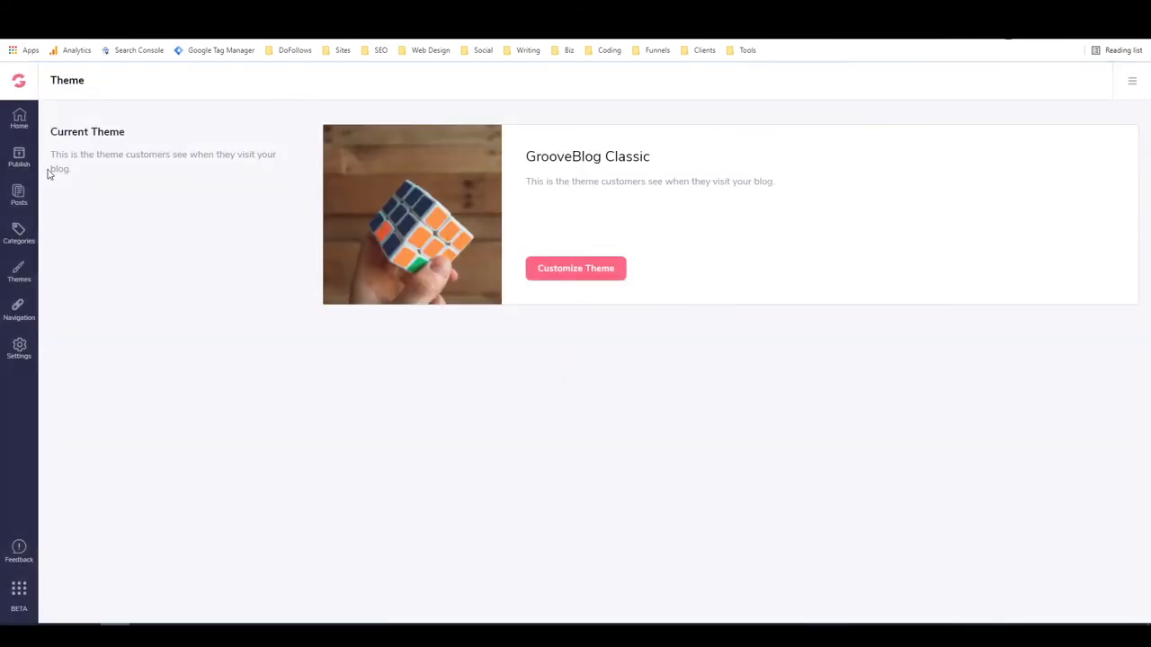
left_click(18, 345)
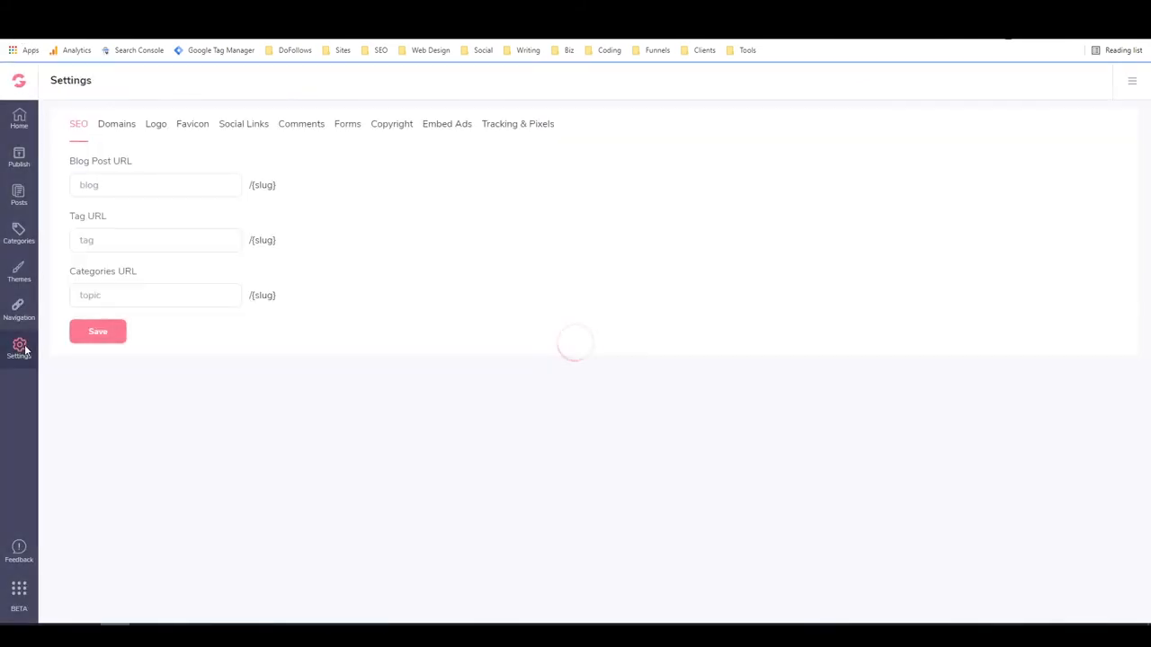
left_click(115, 124)
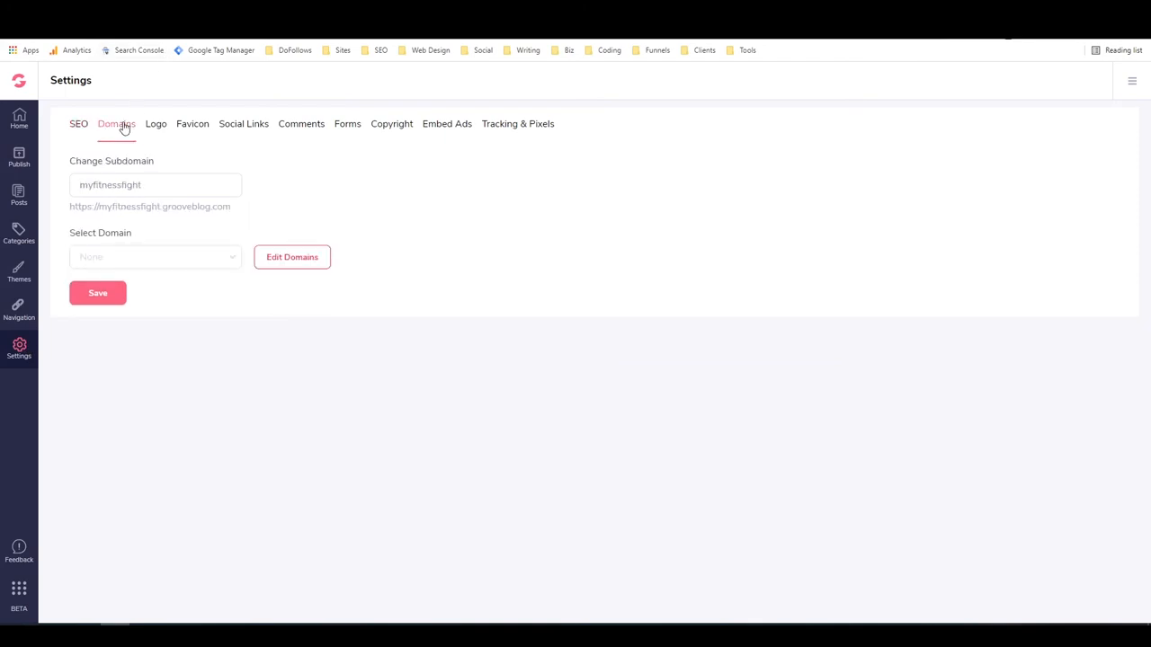
- Review the Logo settings, then show the Favicon settings with the G favicon
left_click(154, 123)
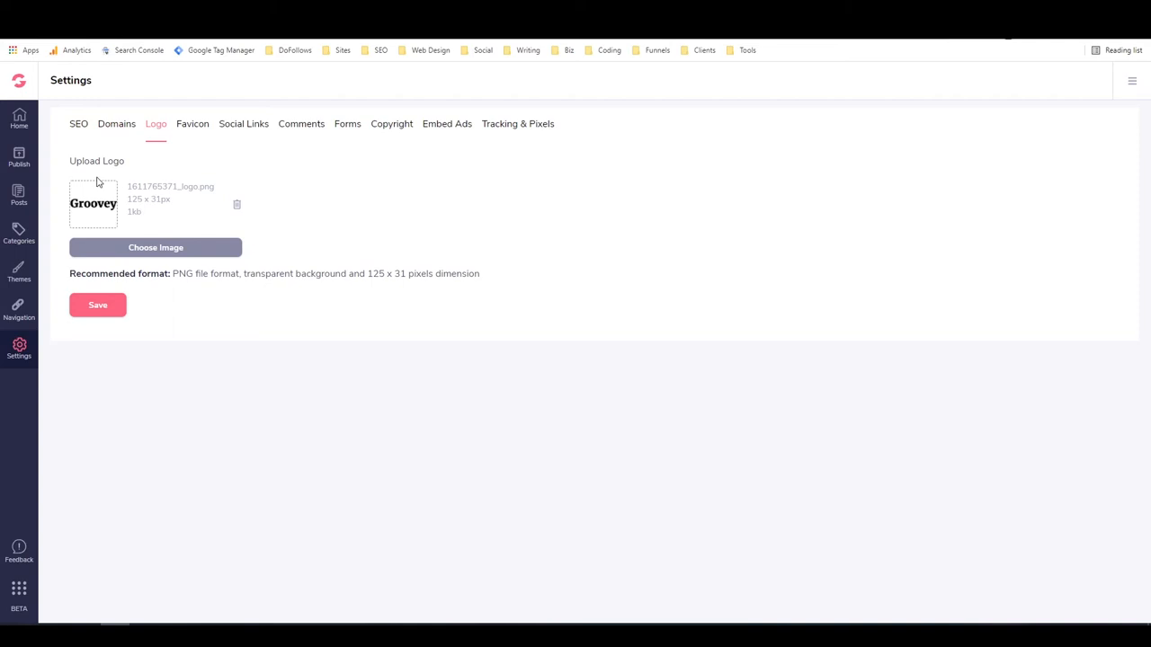
mouse_move(152, 227)
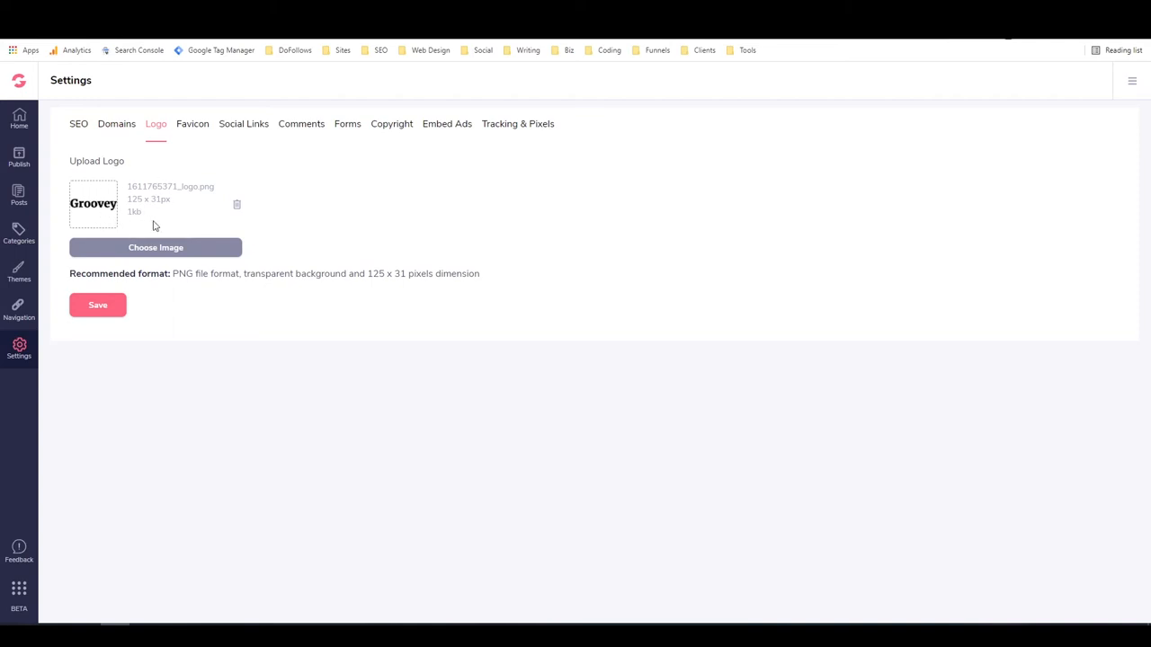
left_click(193, 123)
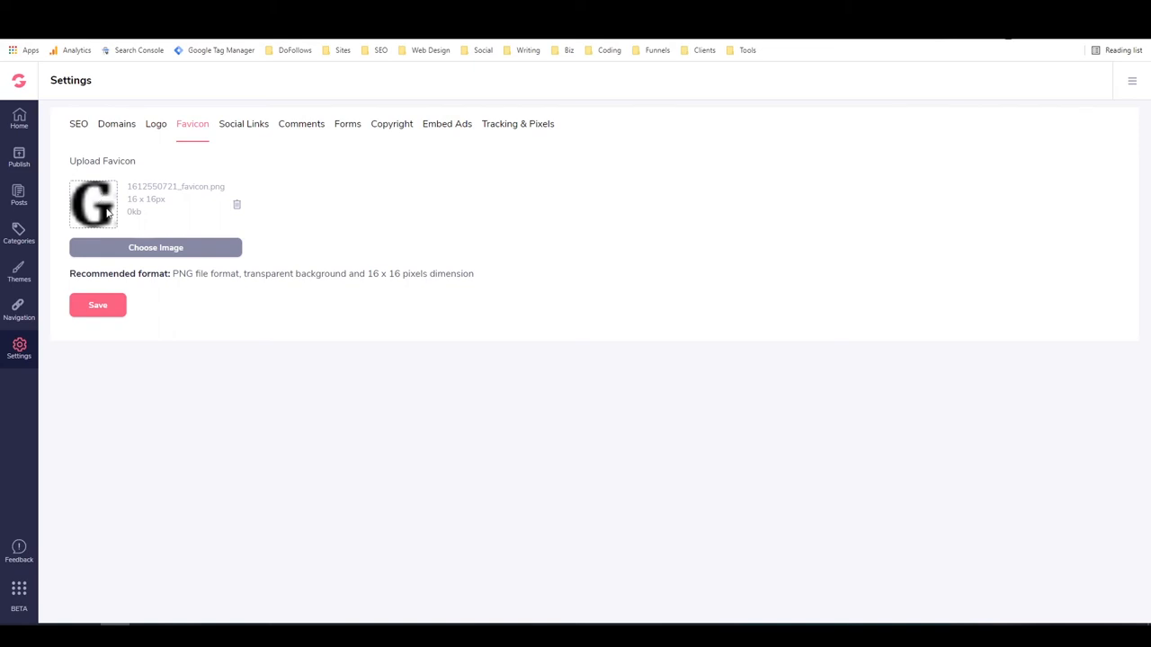
mouse_move(108, 212)
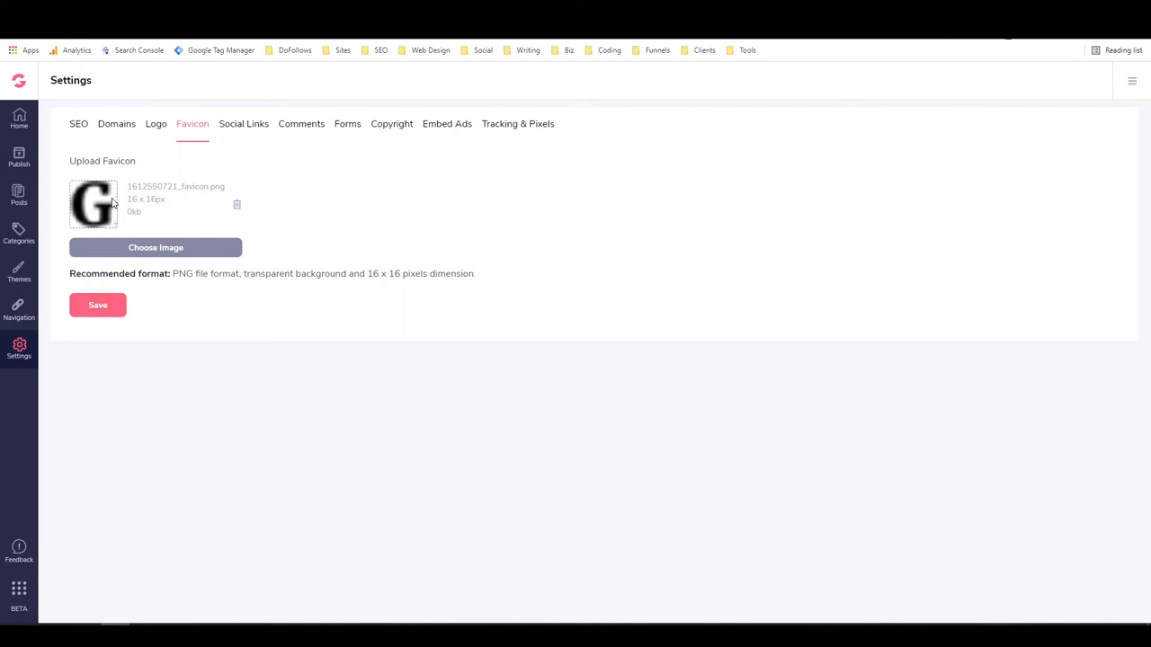
mouse_move(349, 301)
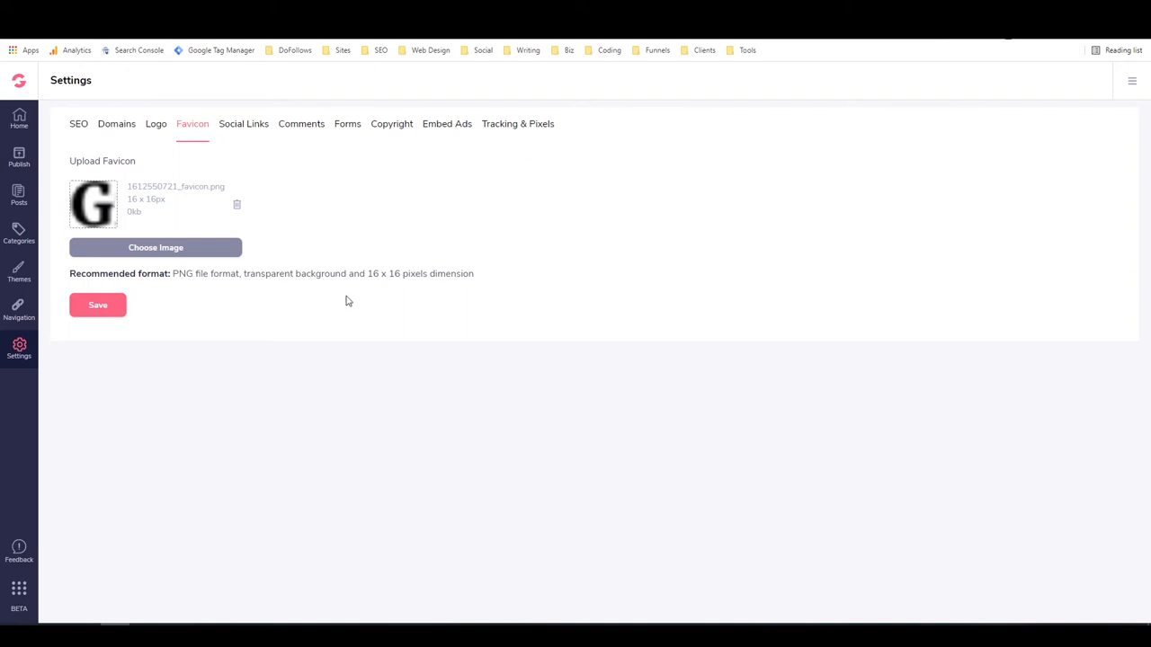
mouse_move(155, 300)
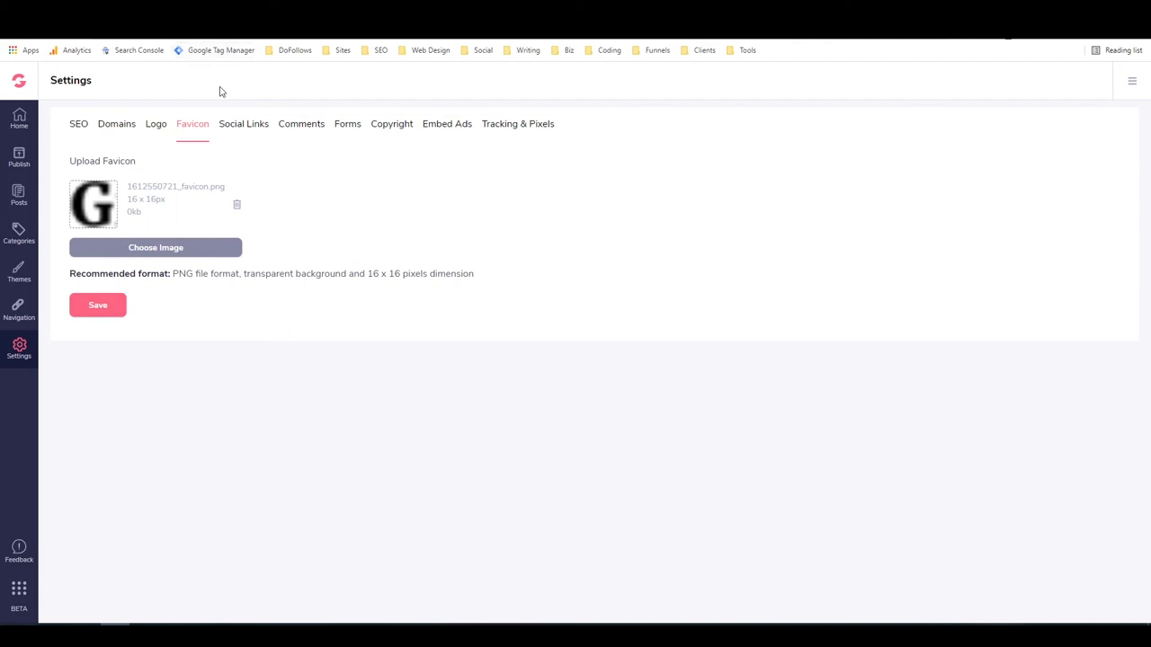
mouse_move(205, 84)
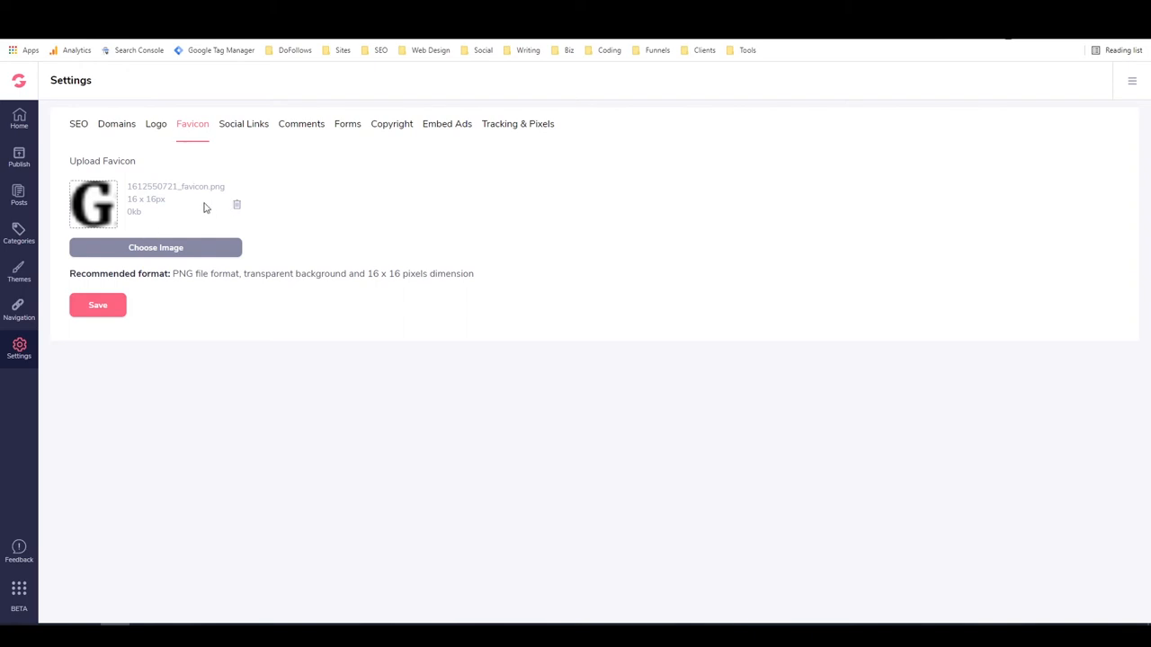
mouse_move(208, 234)
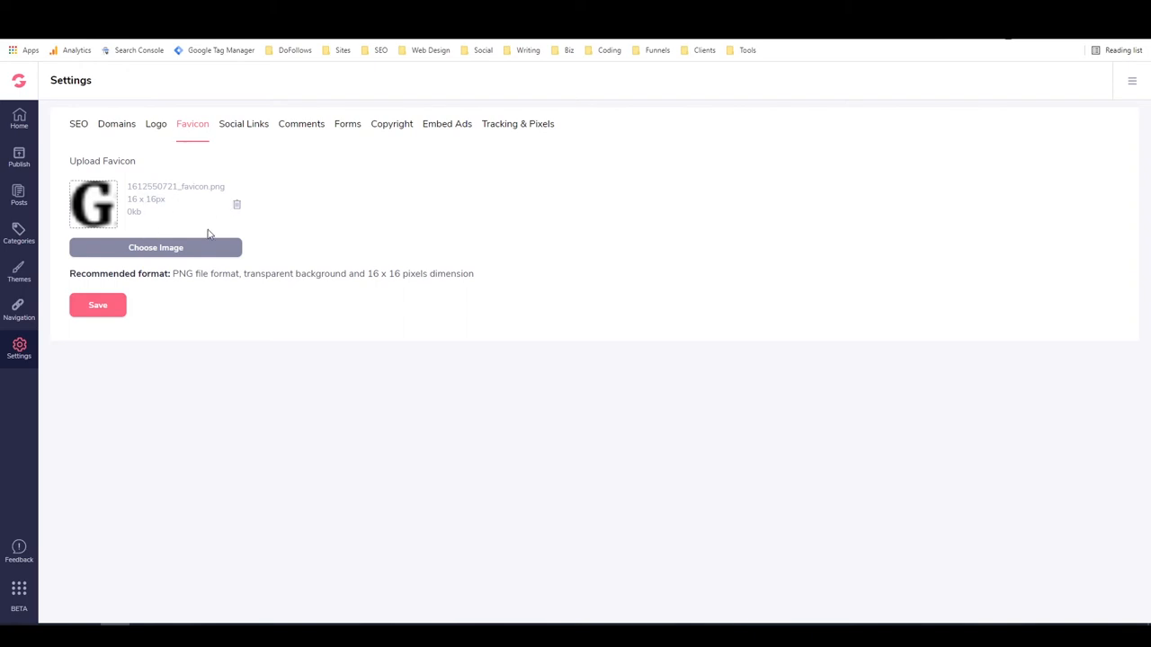
mouse_move(244, 142)
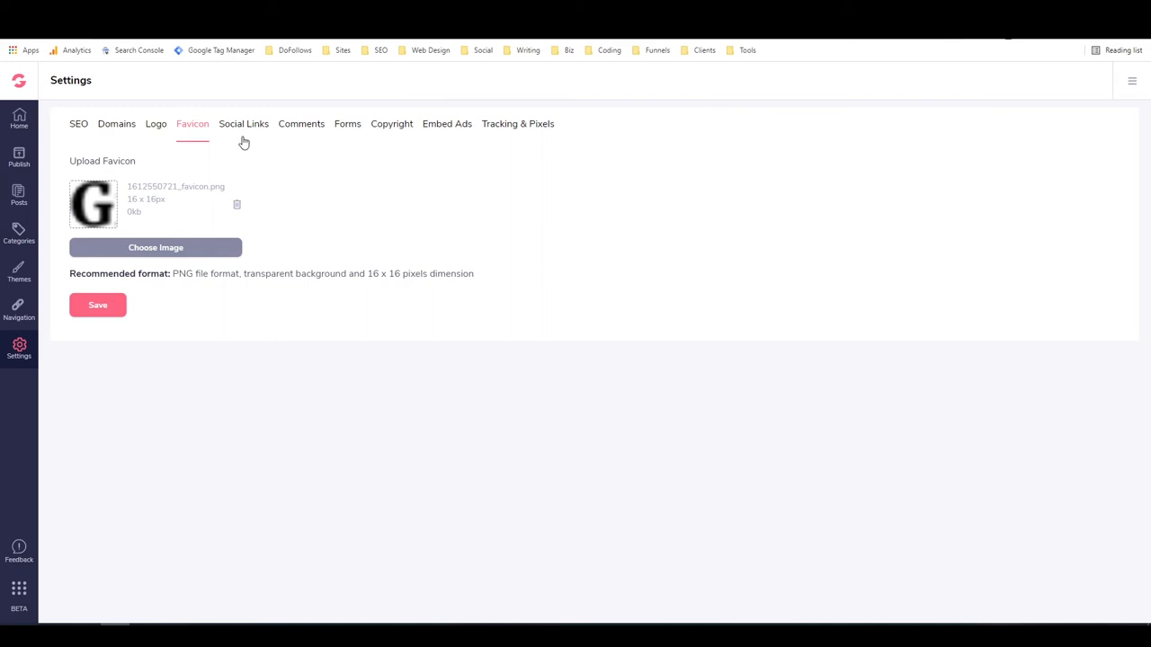
- Show the Social Links settings with five empty link slots
left_click(242, 122)
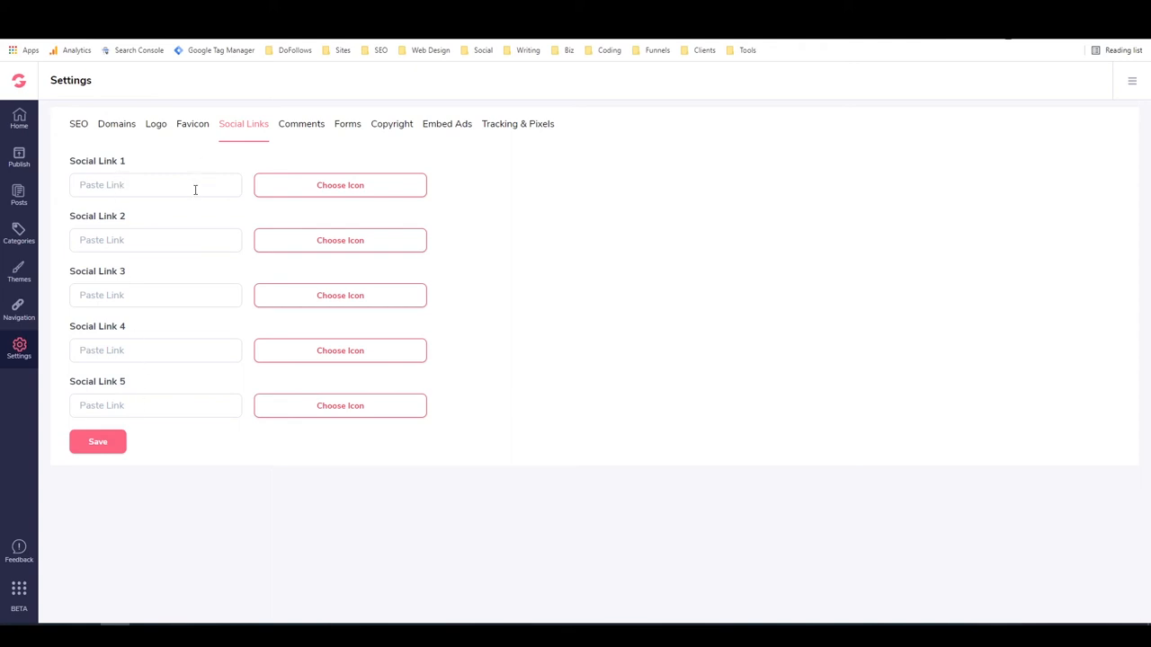
- Show the Comments settings with empty Facebook App Id, width and post count fields
left_click(302, 122)
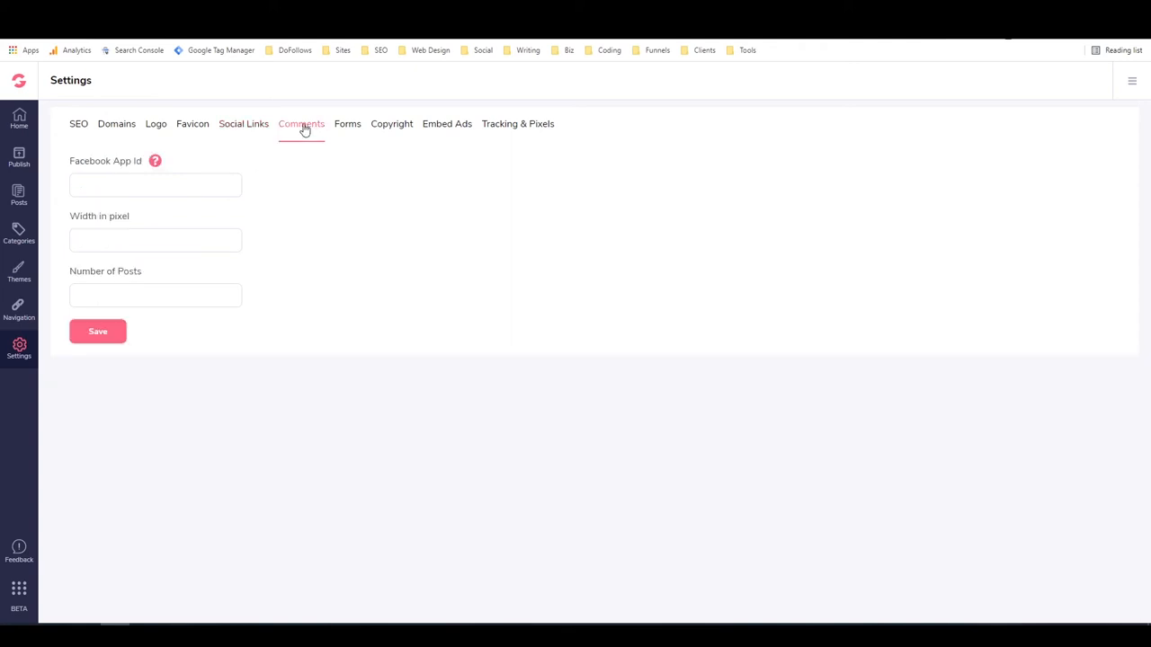
mouse_move(144, 158)
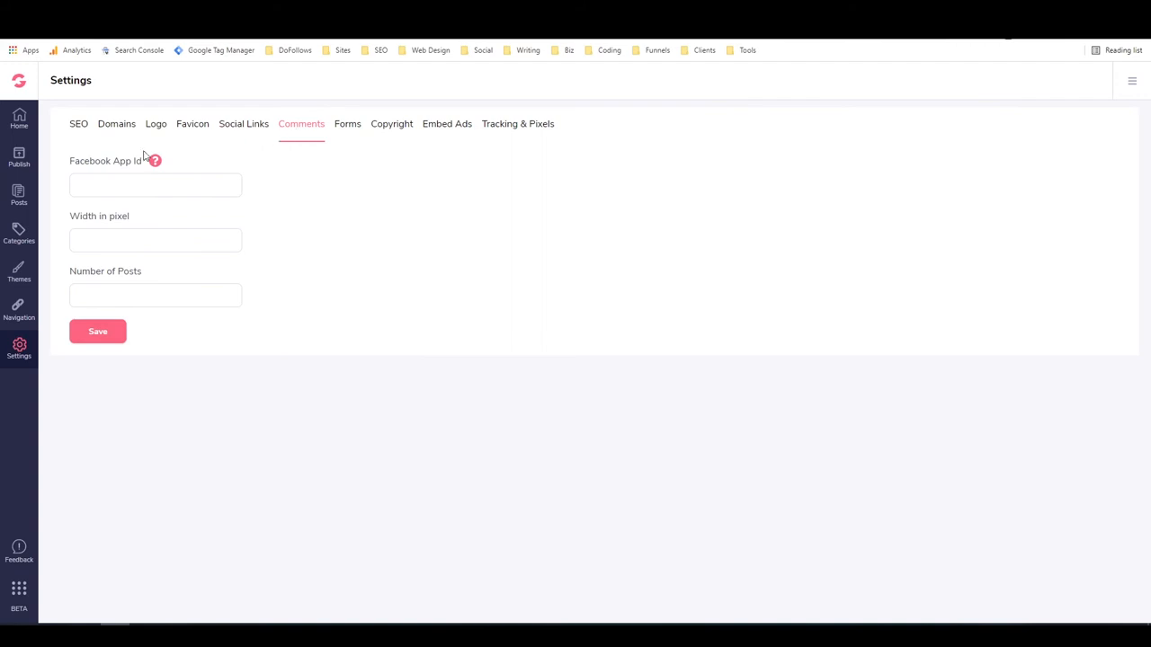
mouse_move(155, 162)
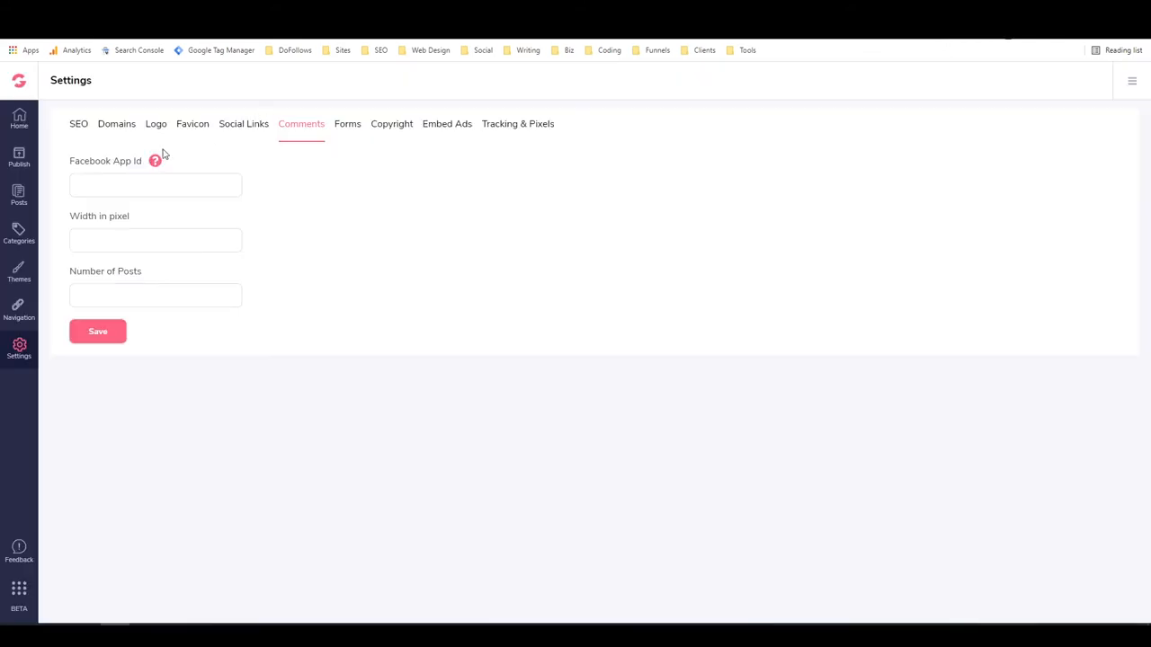
left_click(154, 239)
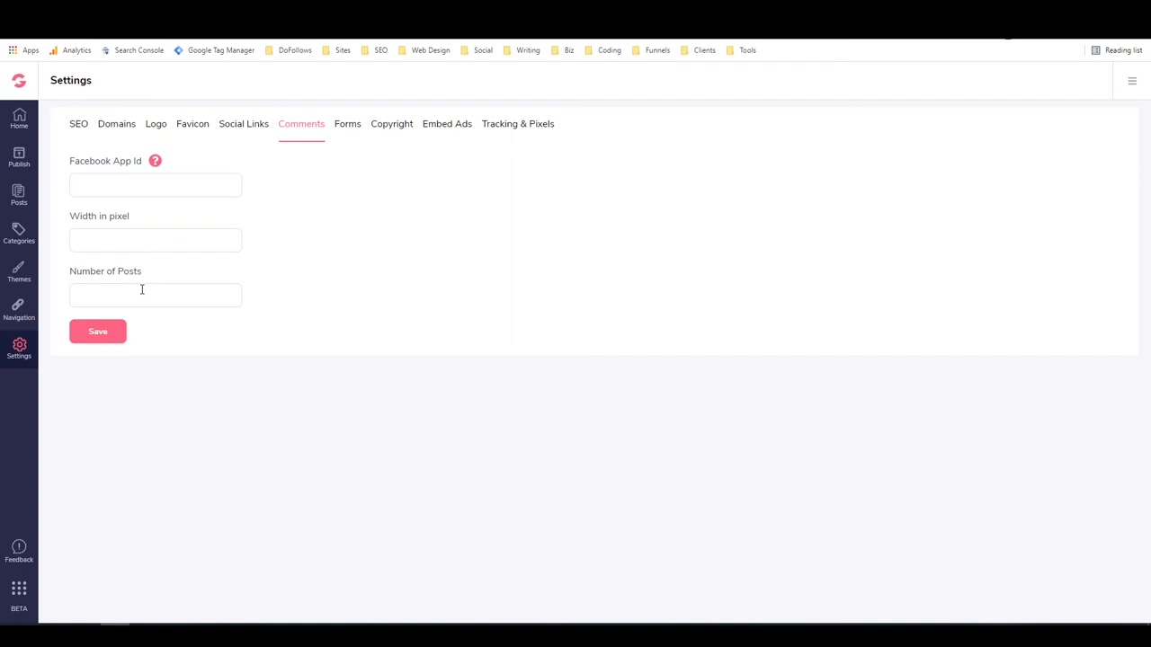
mouse_move(347, 128)
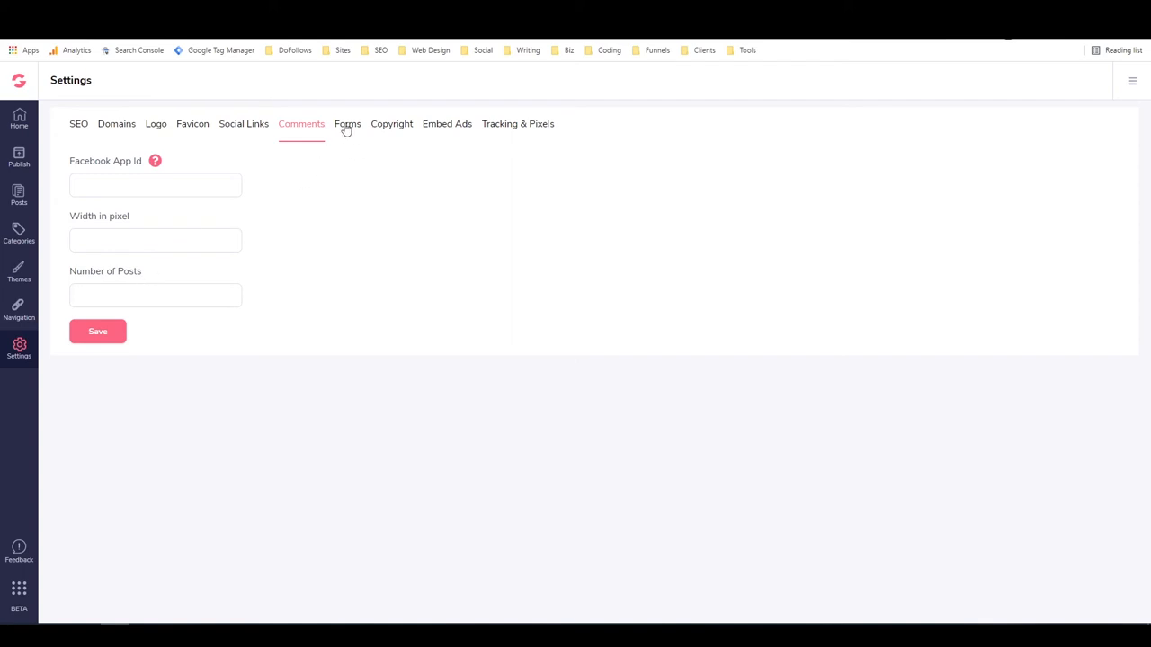
- Show the Forms settings with heading Groovey Newsletter and Test form selected
left_click(348, 123)
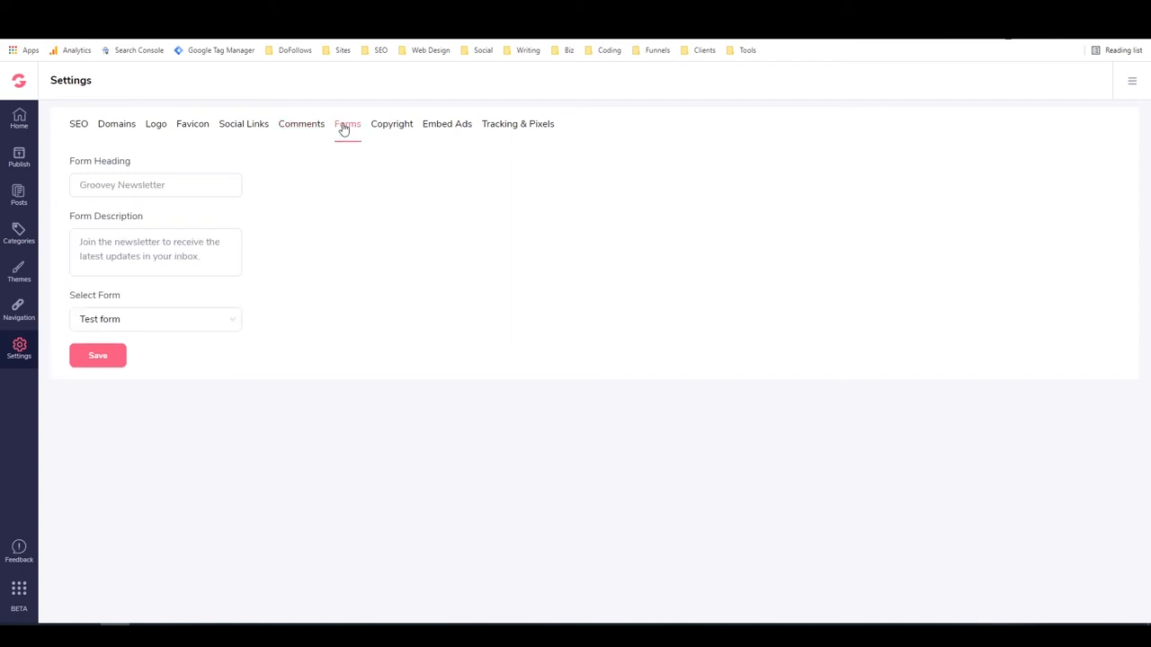
mouse_move(173, 169)
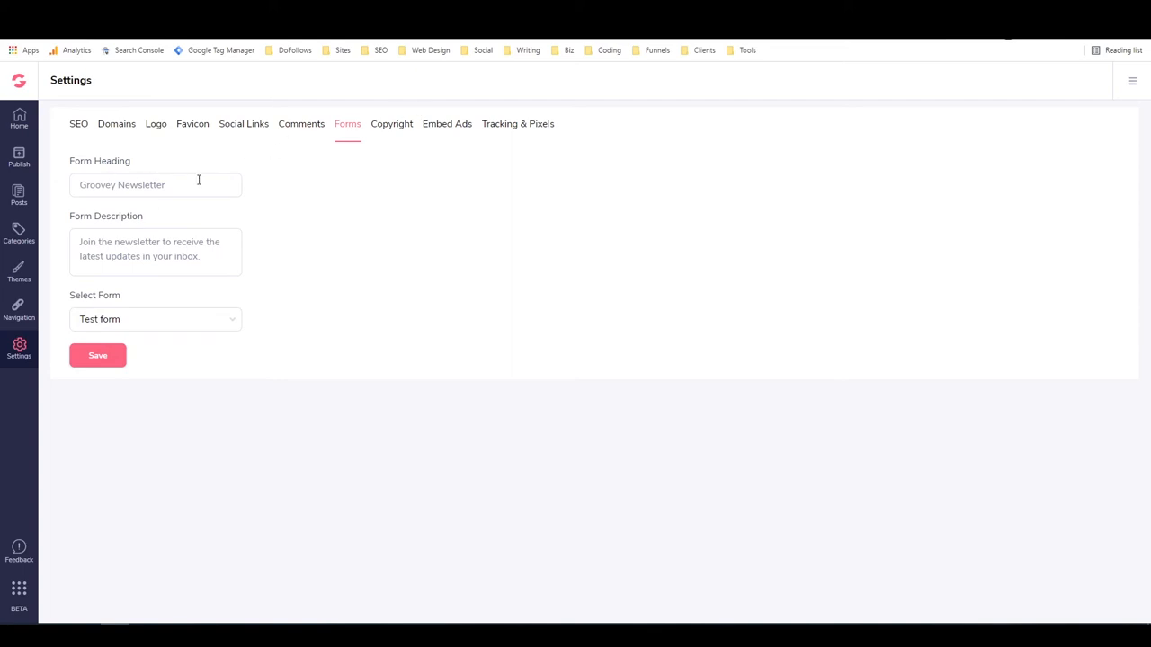
mouse_move(203, 183)
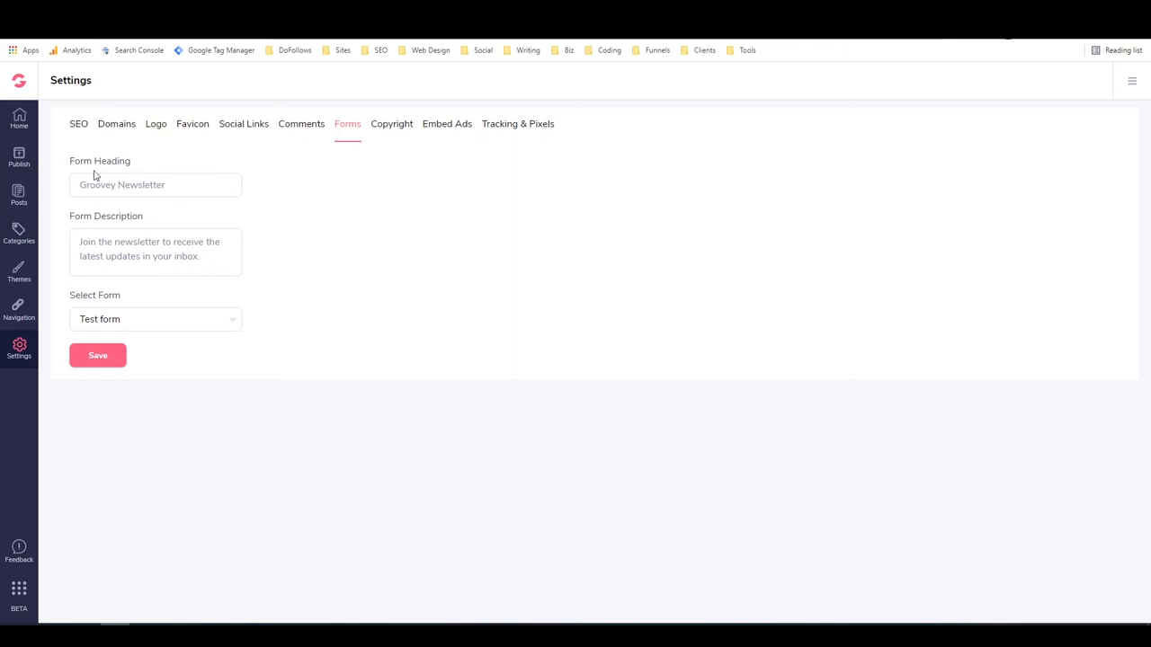
- Replace 'Groovey' in the copyright text with 'MyFitnessFight.com'
left_click(392, 124)
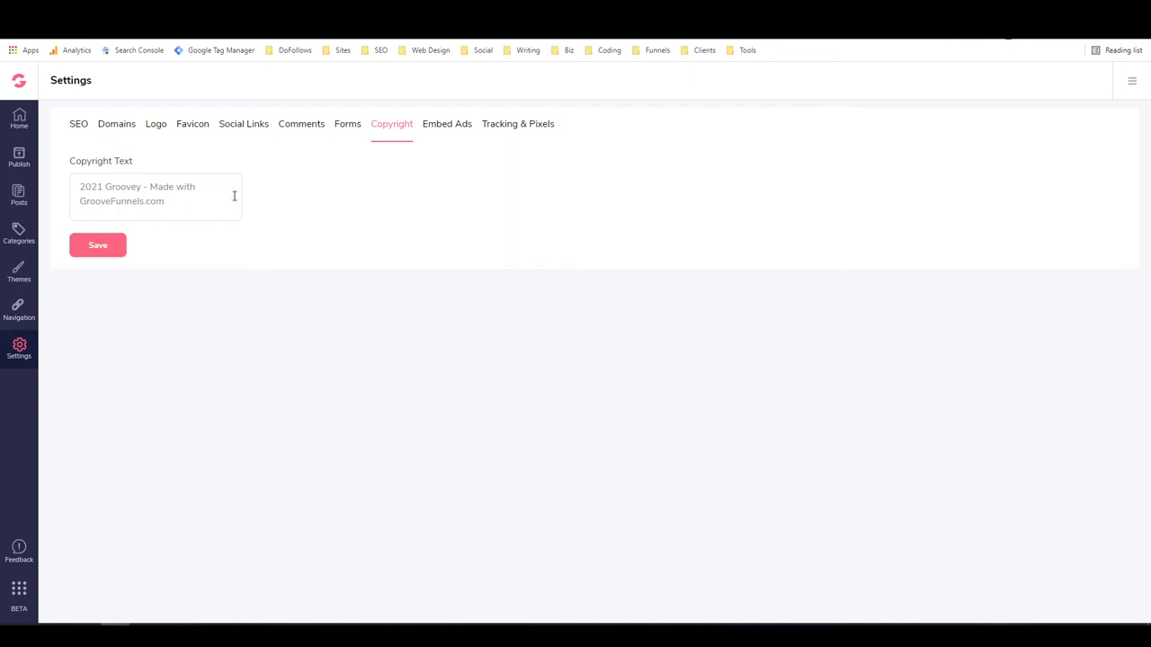
double_click(122, 187)
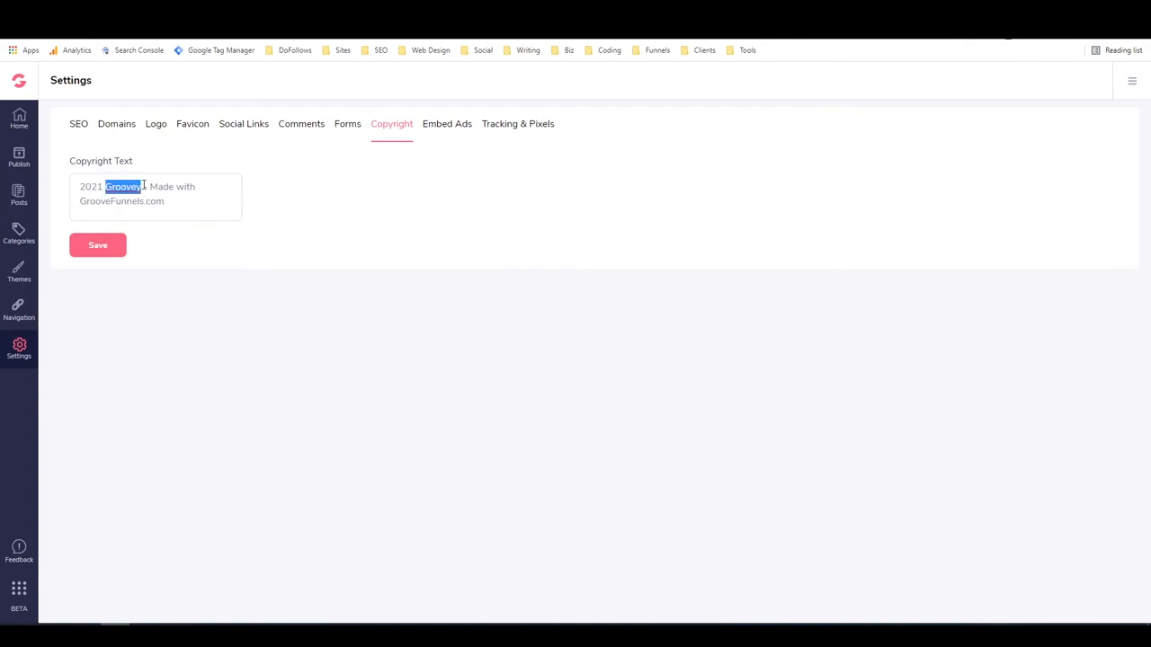
type("MyFitnessFight")
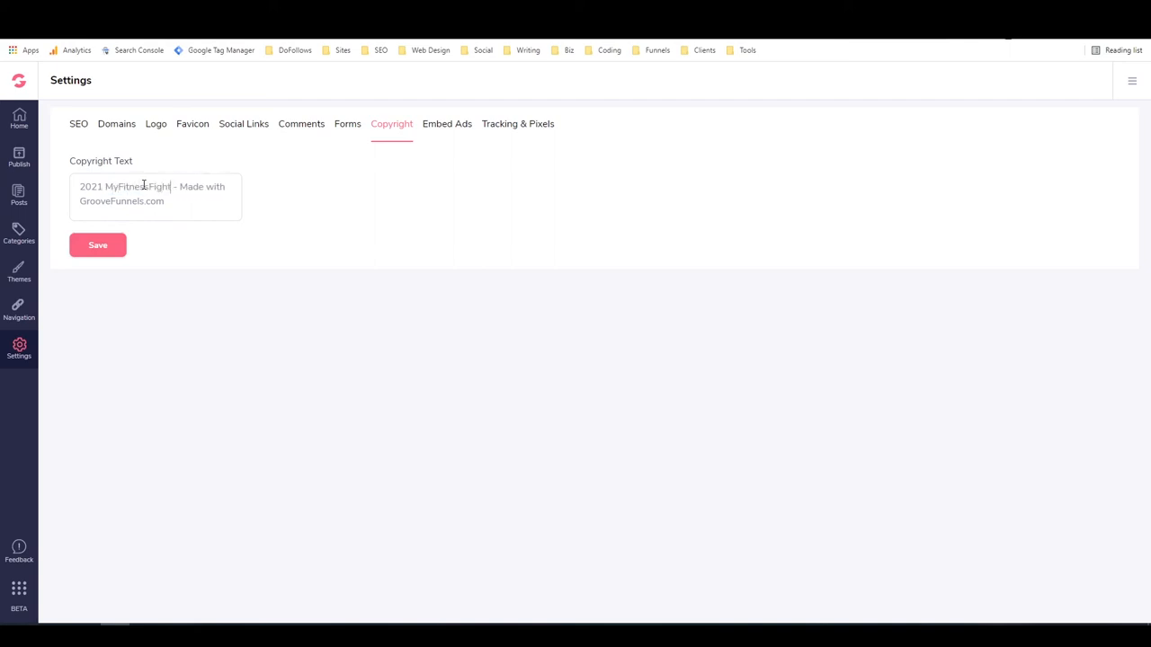
type(".com")
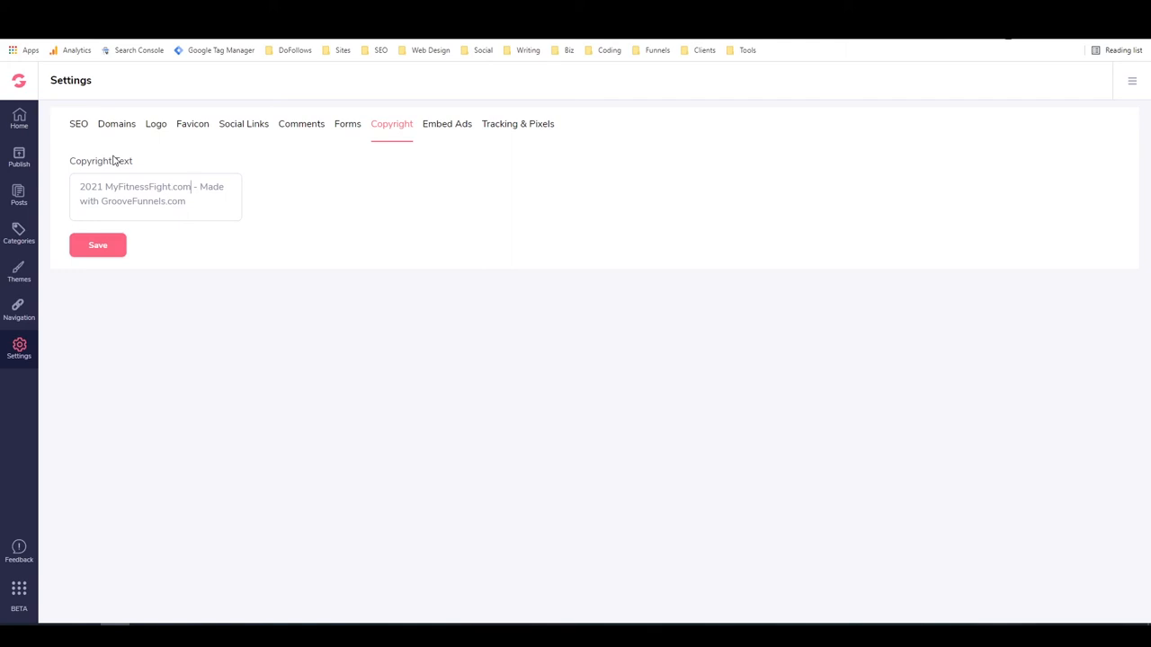
left_click(97, 244)
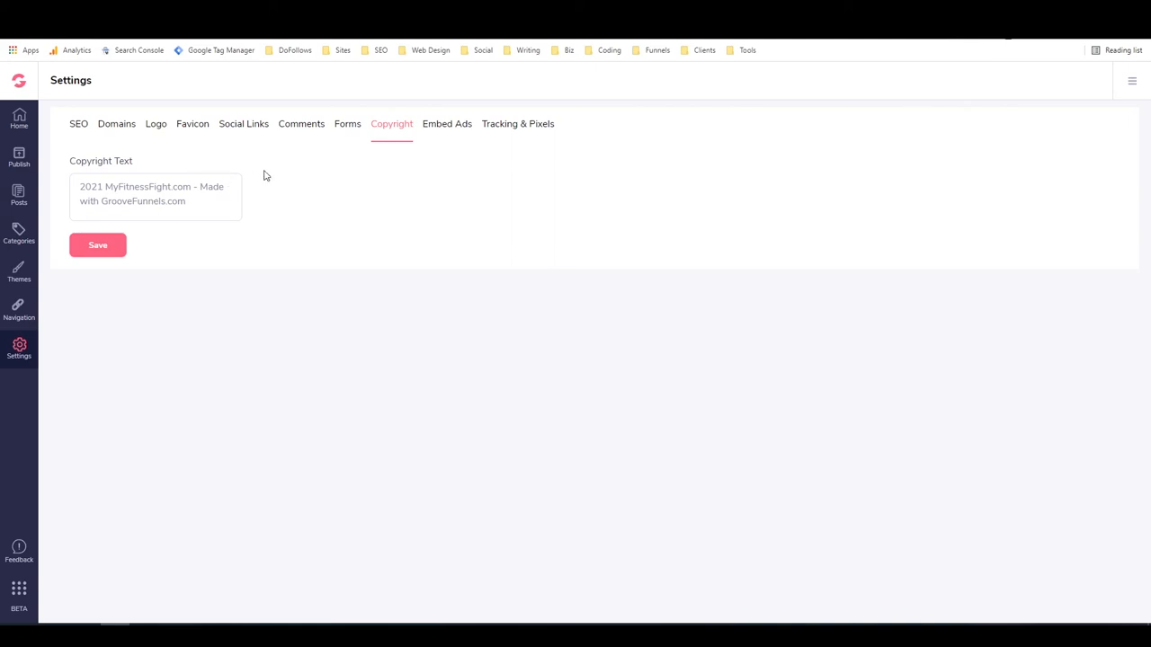
- Show the Embed Ads settings with empty header, footer and sidebar code fields
left_click(446, 122)
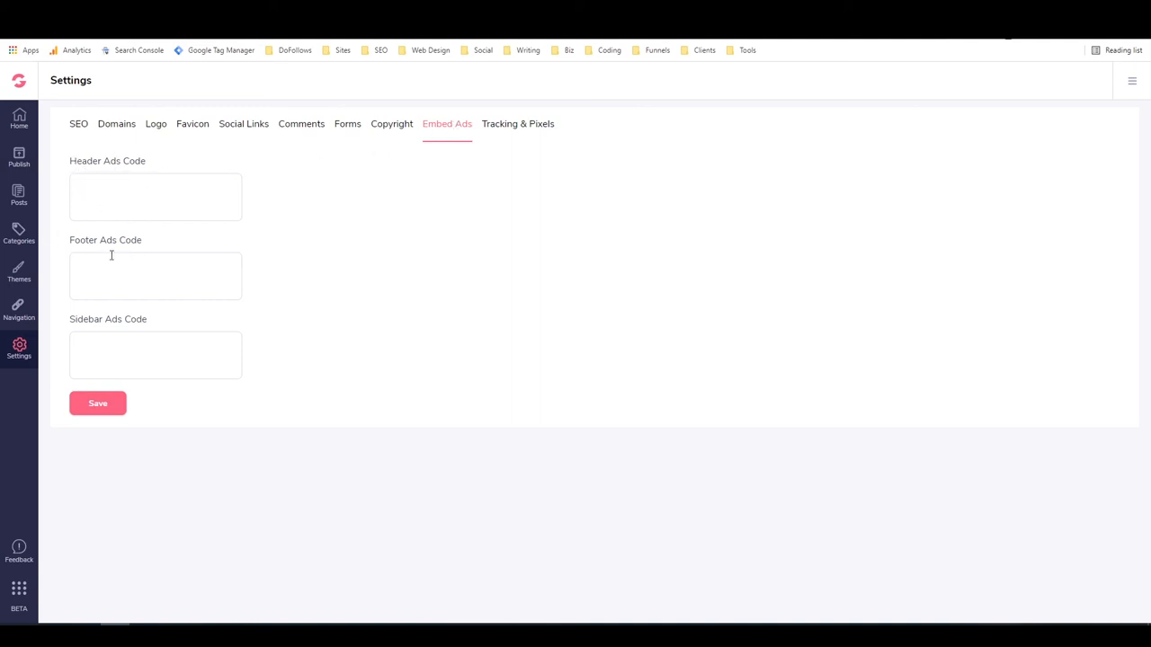
mouse_move(293, 422)
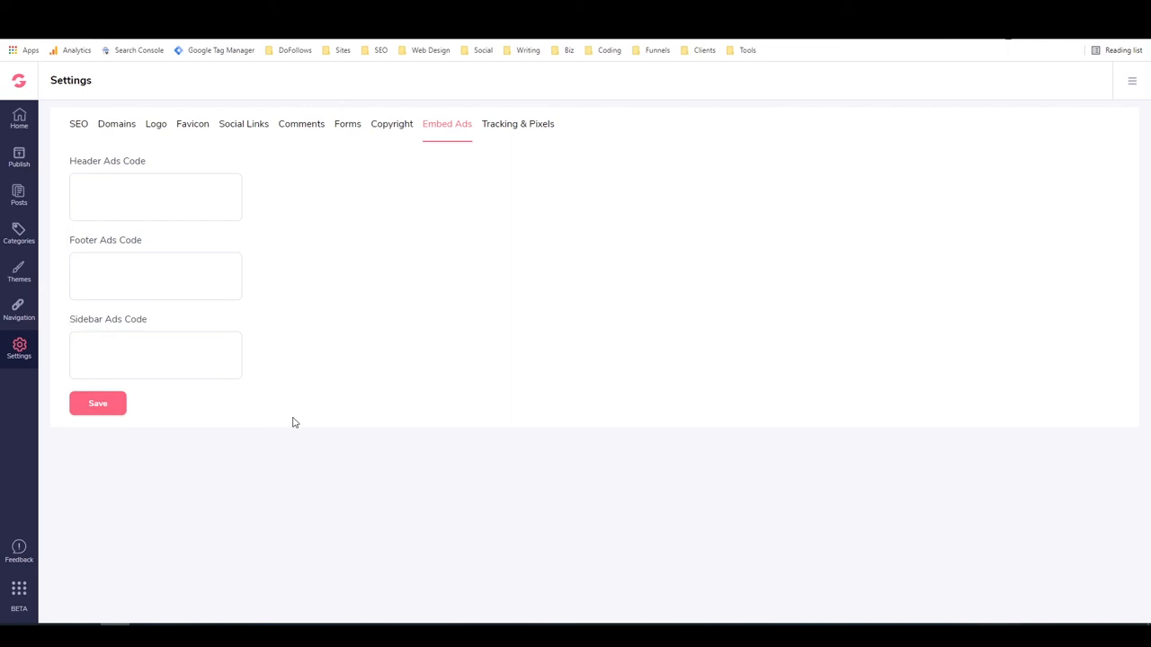
mouse_move(158, 320)
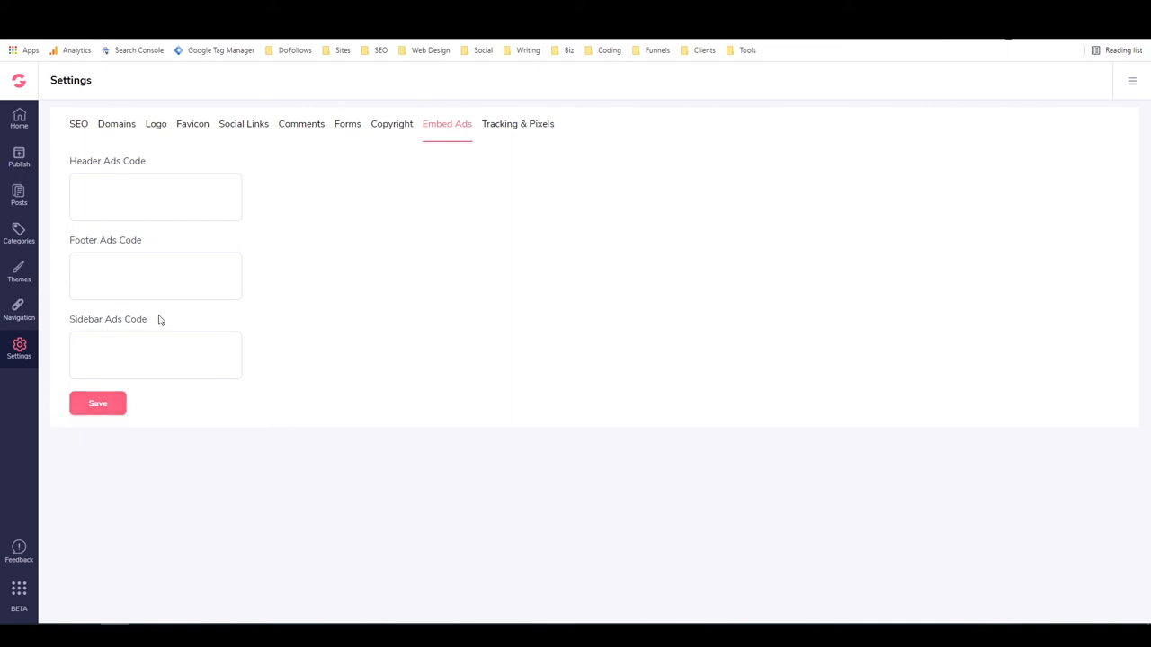
- Show the Tracking & Pixels settings and inspect the head and body-bottom code fields
left_click(518, 122)
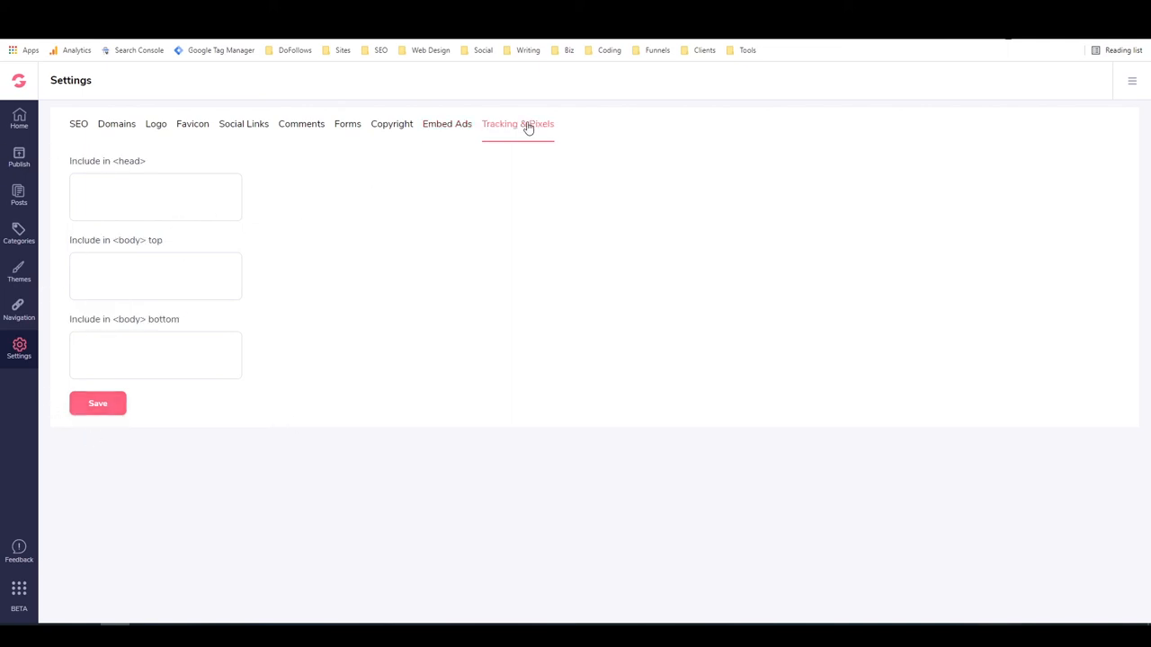
mouse_move(255, 243)
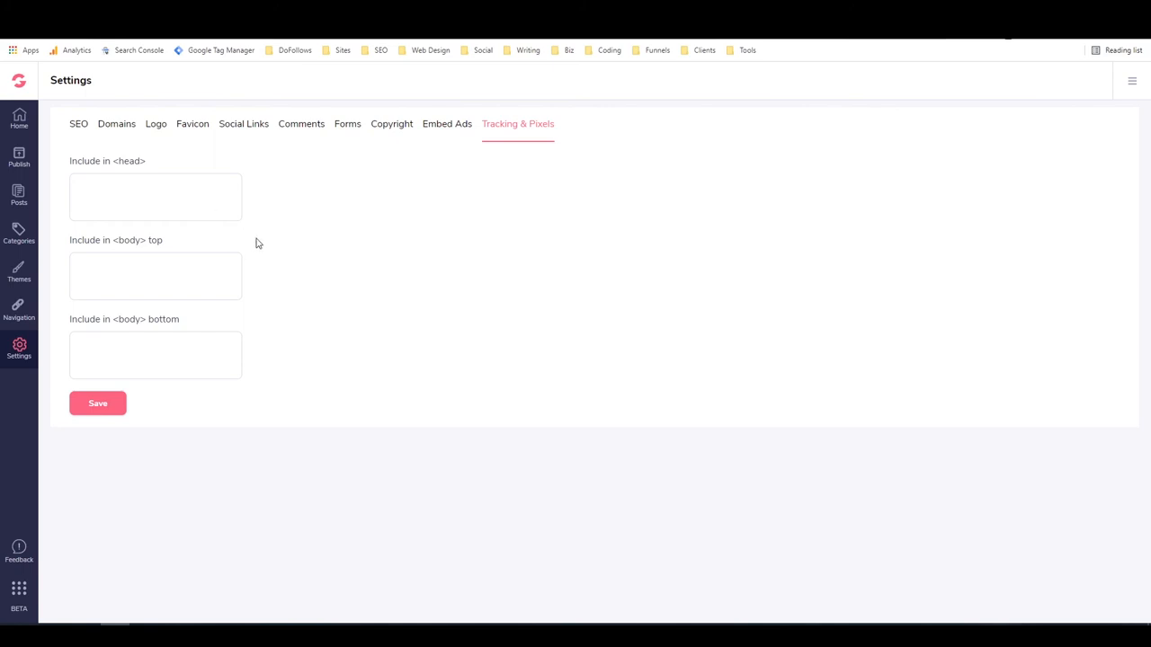
left_click(155, 196)
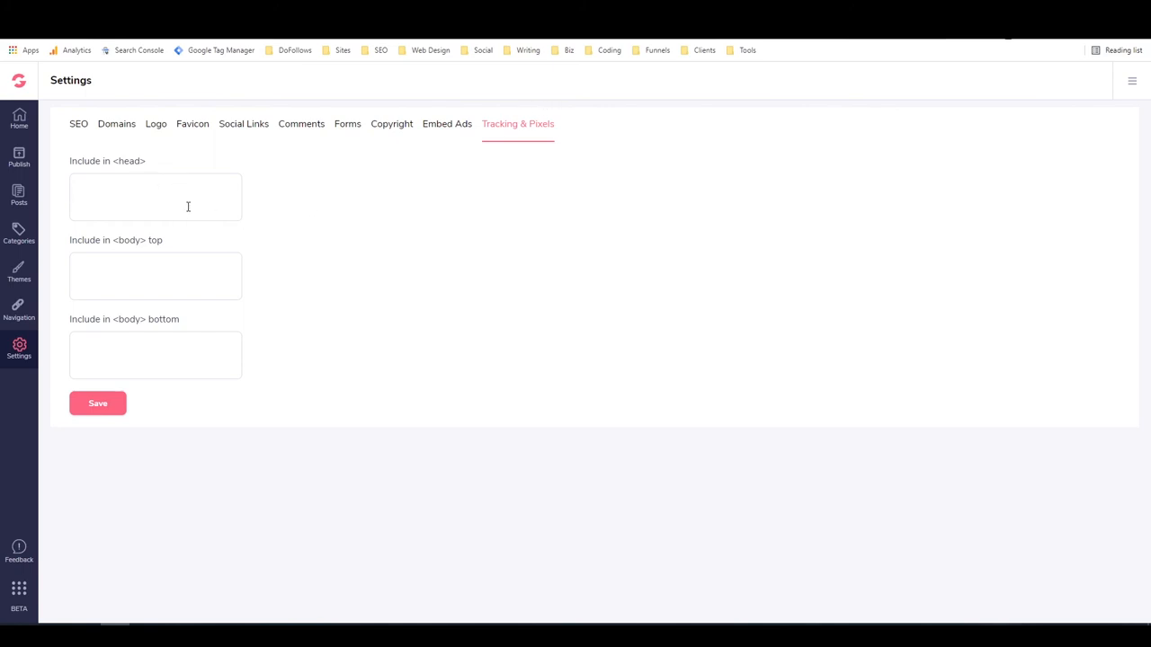
mouse_move(247, 235)
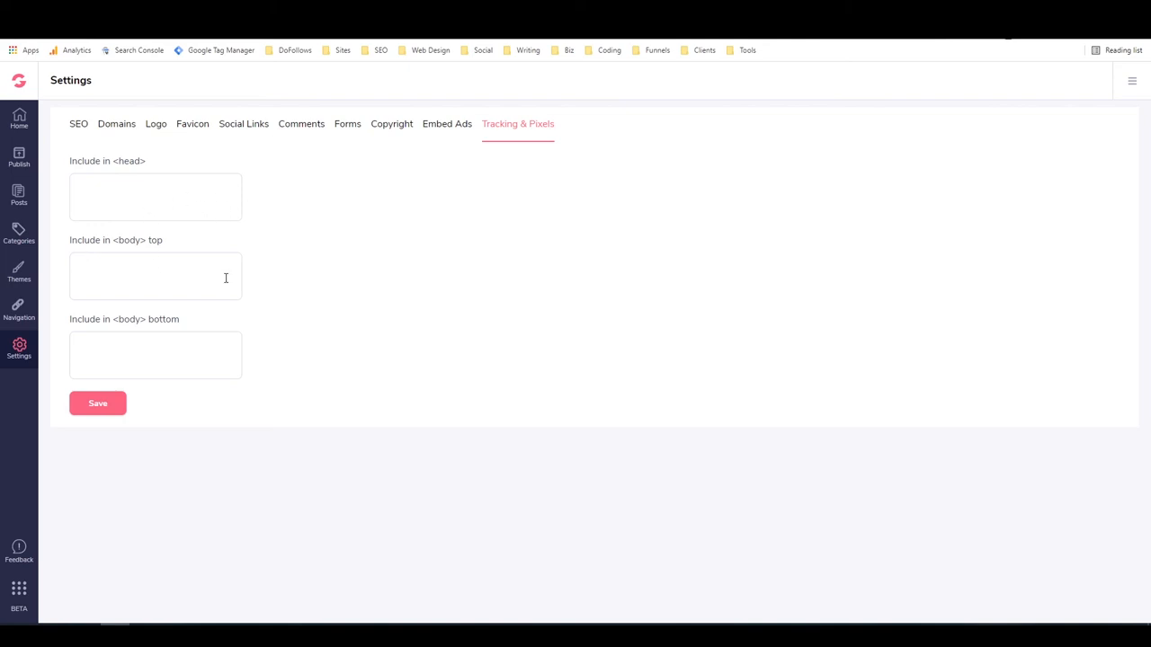
mouse_move(54, 356)
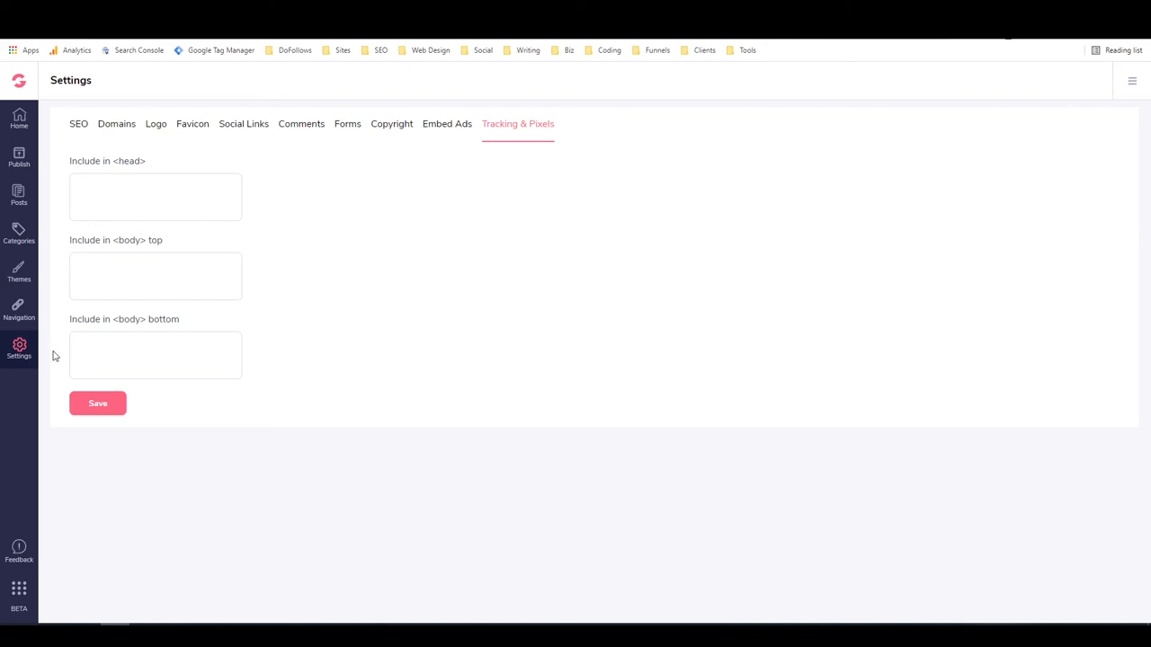
mouse_move(259, 382)
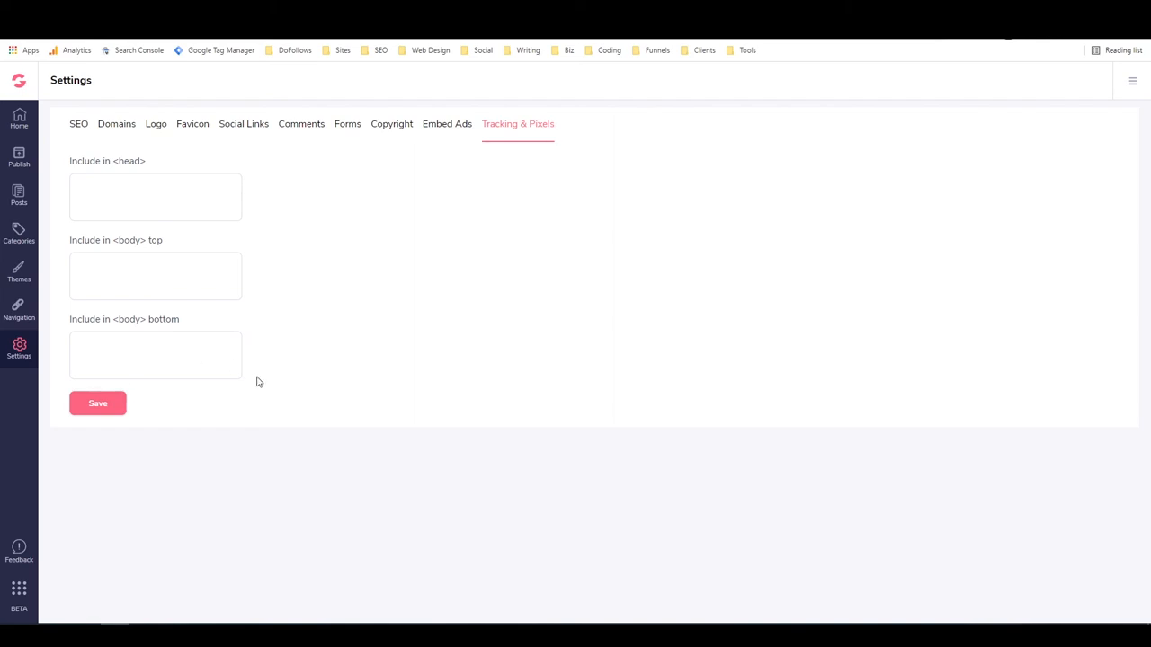
left_click(146, 356)
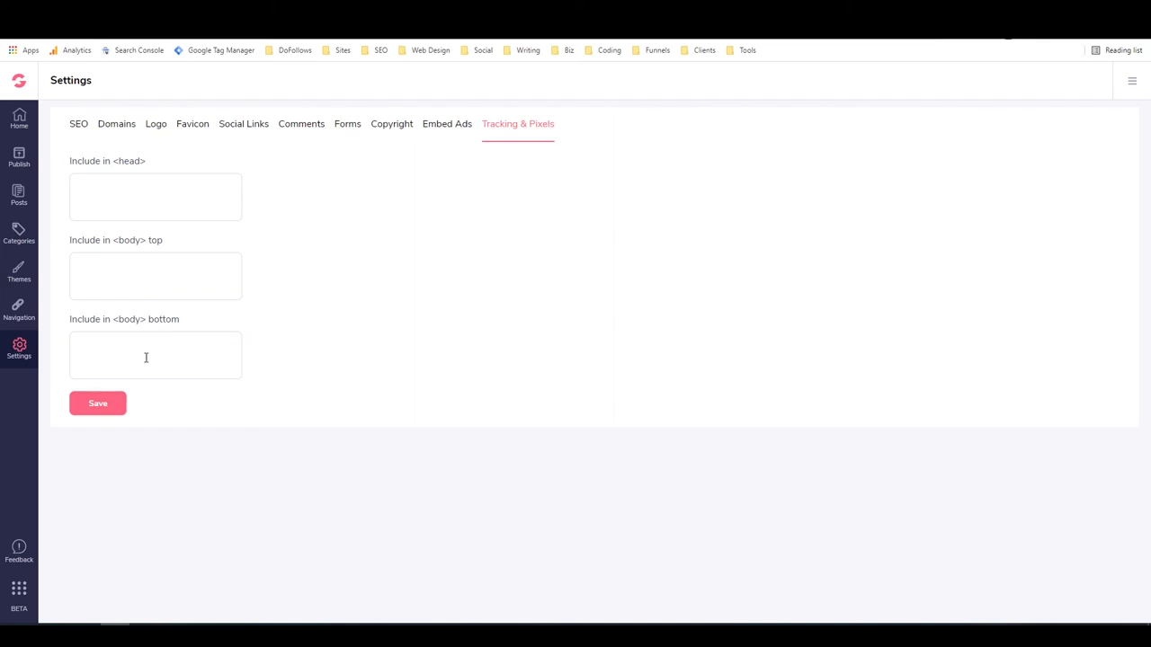
mouse_move(177, 230)
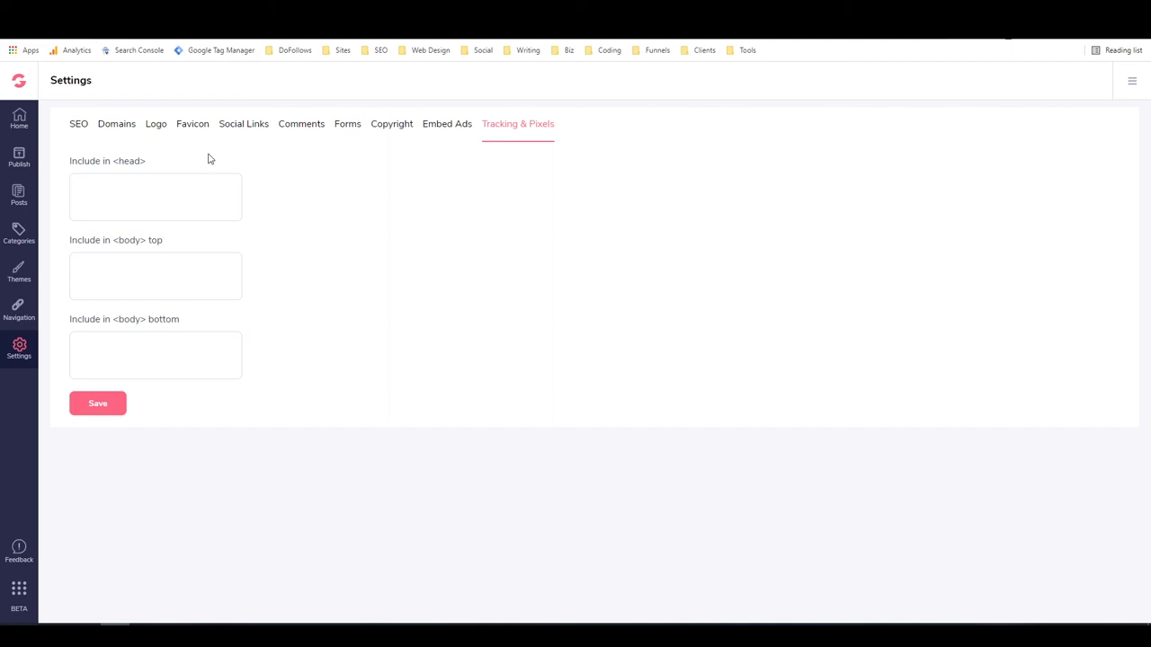
mouse_move(172, 226)
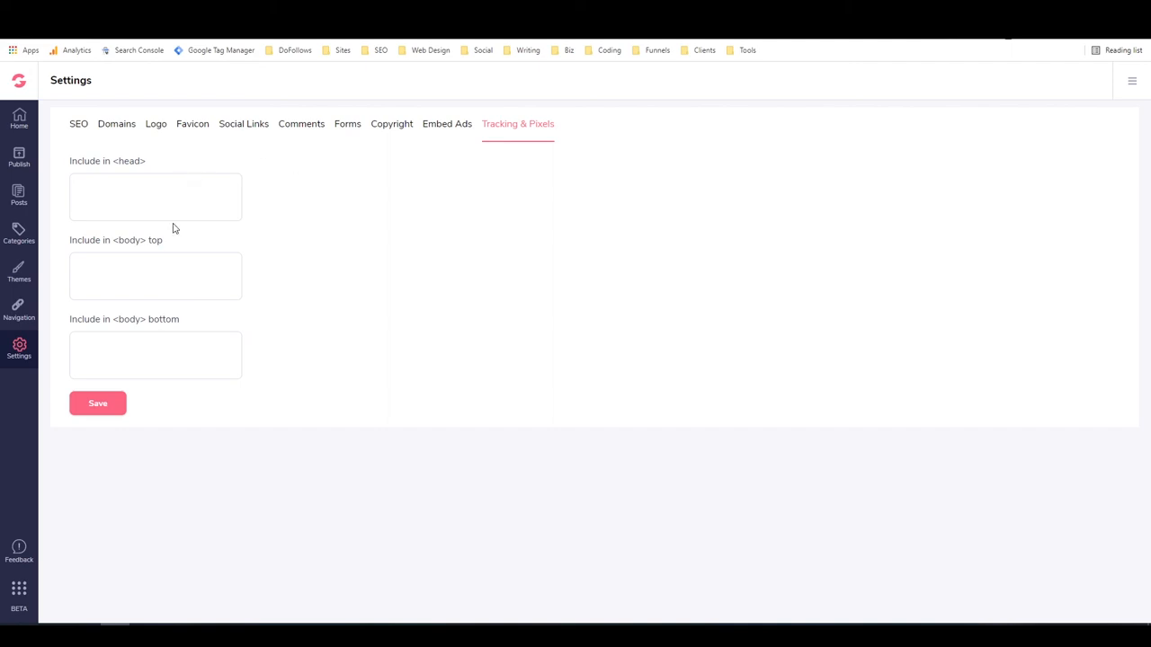
mouse_move(179, 256)
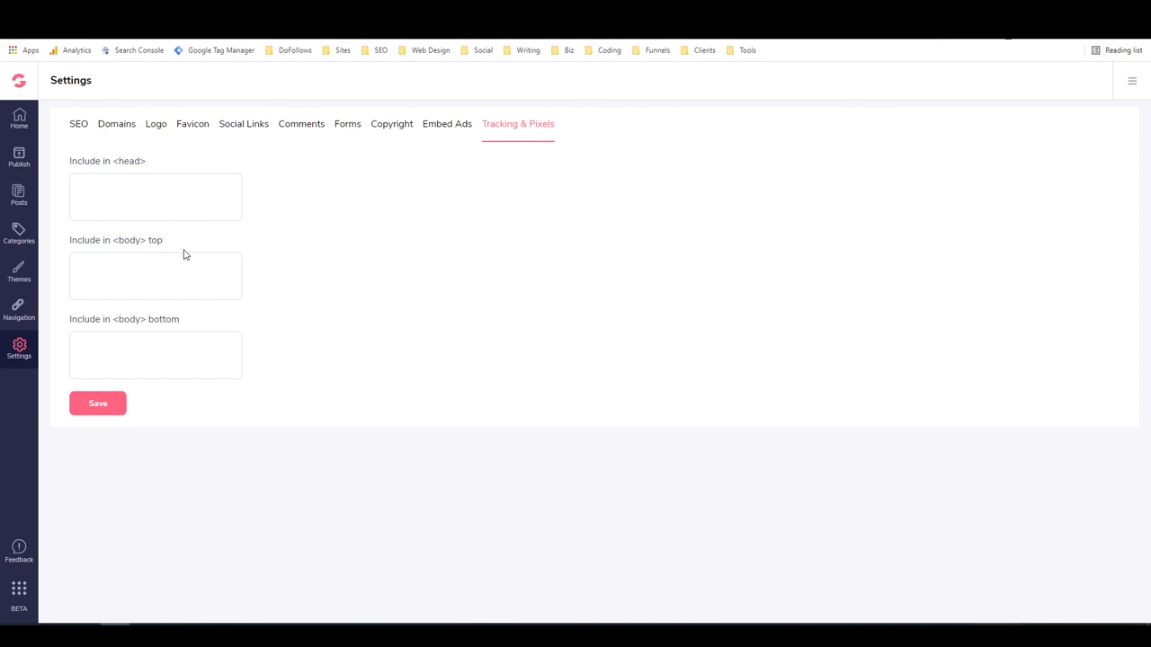
mouse_move(207, 245)
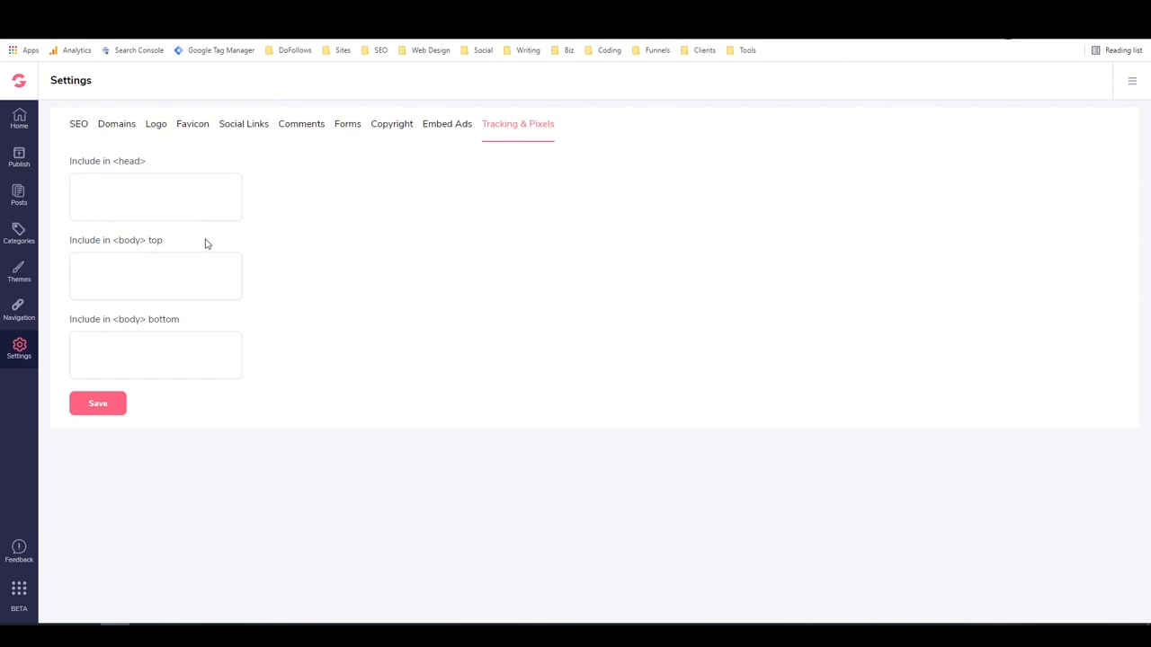
mouse_move(17, 118)
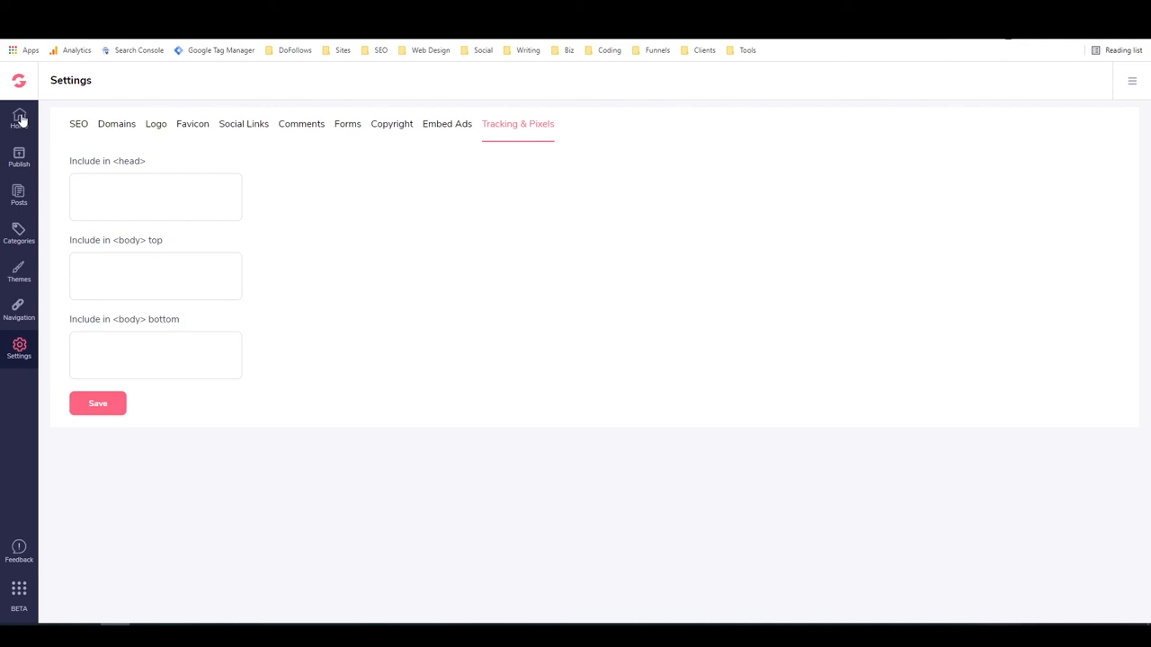
- Return to My Blogs and reopen the My Fitness Fight blog for editing
left_click(18, 119)
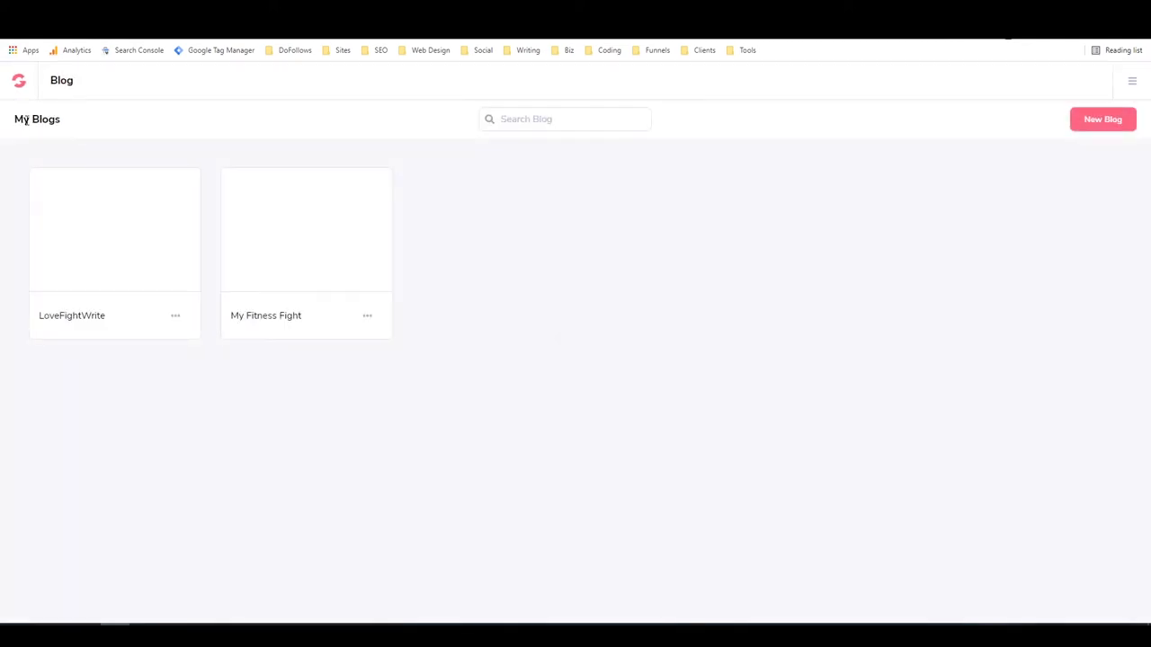
mouse_move(356, 103)
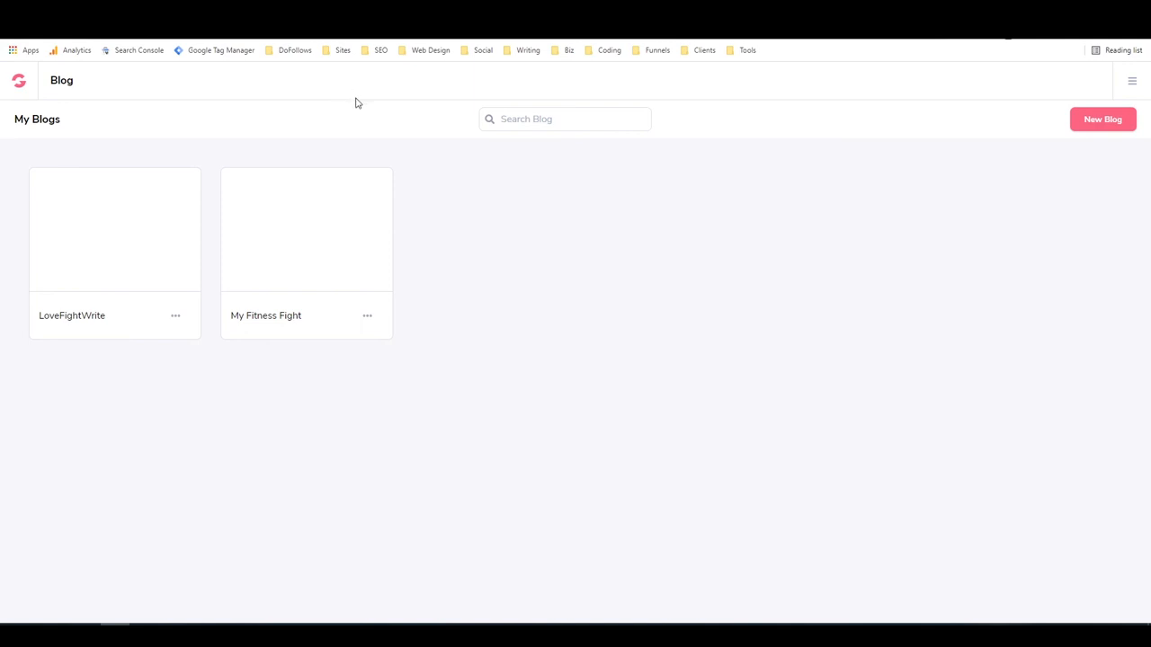
mouse_move(165, 257)
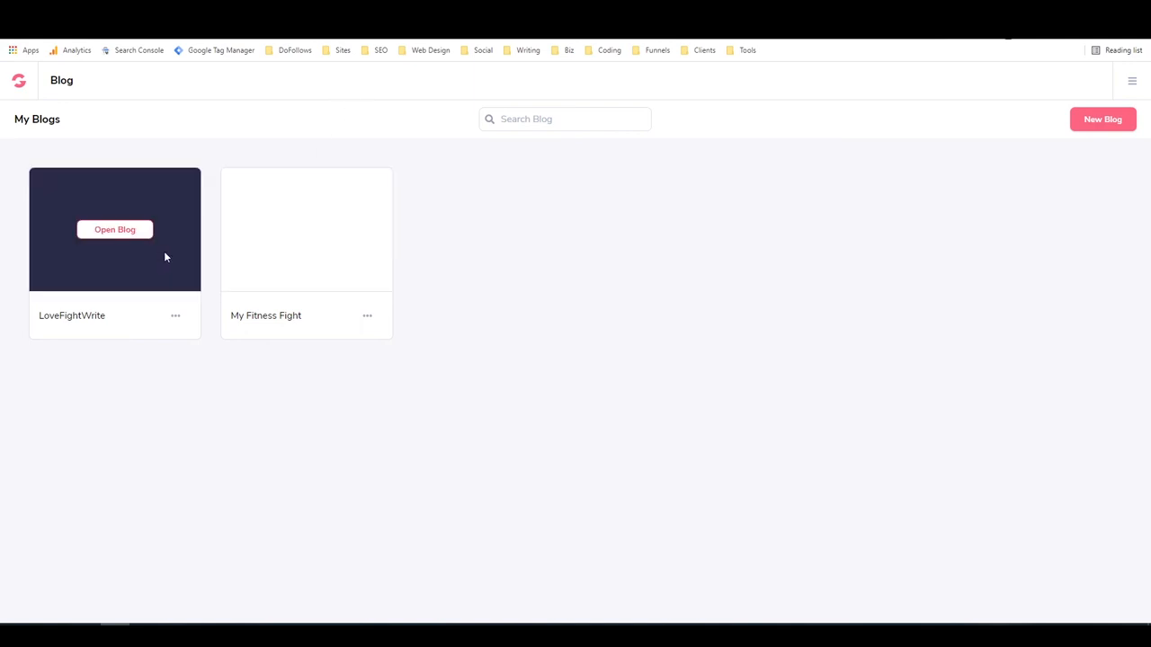
mouse_move(454, 280)
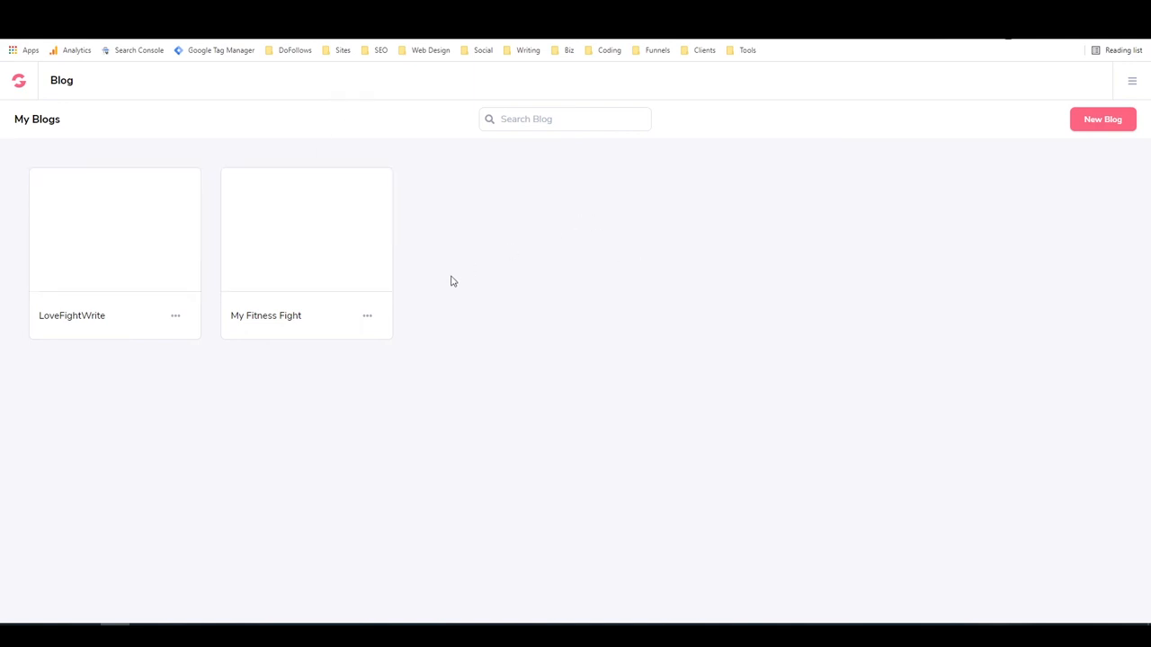
left_click(367, 316)
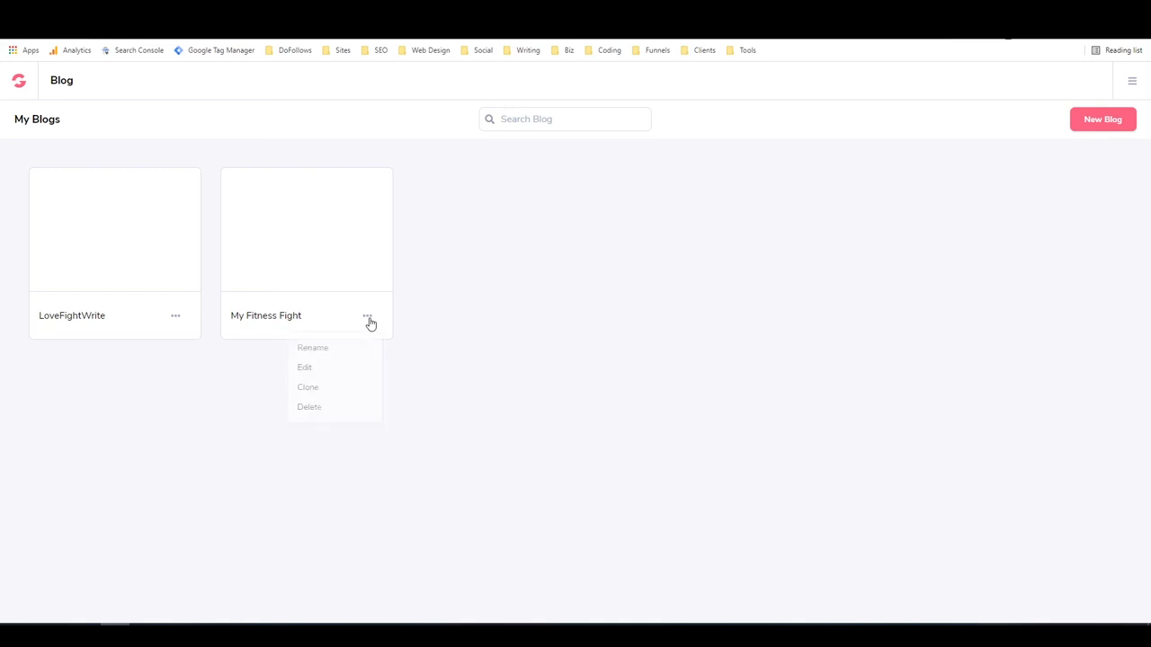
left_click(306, 367)
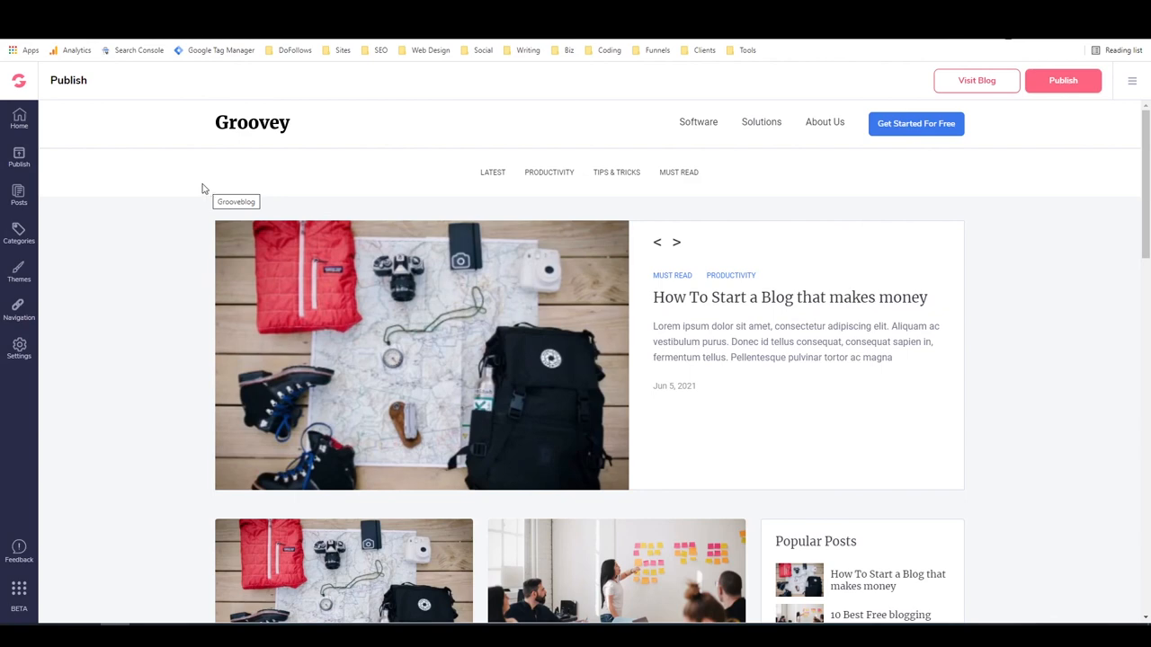
- Show the blog's Posts page listing five live sample posts
left_click(18, 195)
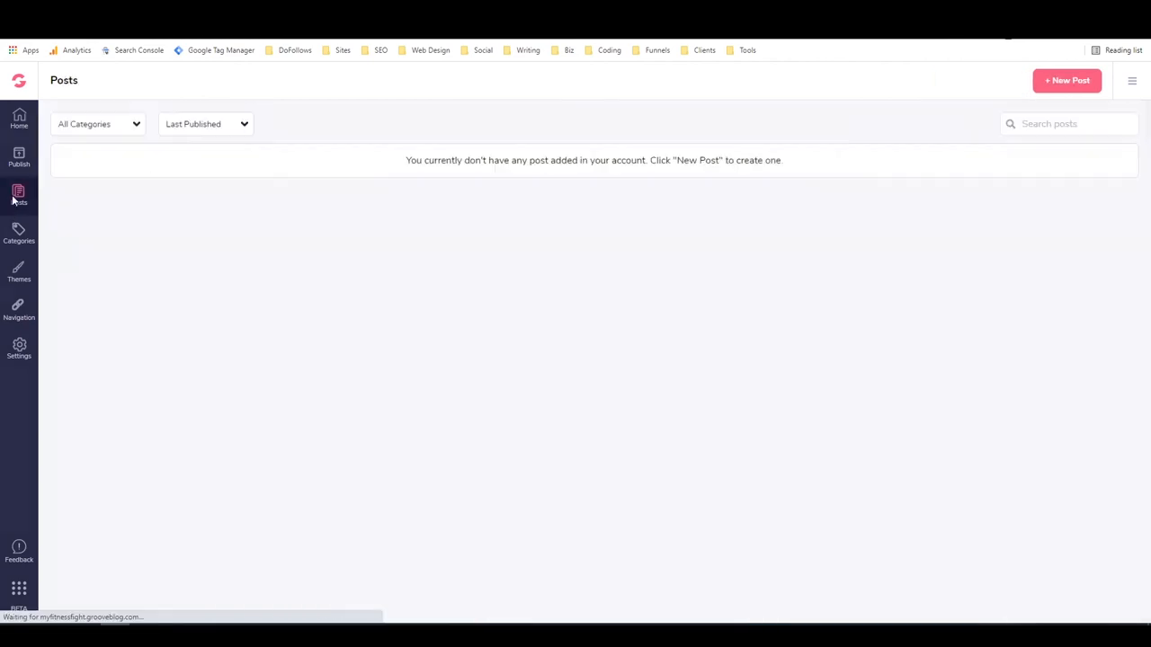
left_click(20, 194)
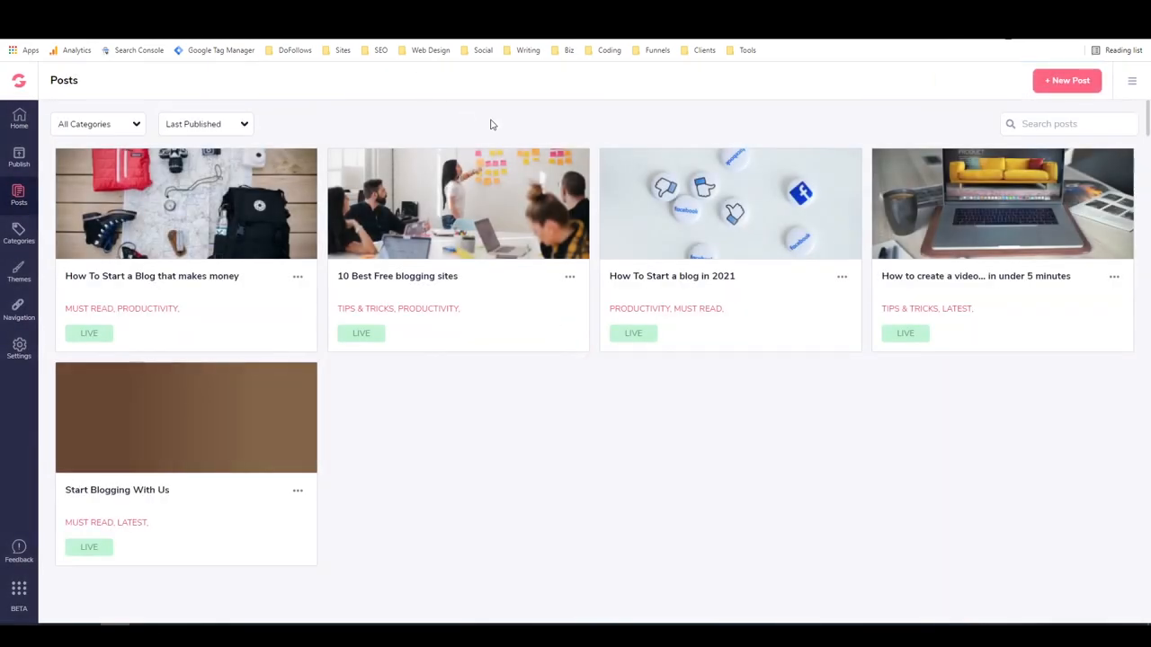